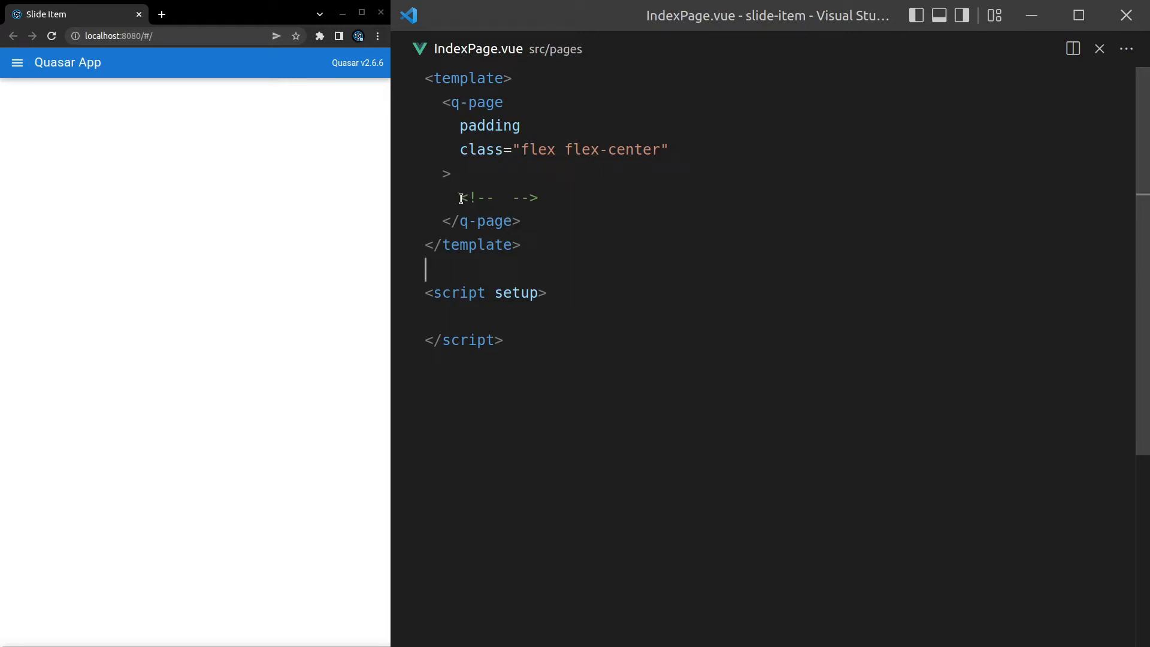
Replace the placeholder comment with q-slide-item > q-item > q-item-section > q-avatar inside the list.
double_click(498, 197)
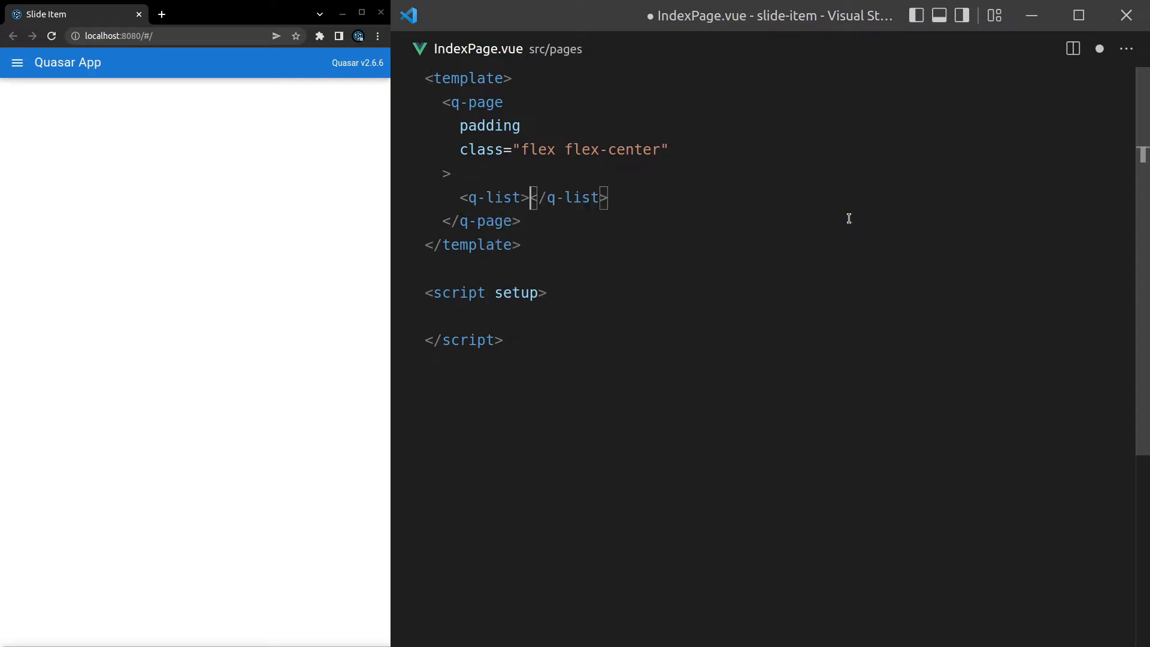
key("Enter")
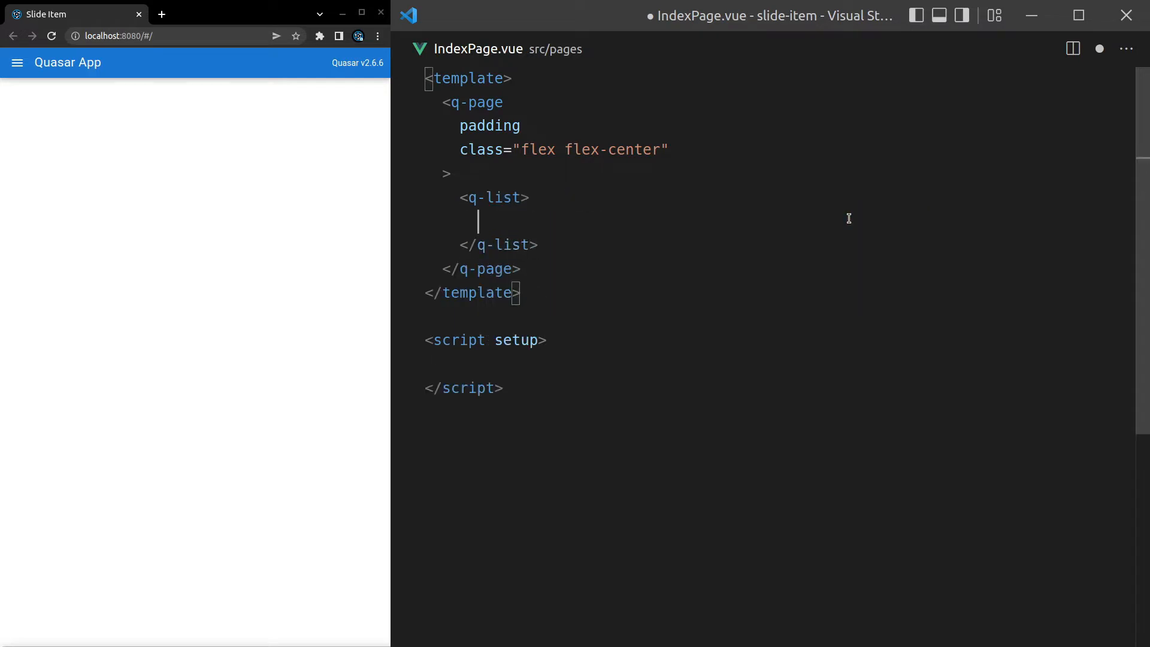
type("q-slide-item>")
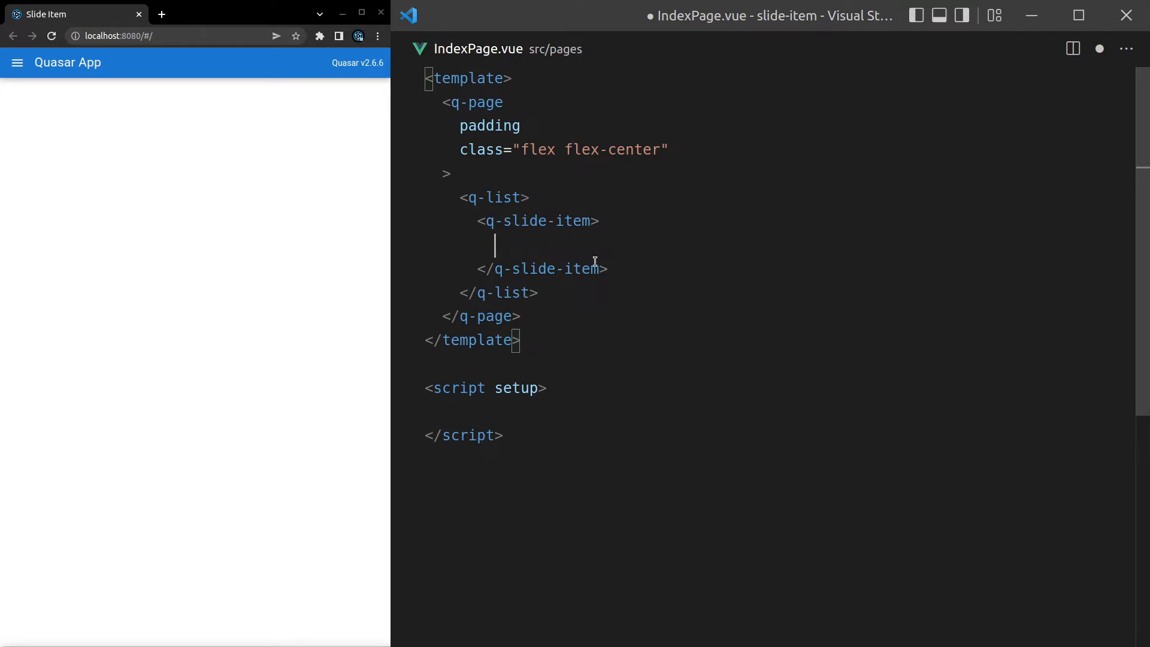
mouse_move(494, 198)
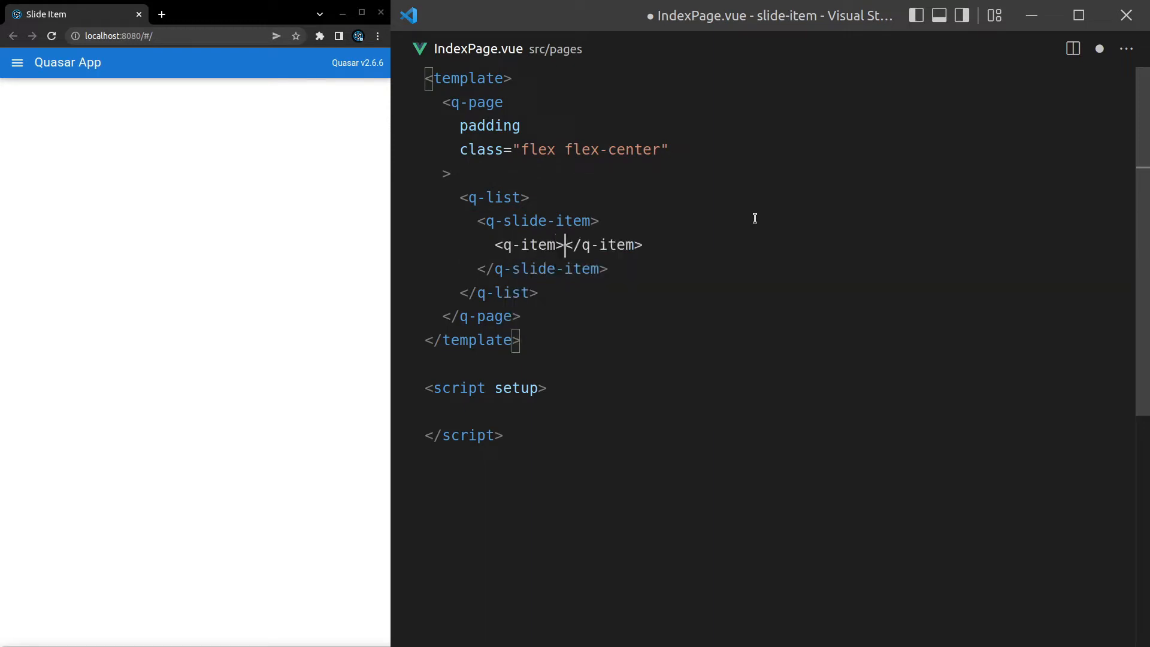
type("q-item-section>")
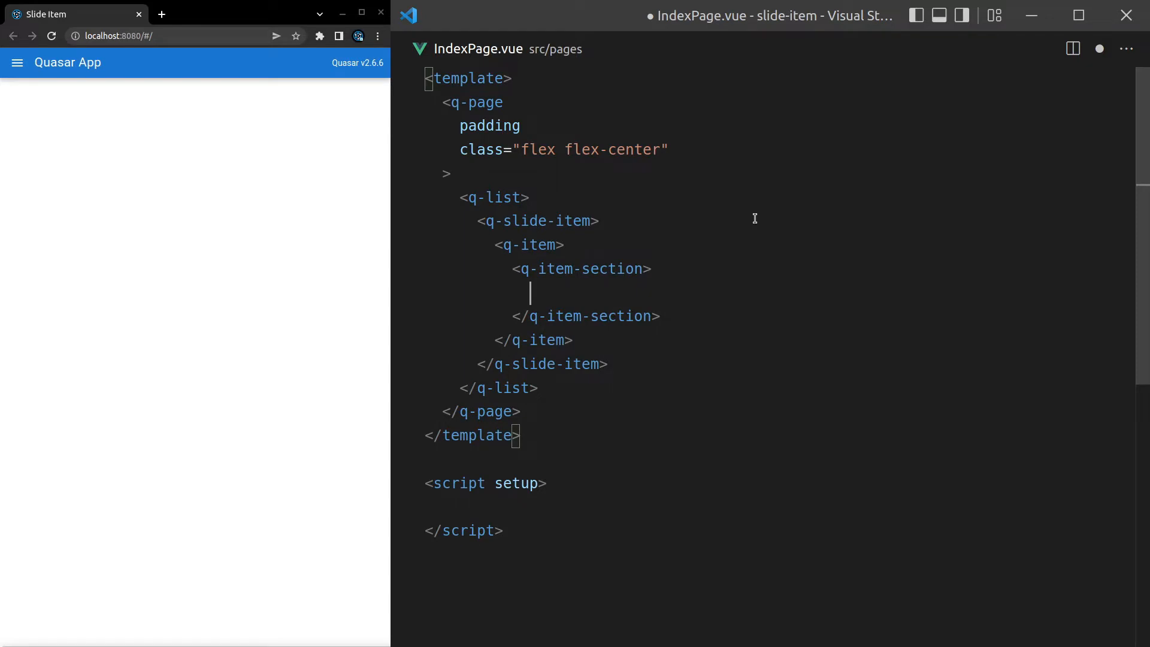
type("q")
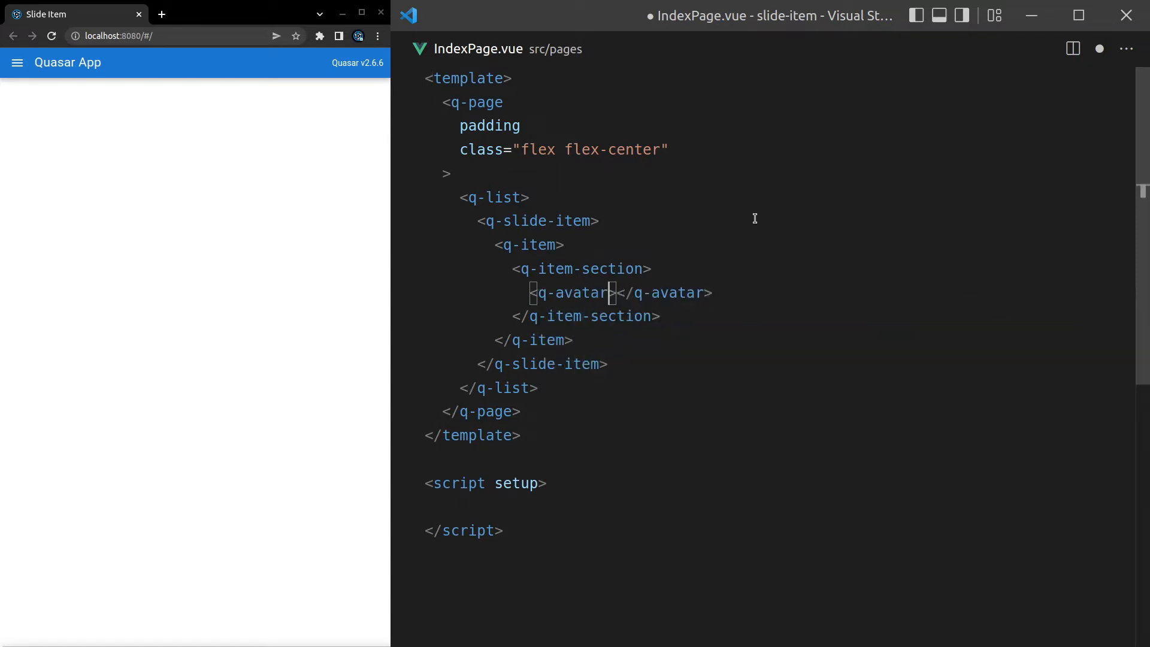
Give the avatar color="blue" and text-color="white" with the letter L.
type("color=\"bl\"")
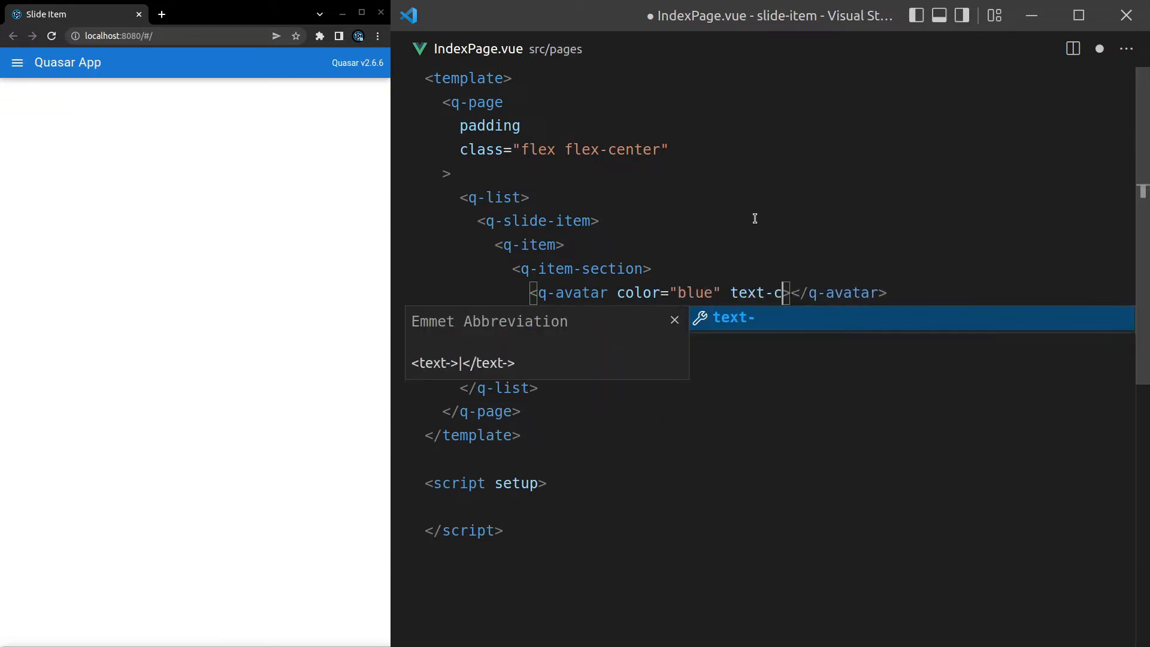
type("olor=\"white\"")
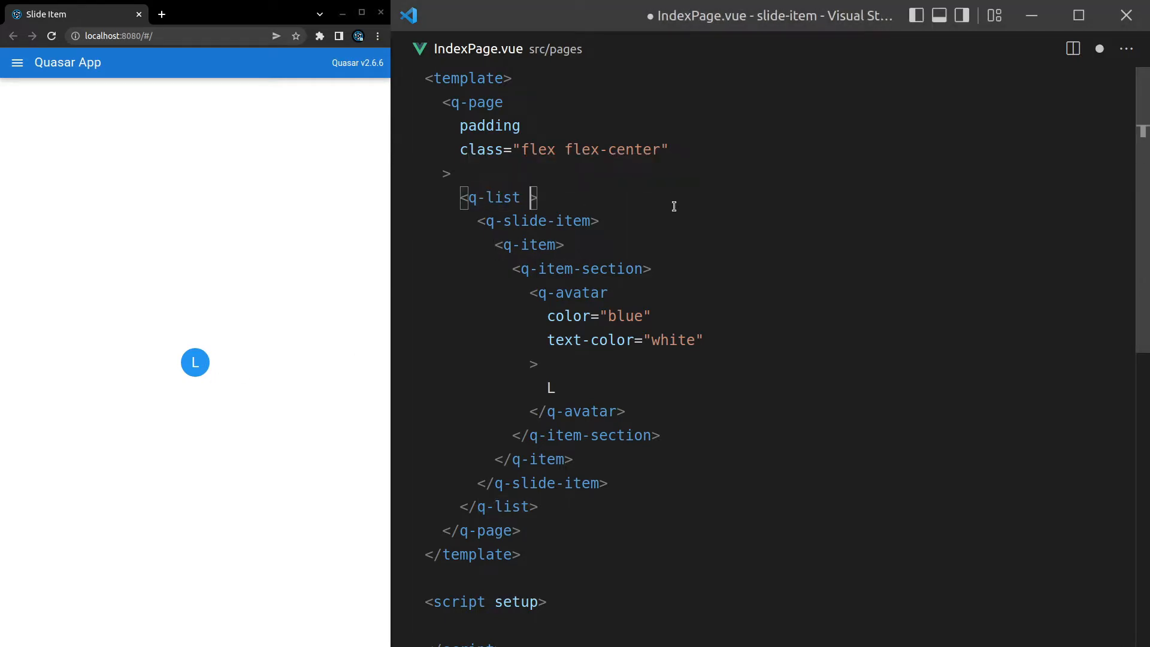
Make the q-list bordered with style="min-width: 350px;" and save.
type("bordered")
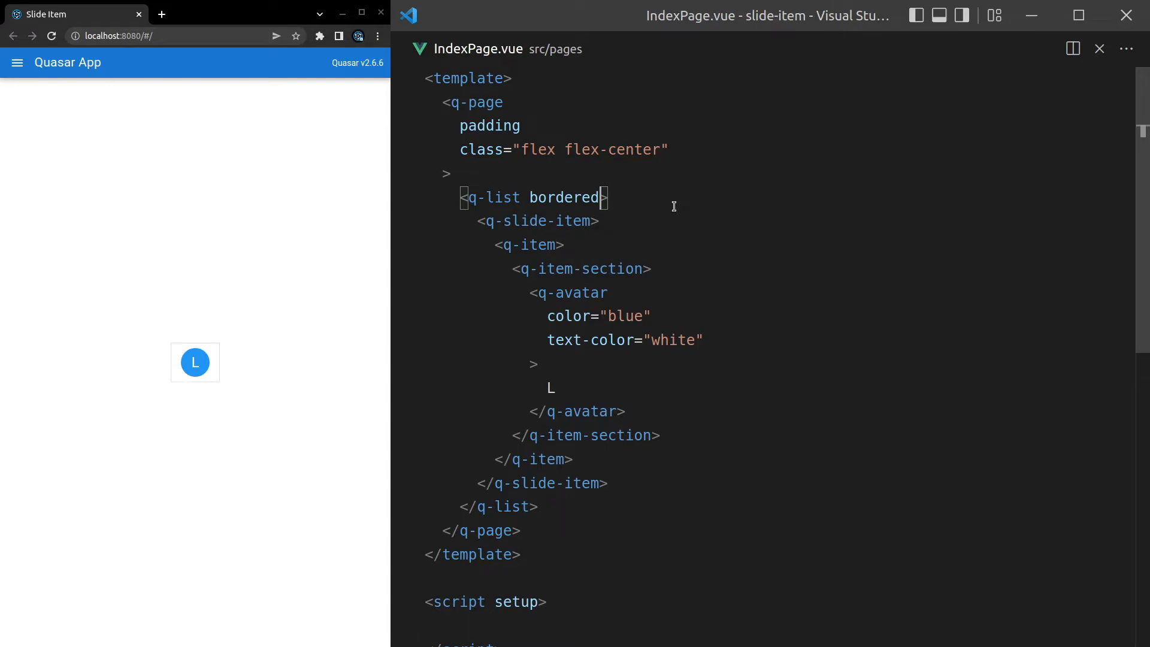
type("style=\"\"")
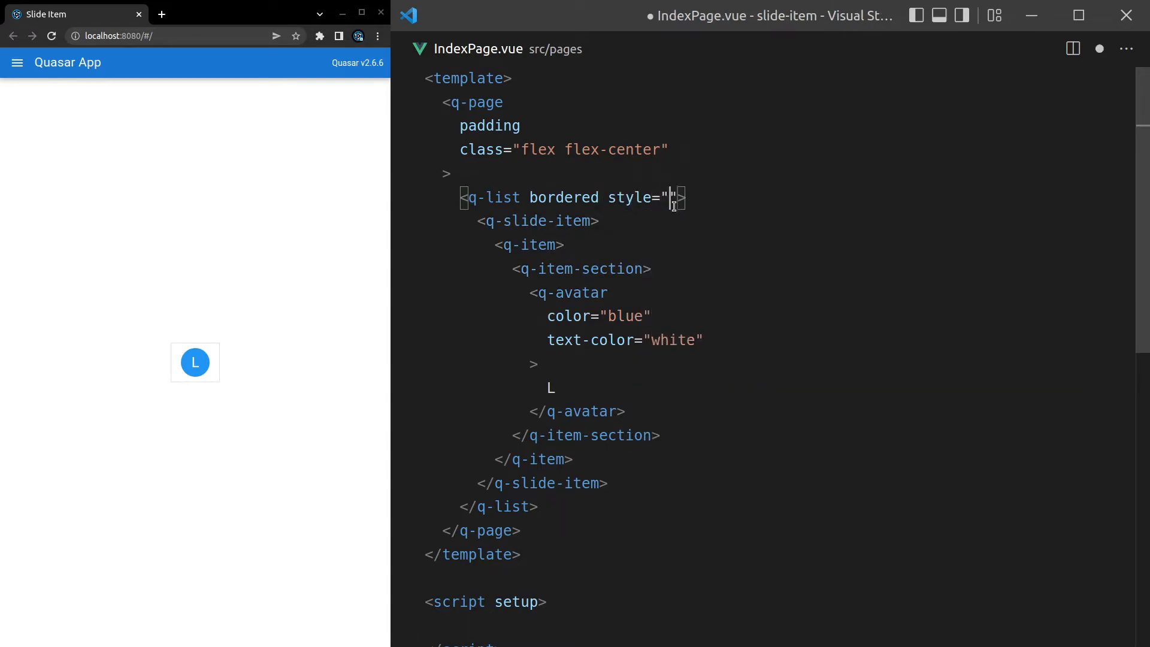
type("min-width:")
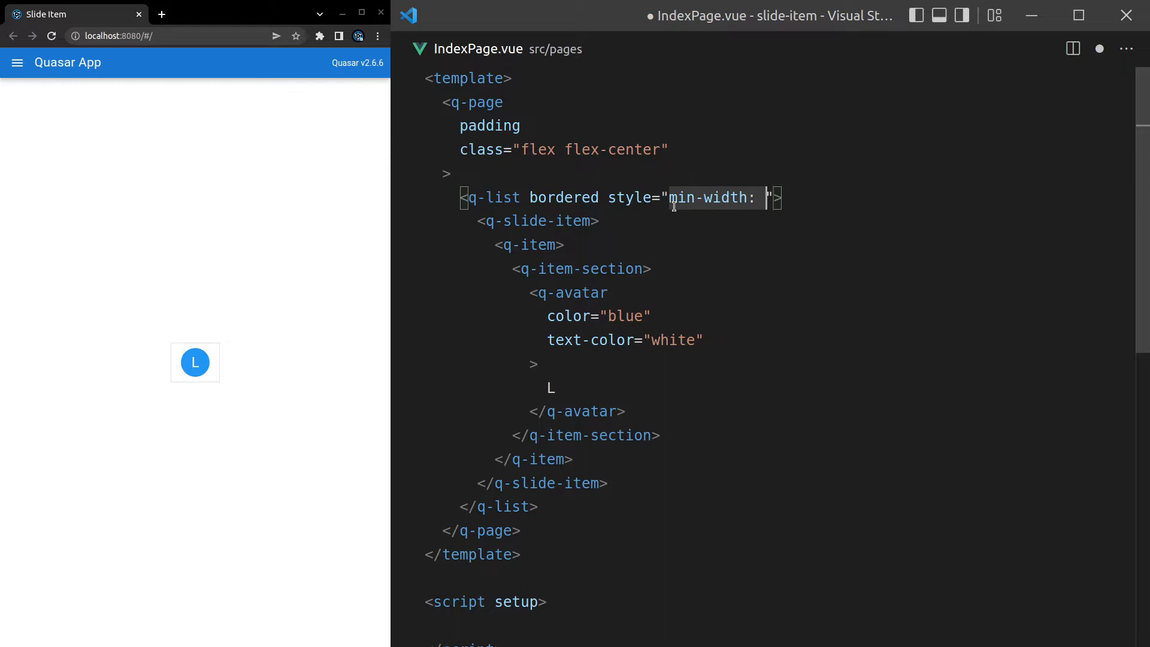
type("350px;")
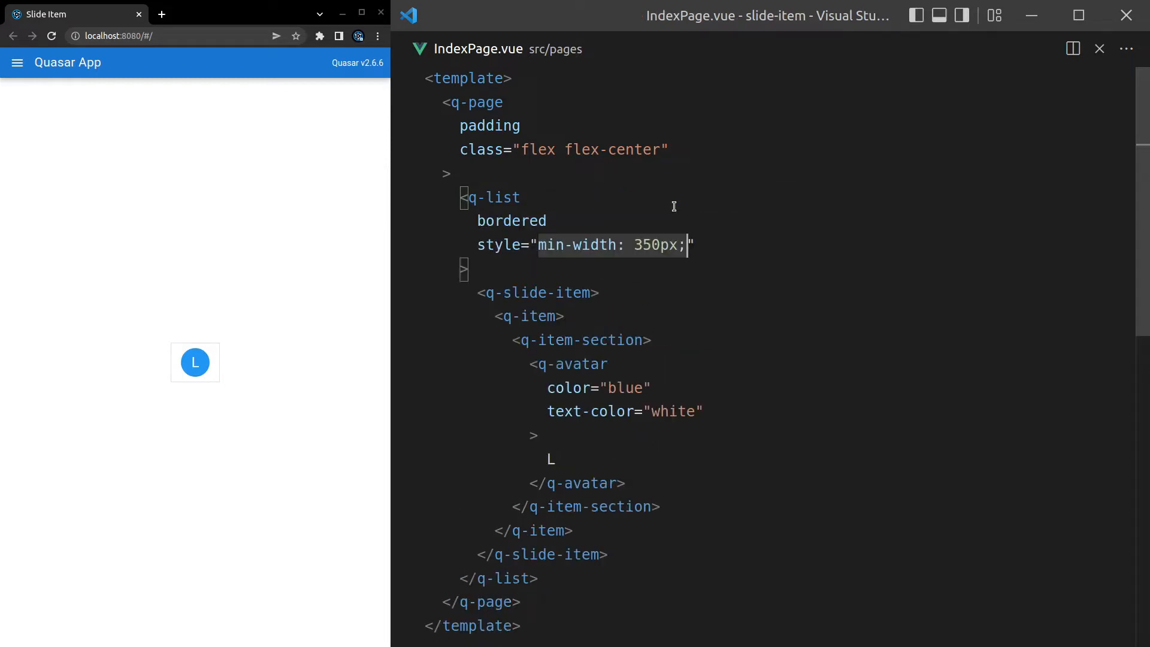
double_click(492, 197)
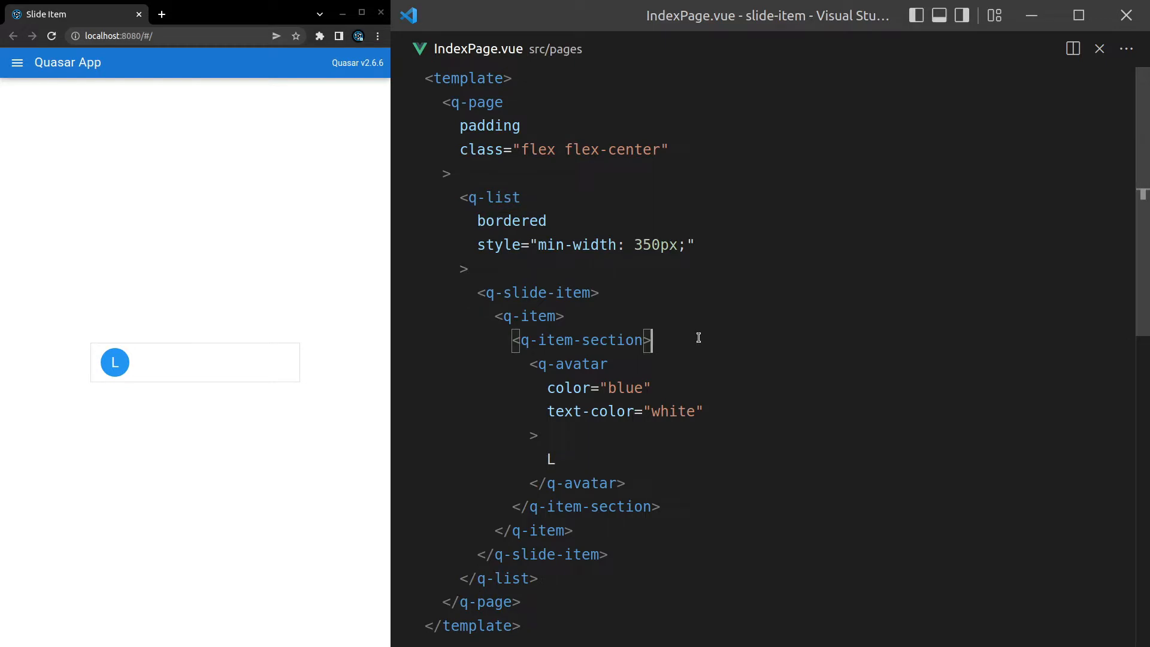
mouse_move(155, 366)
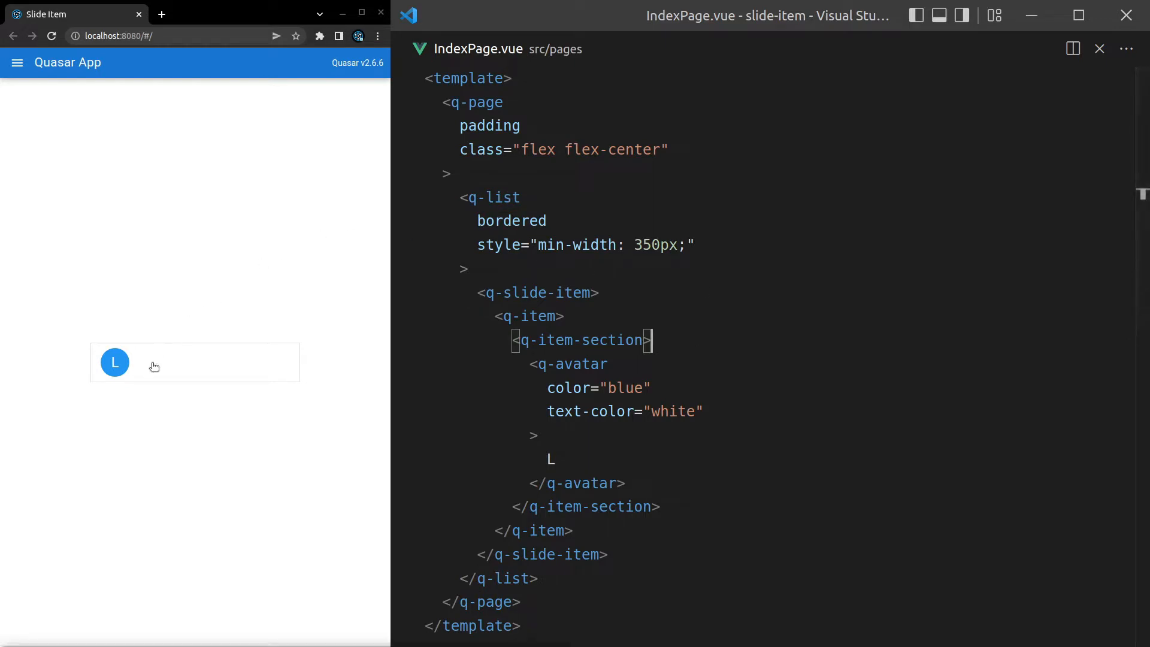
mouse_move(272, 362)
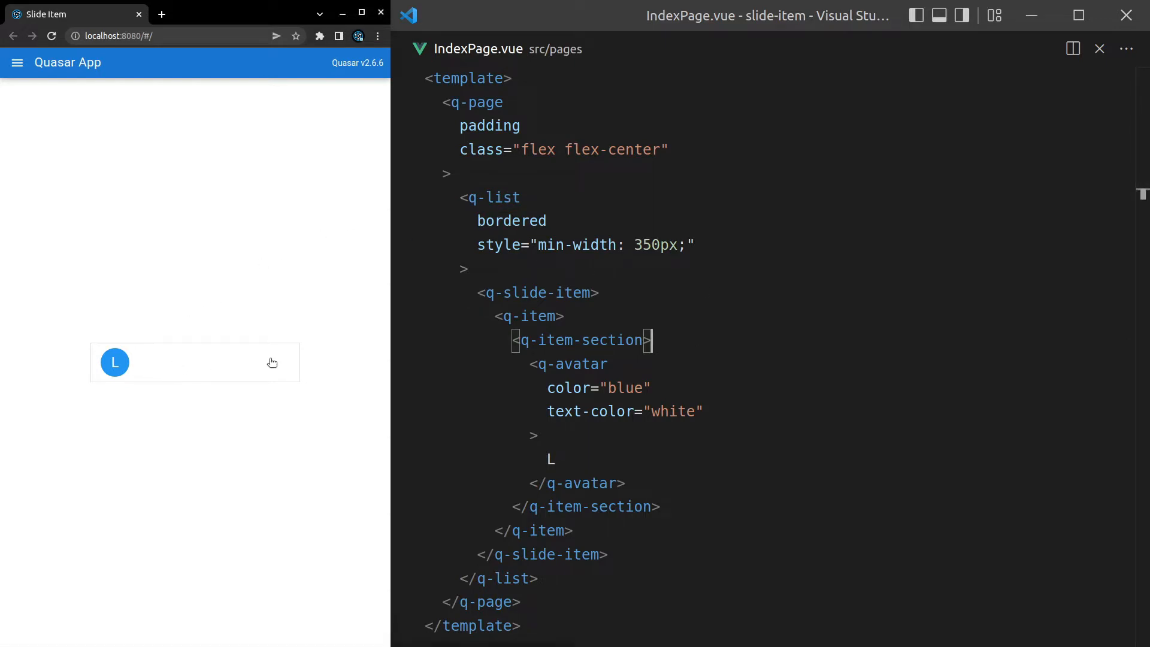
mouse_move(151, 357)
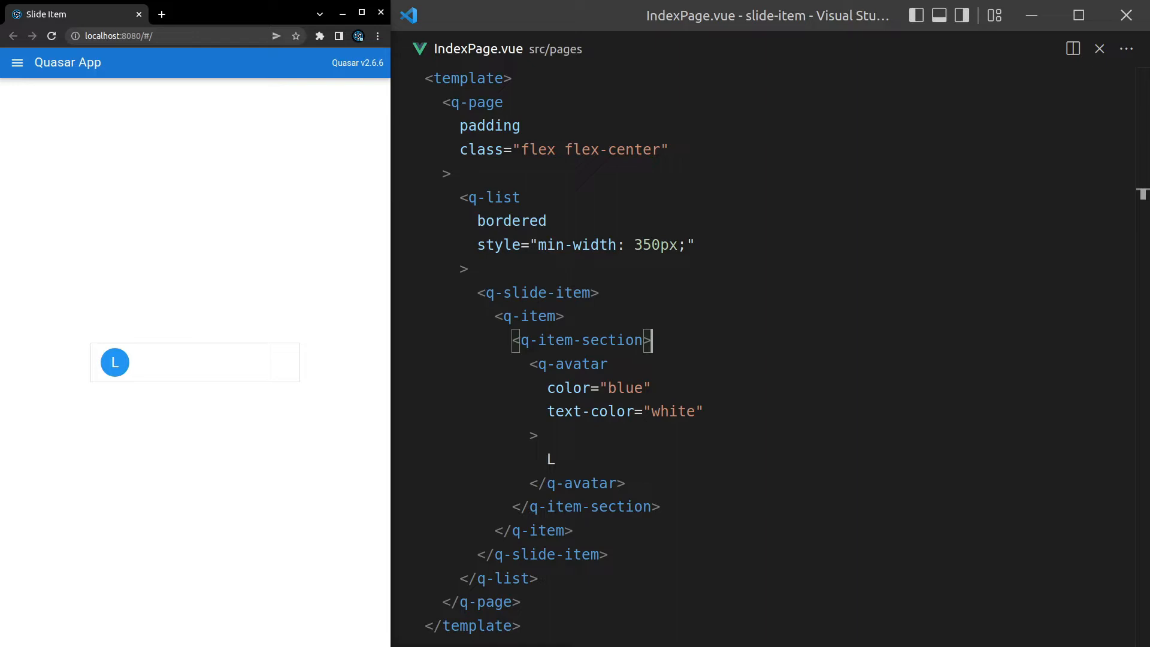
Add a <template #left> slot containing Left above the slide item.
key("Enter")
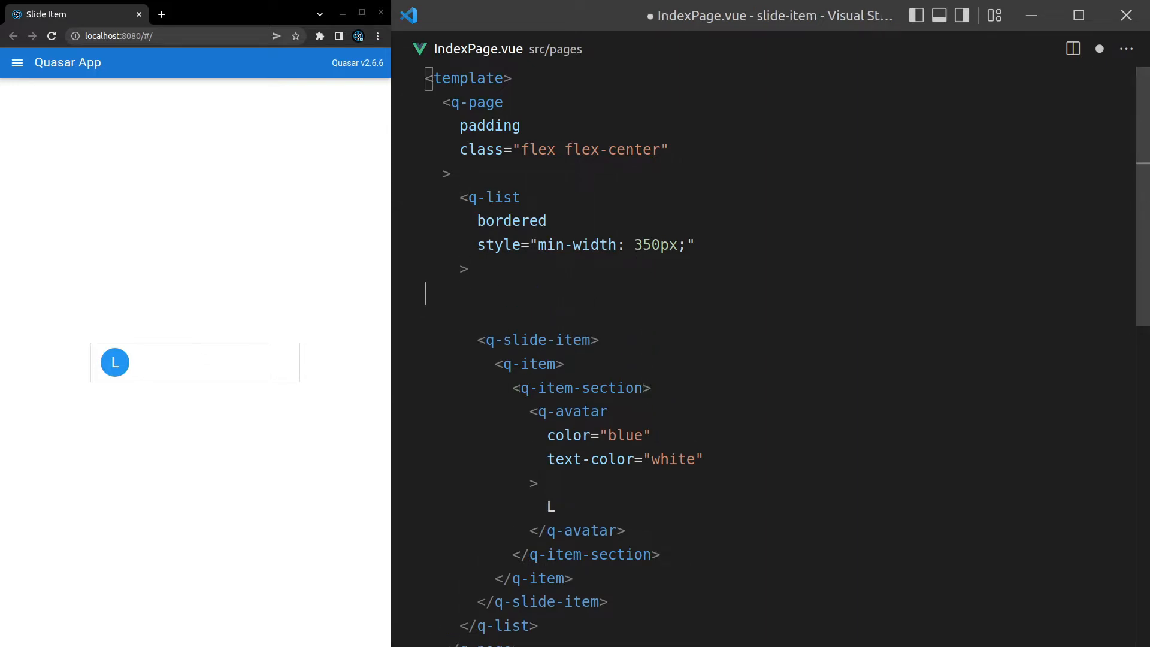
type("<template")
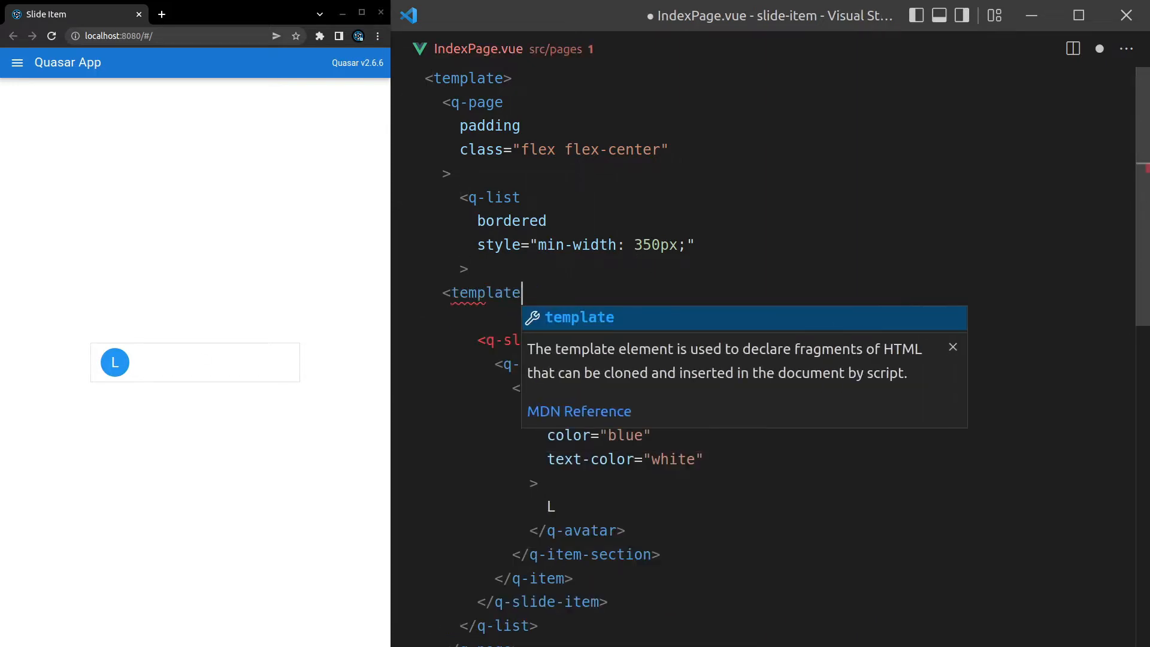
type(">")
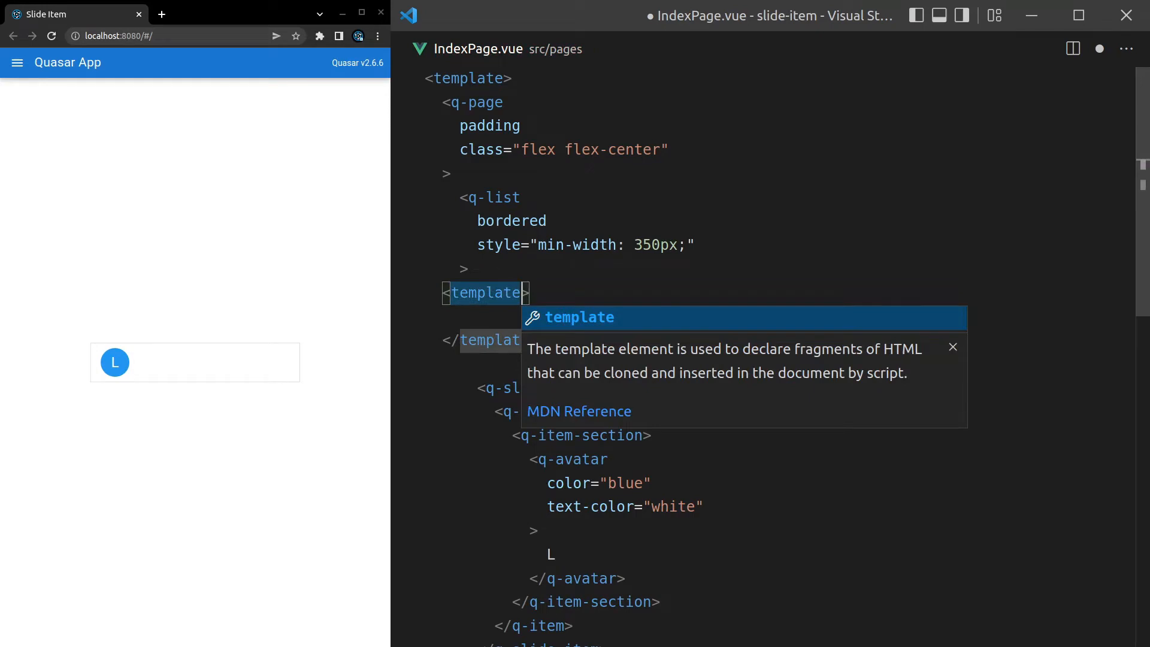
type("#le")
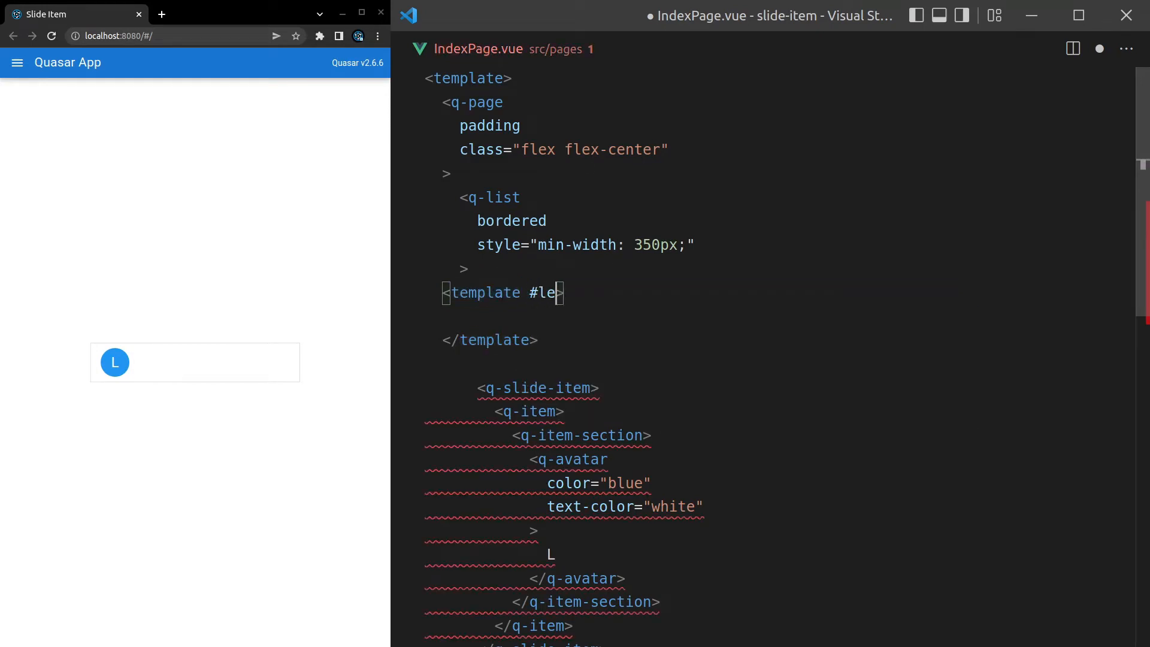
type("ft>")
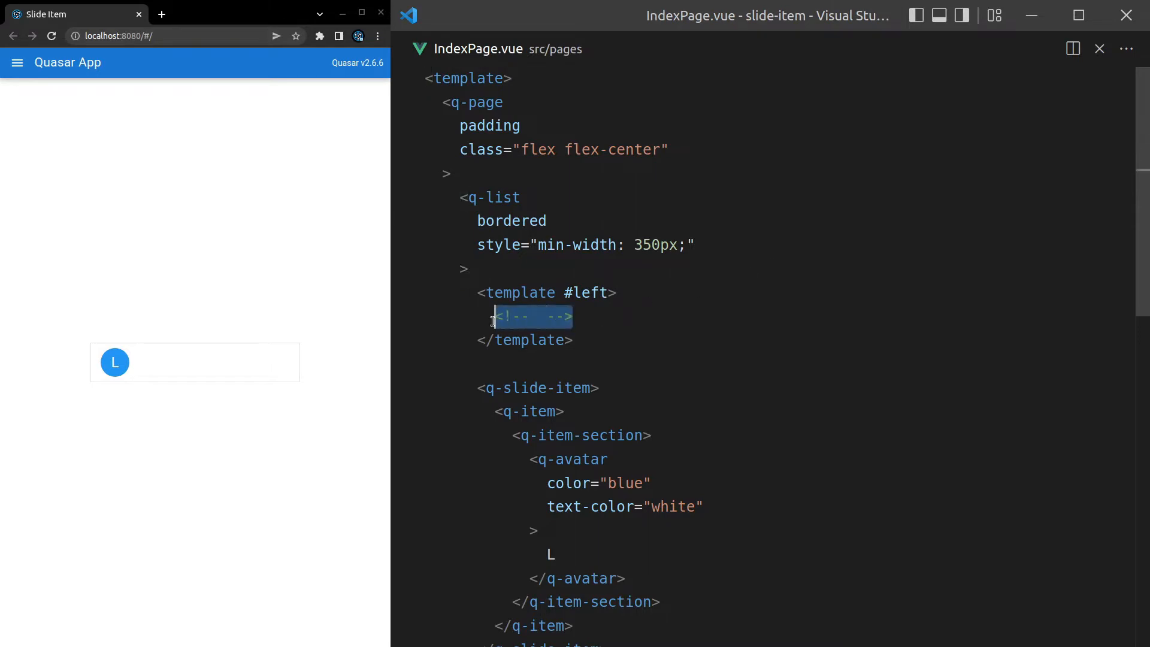
type("Left")
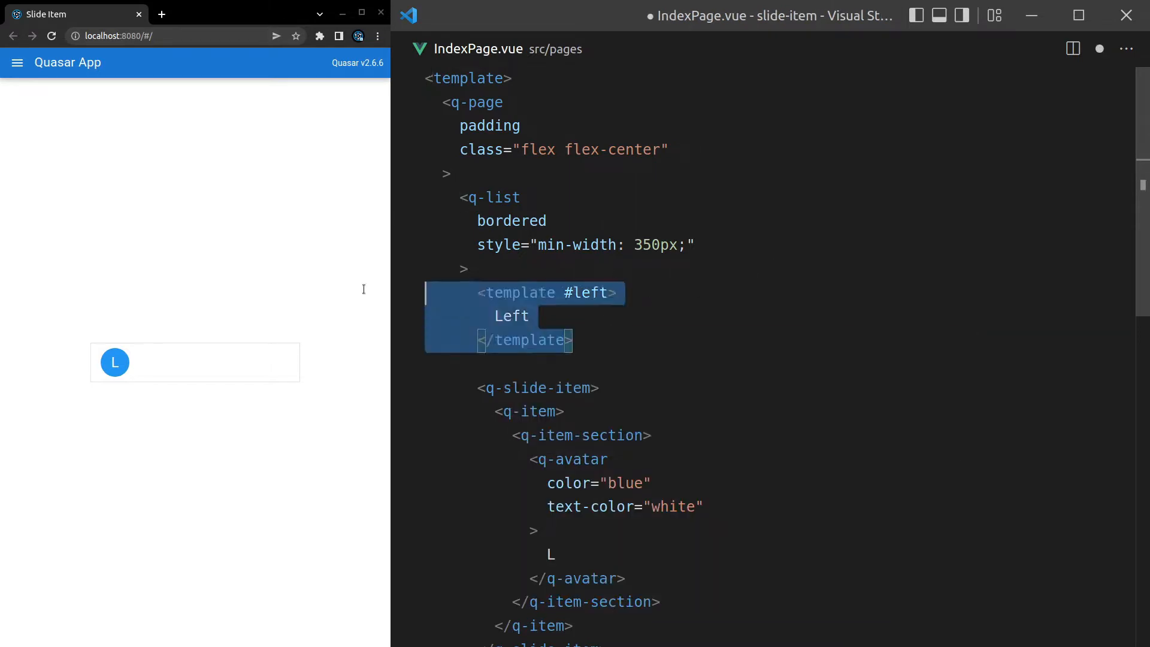
Duplicate the block as a #right slot containing Right.
key("ctrl+v")
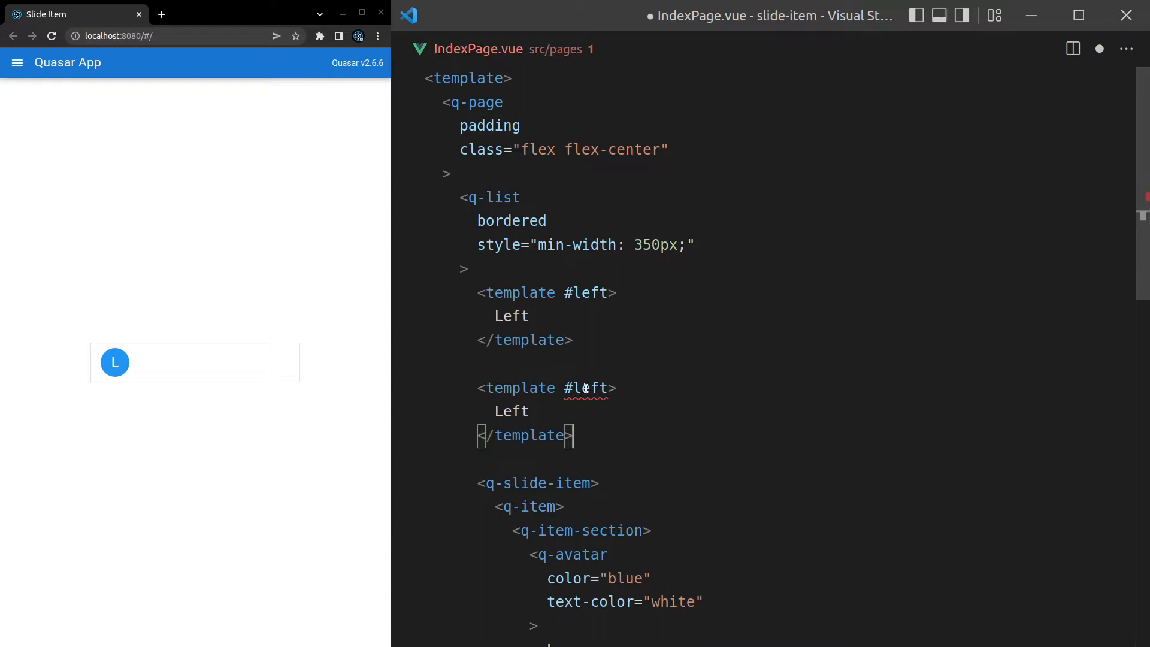
type("right")
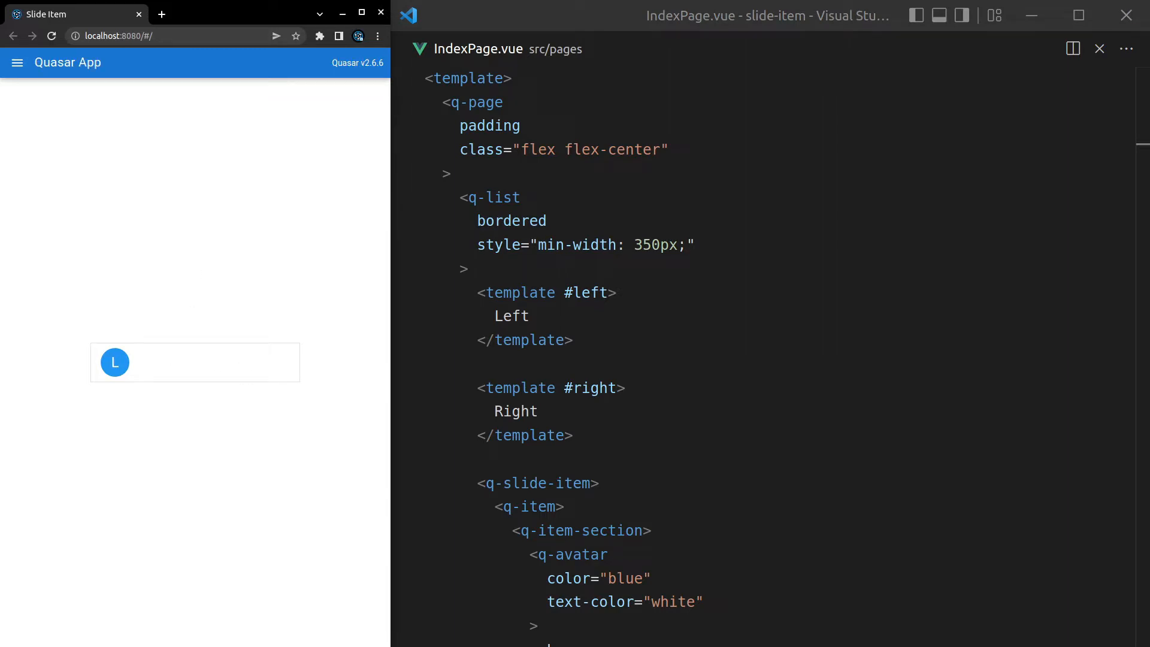
Move the #left and #right templates inside the q-slide-item above q-item and save.
scroll("down", 3)
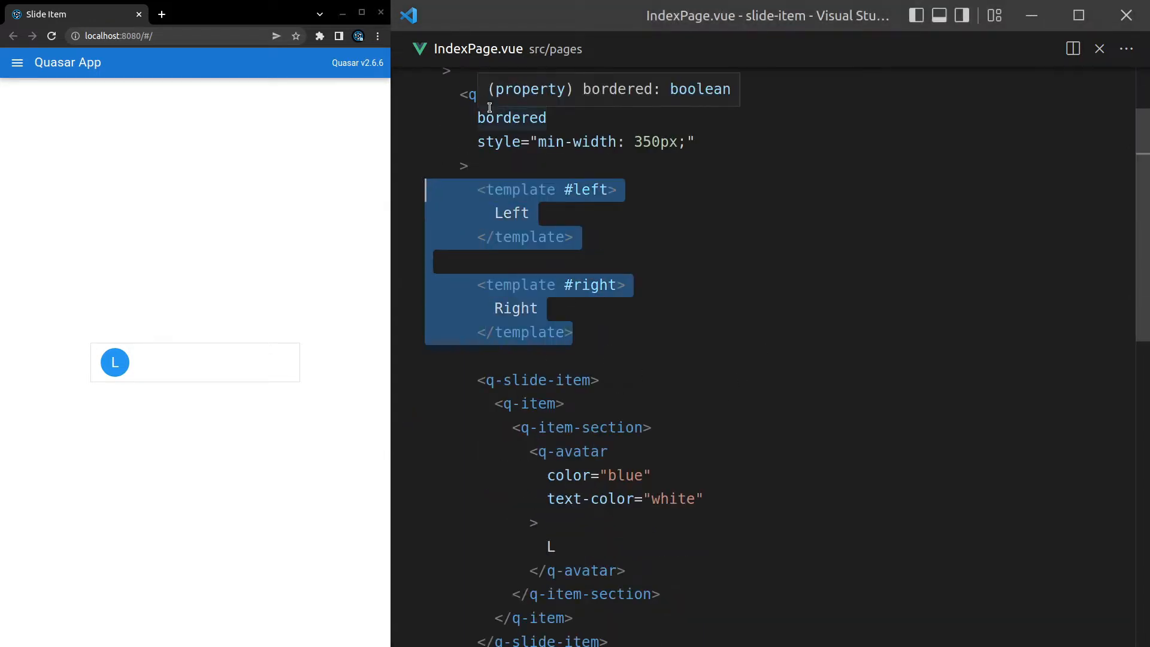
mouse_move(962, 313)
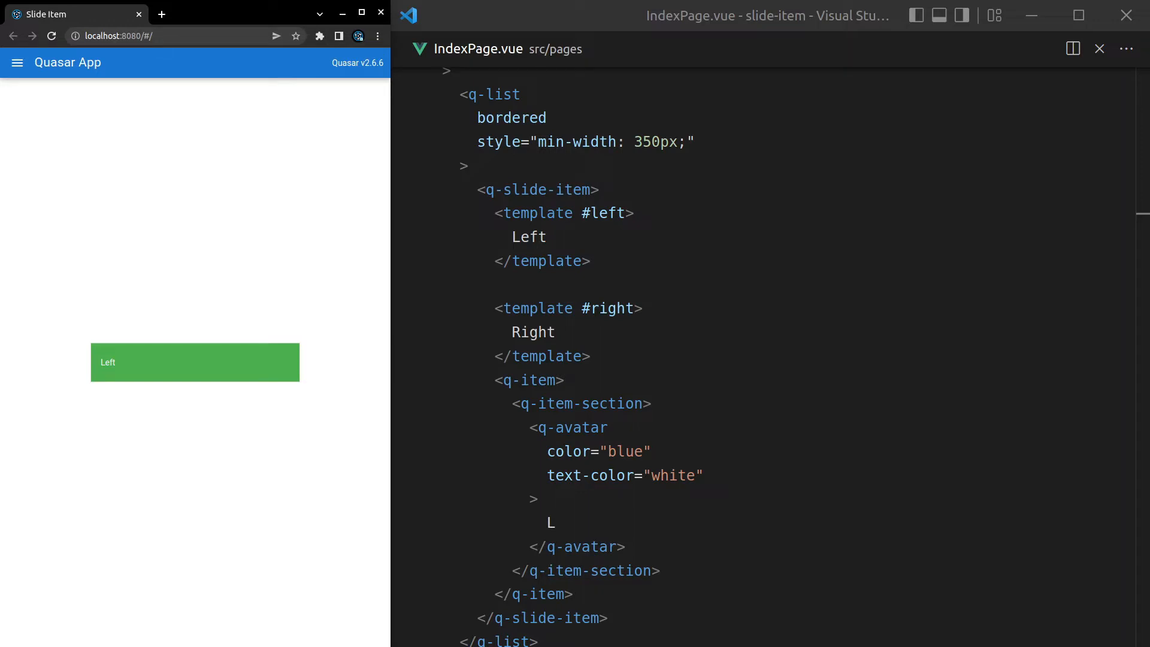
mouse_move(123, 317)
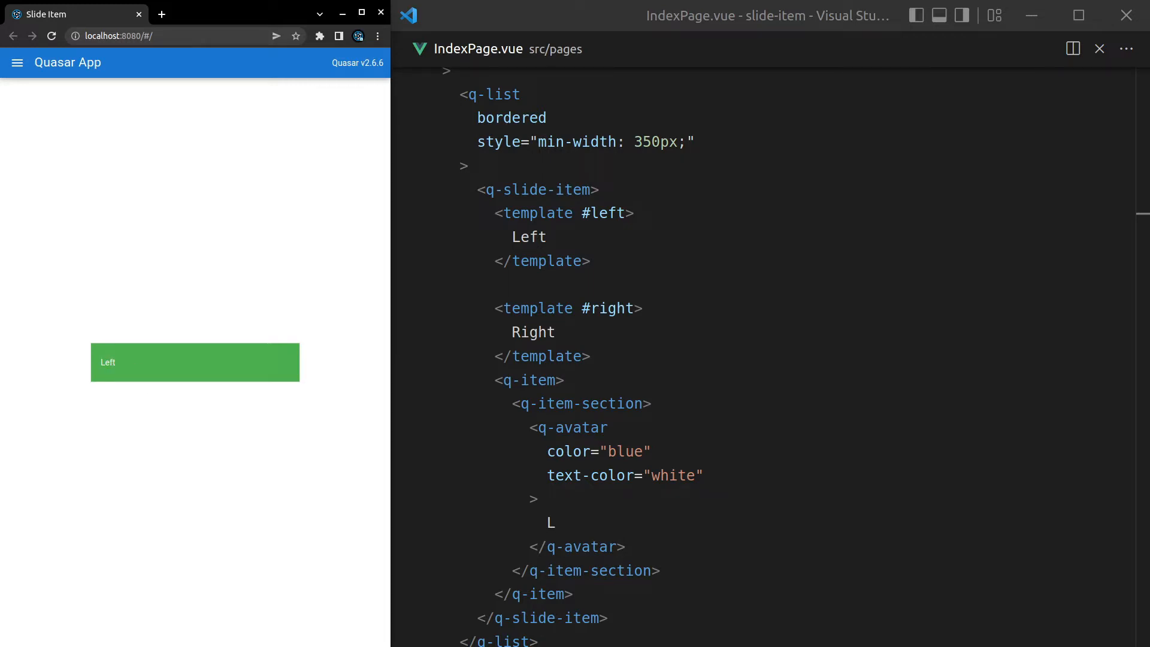
mouse_move(191, 335)
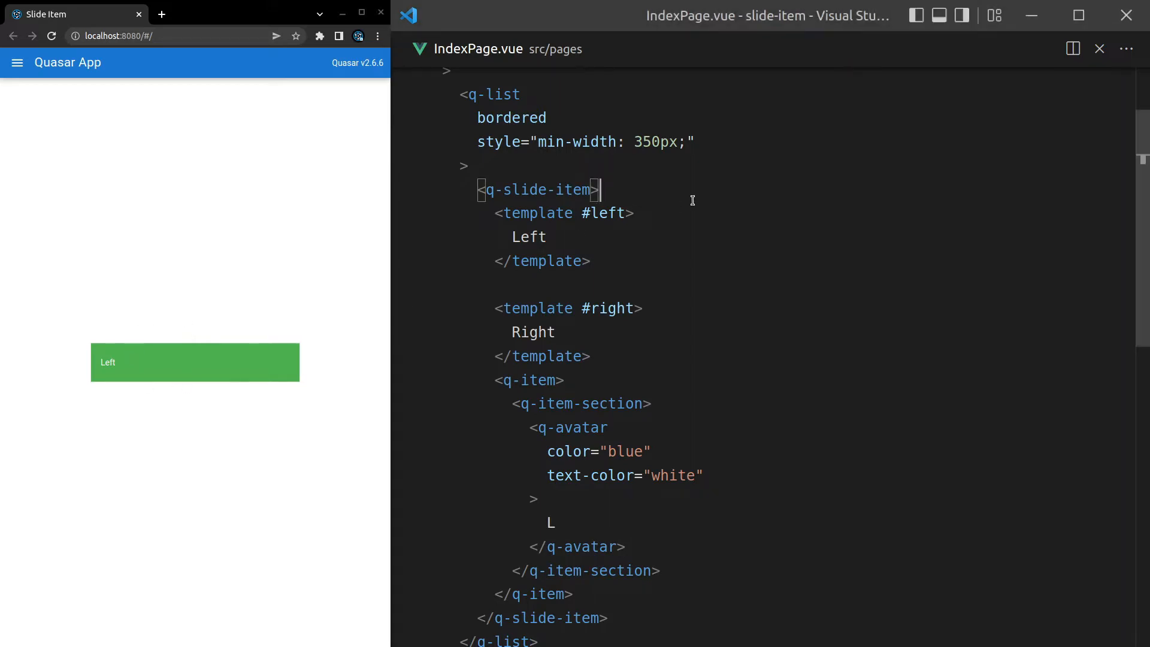
scroll("up", 3)
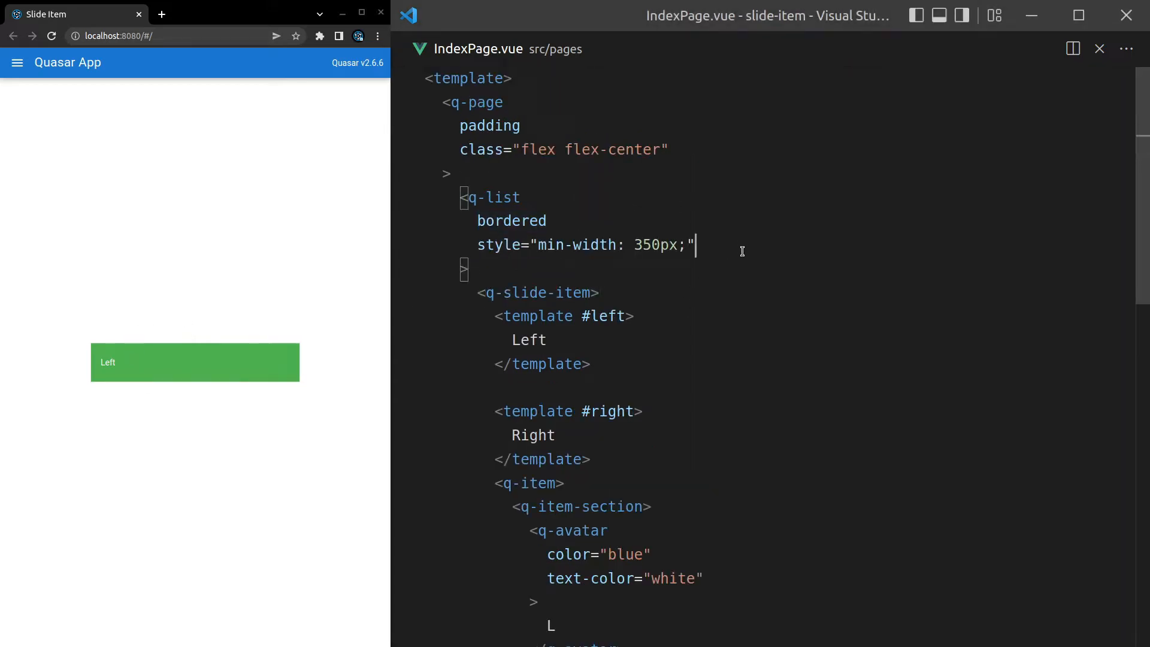
type("@left")
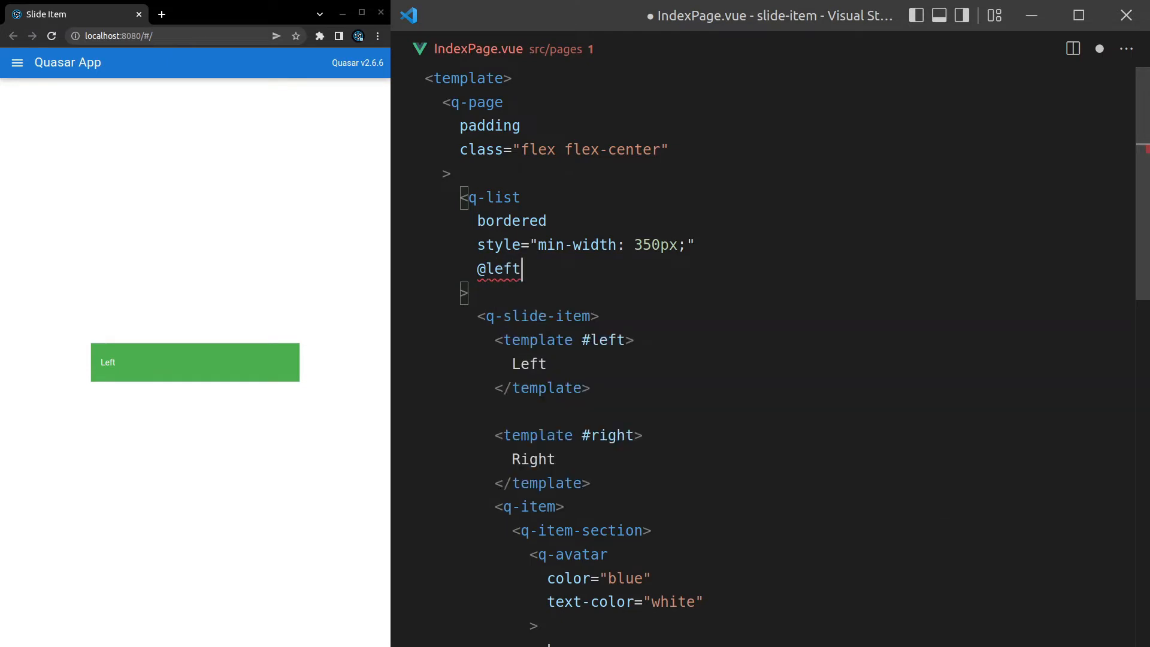
type("@r")
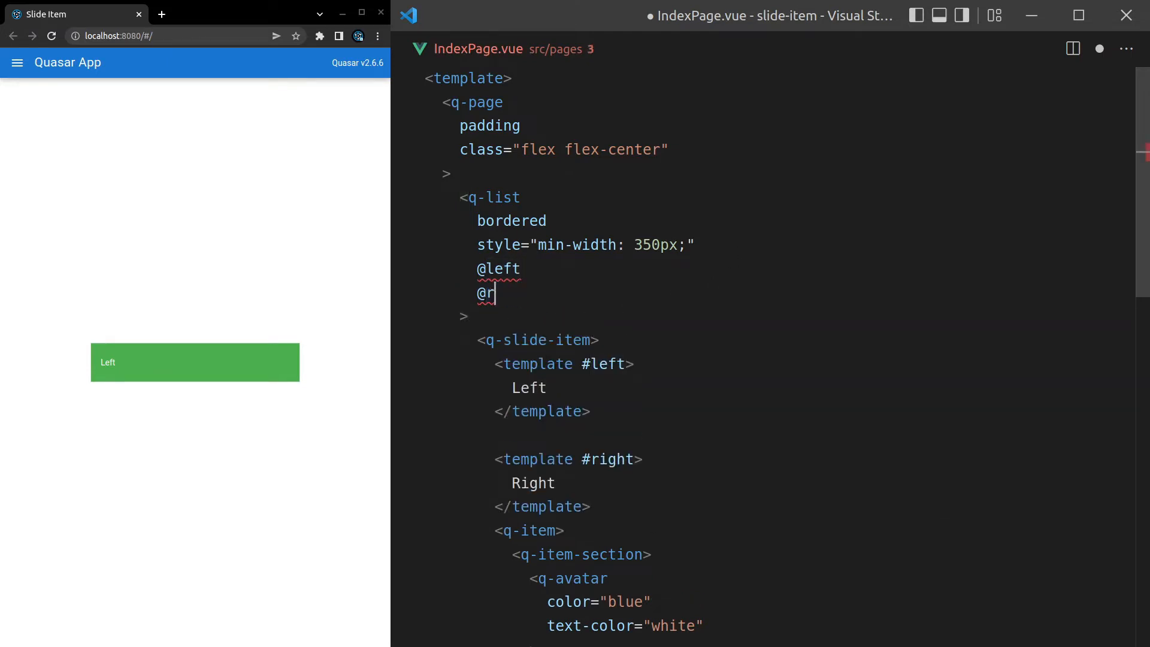
type("ight=")
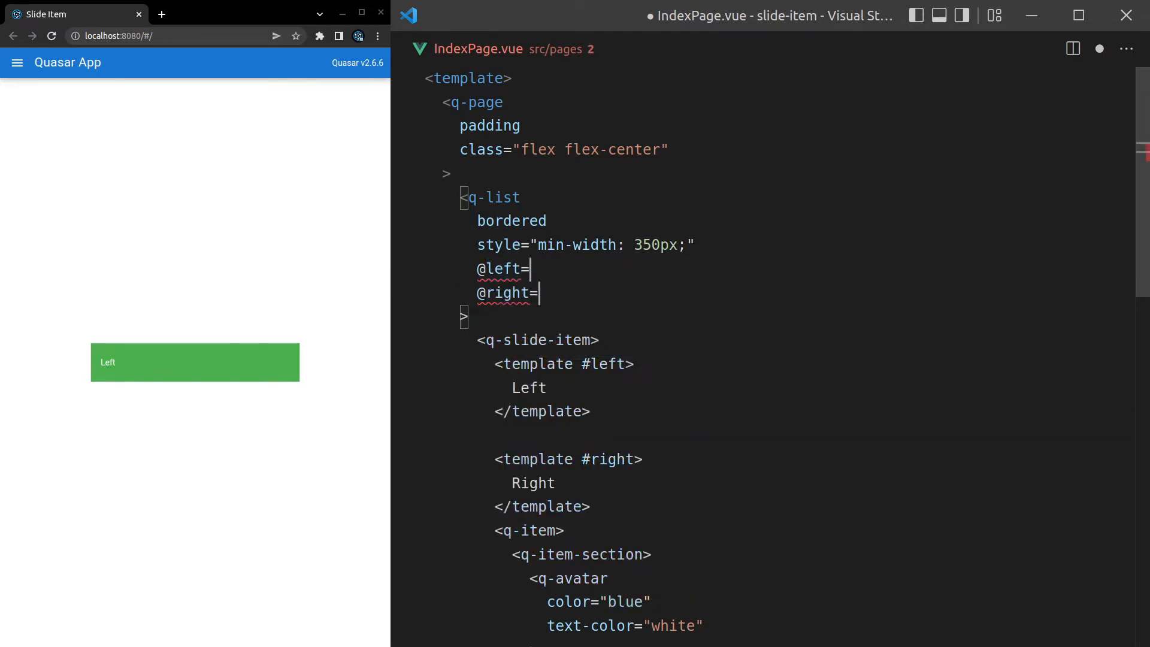
type("\"\"")
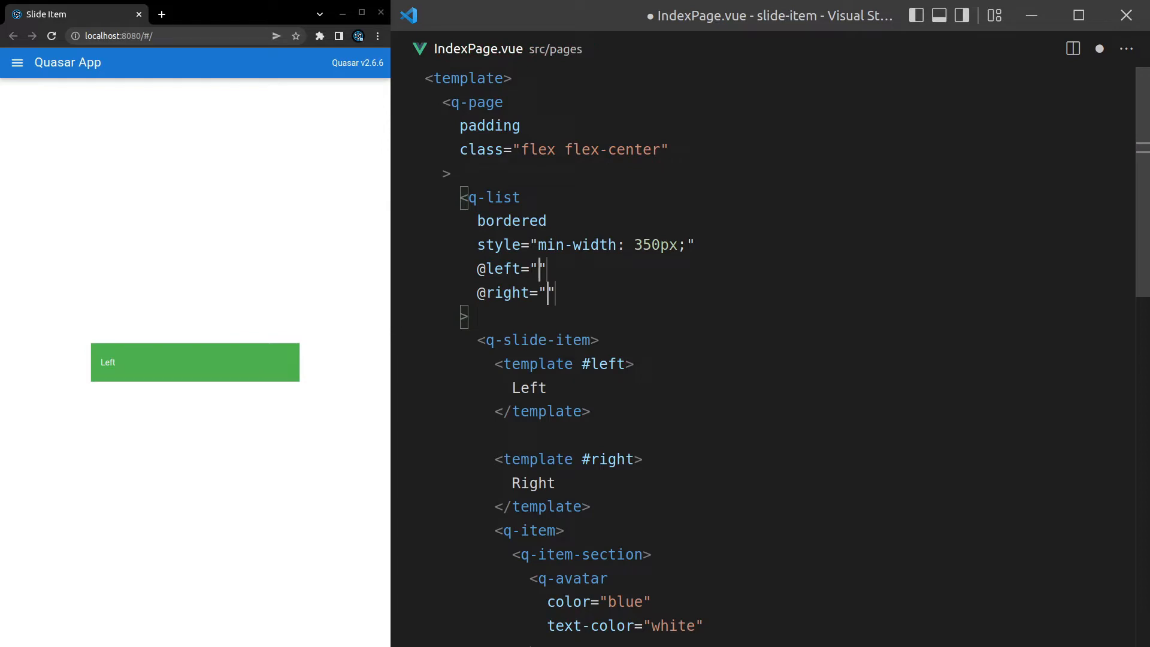
type("sideSlide")
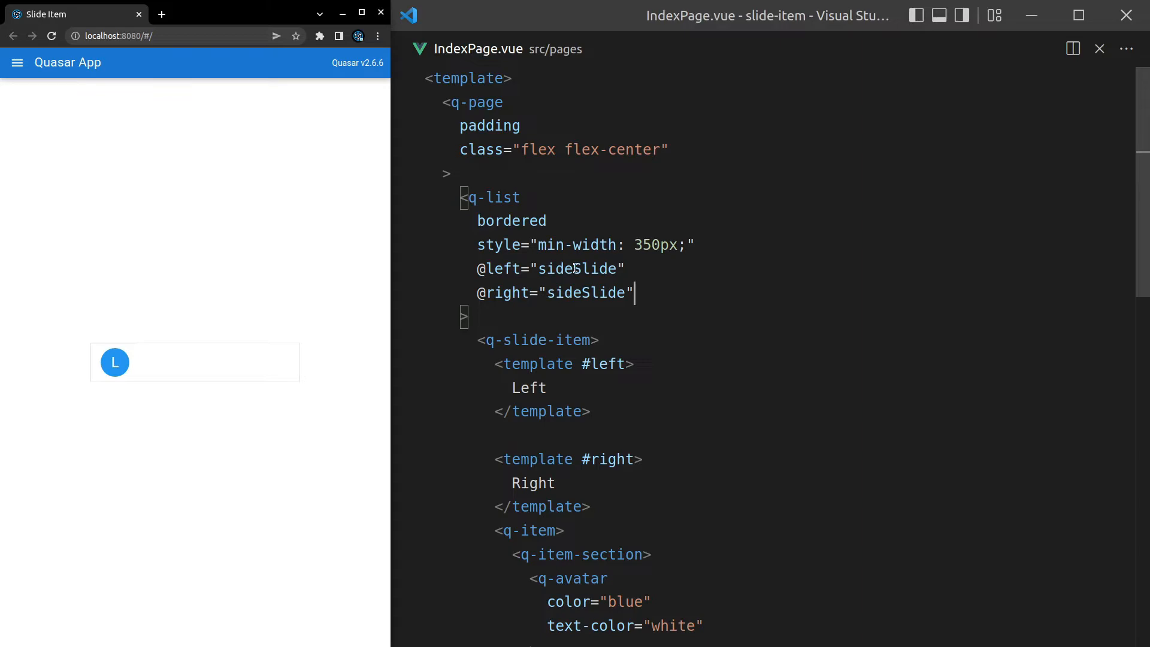
Start declaring a sideSlide function in the script setup.
scroll("down", 3)
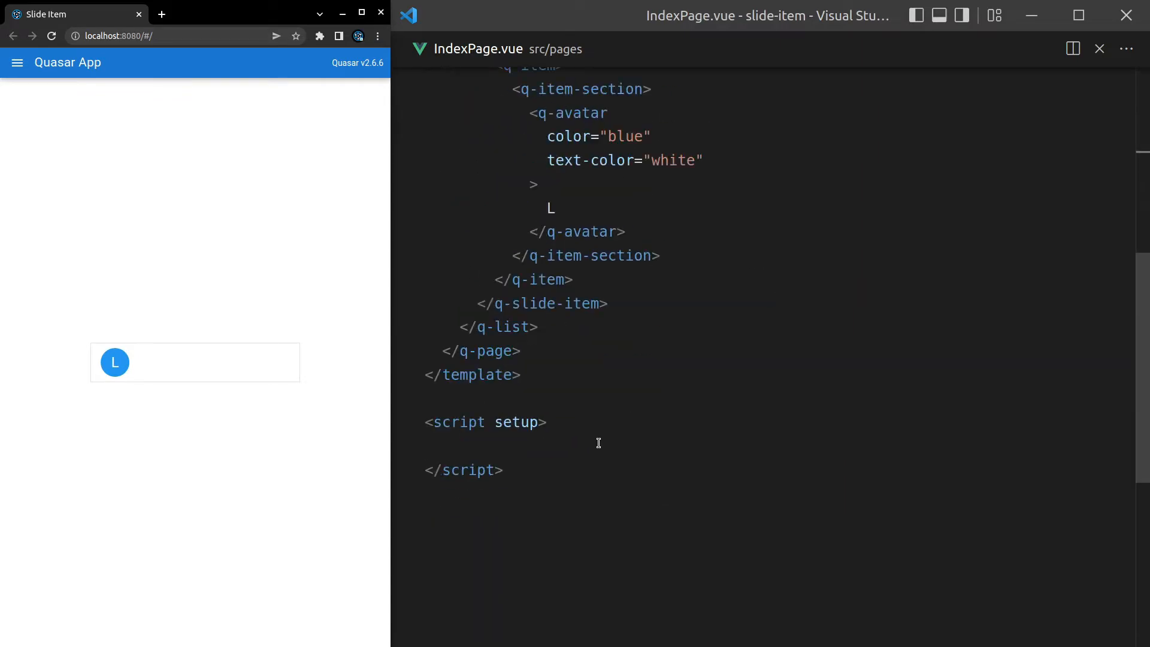
type("function sid")
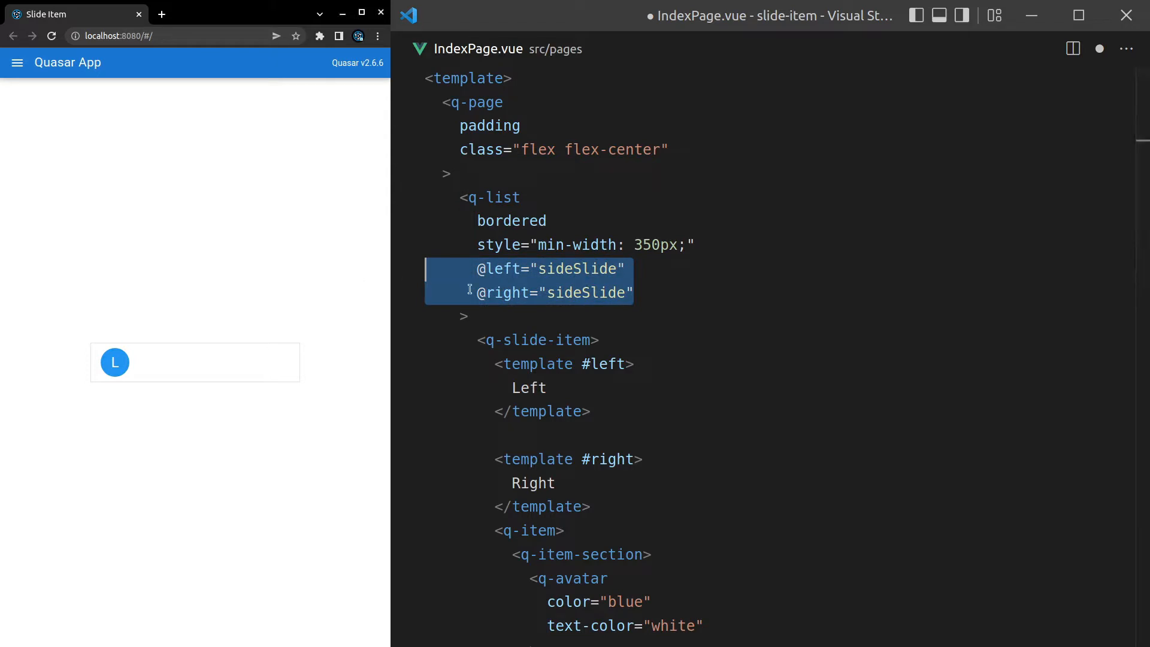
Move the sideSlide handlers onto q-slide-item and leave an empty sideSlide function in the script.
key("Delete")
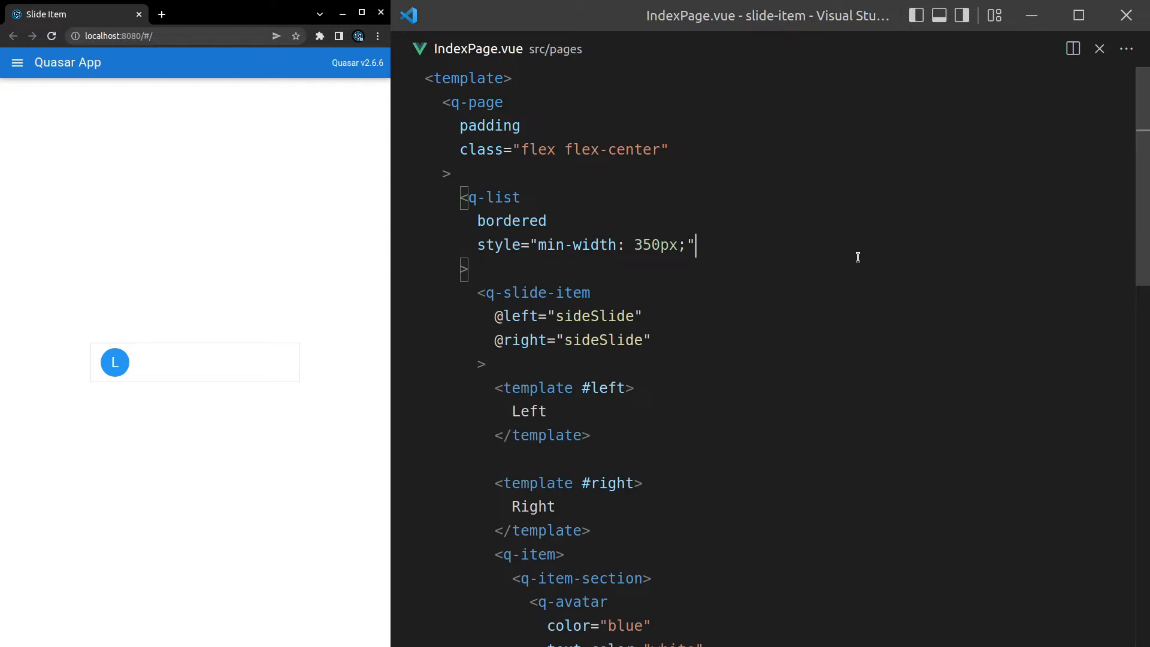
scroll("down", 3)
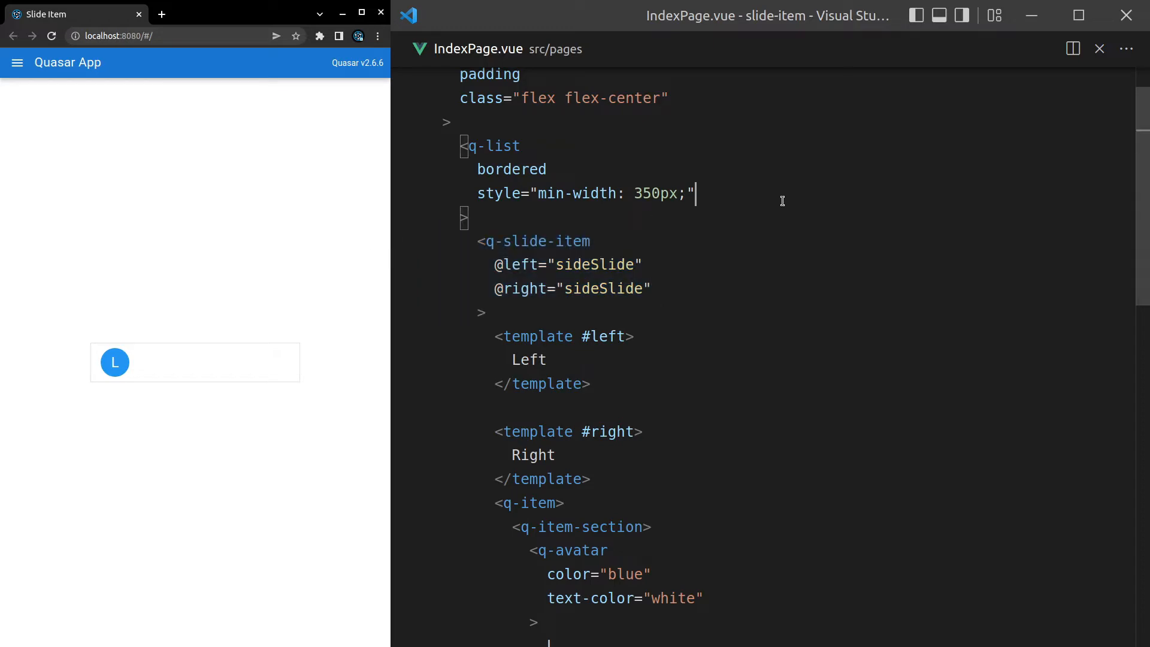
scroll("down", 3)
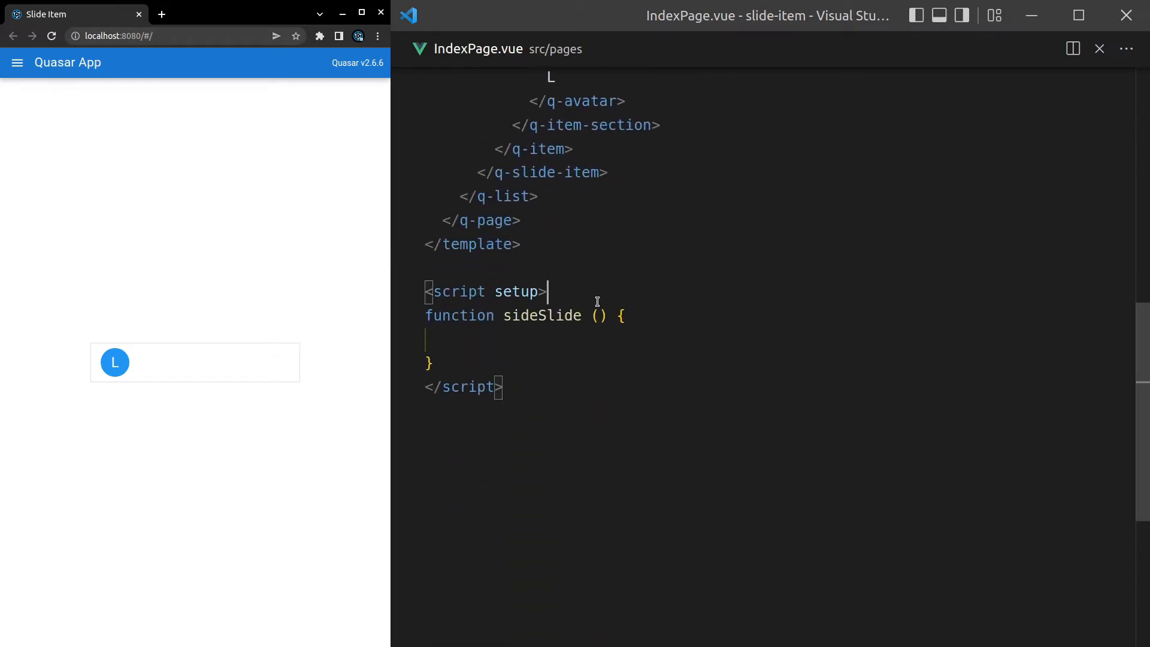
Have sideSlide(details) run console.log(details), save, and bring up Chrome DevTools.
type("console.")
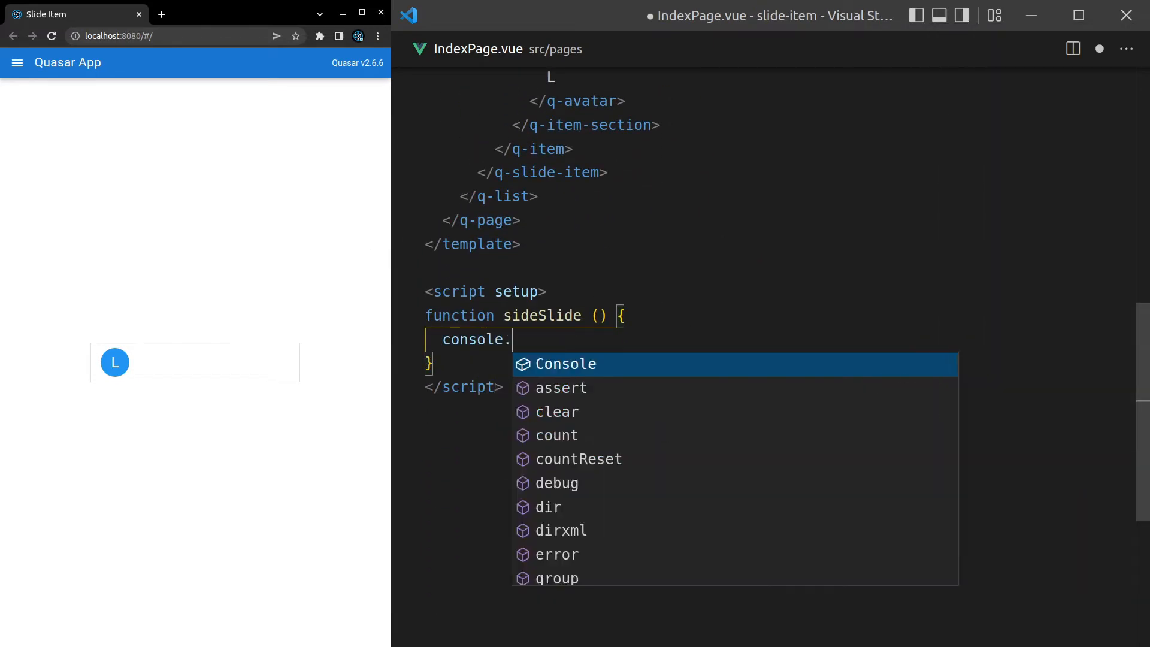
type("log(details")
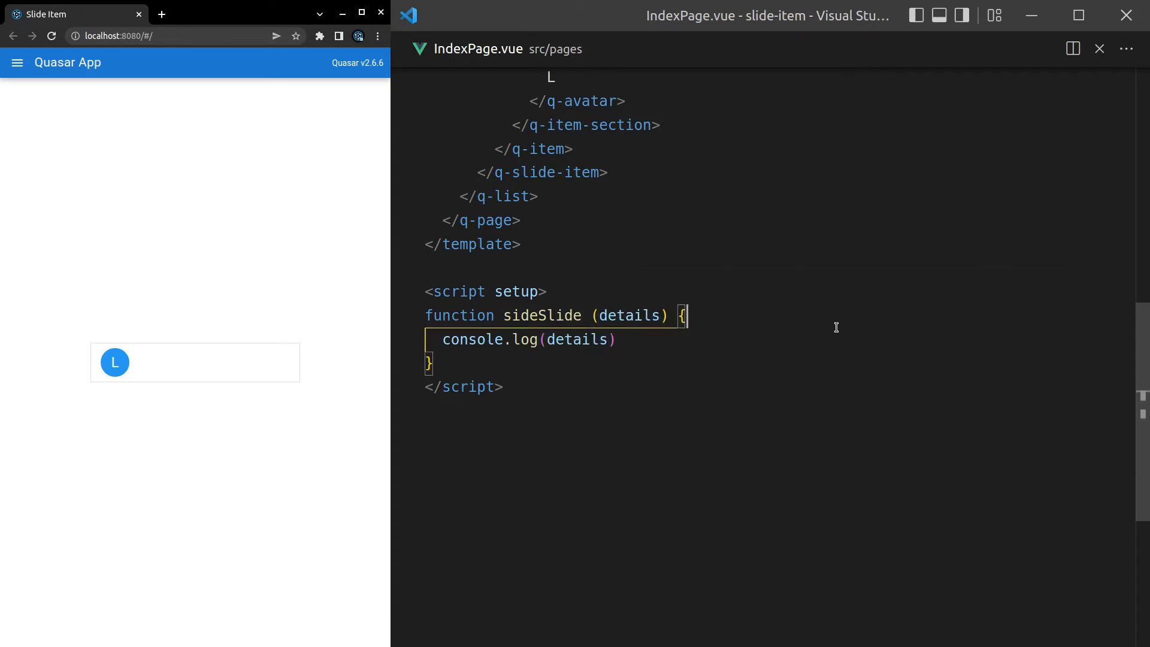
key("F12")
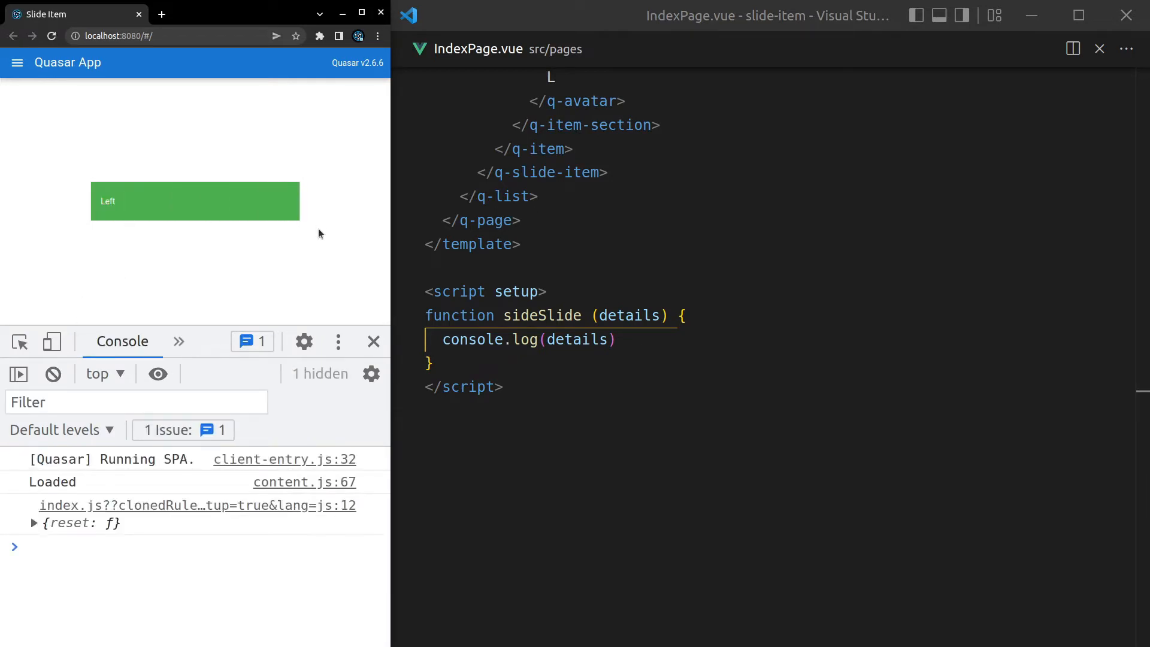
Expand the logged {reset: f} object in the Console to reveal its reset function.
left_click(33, 523)
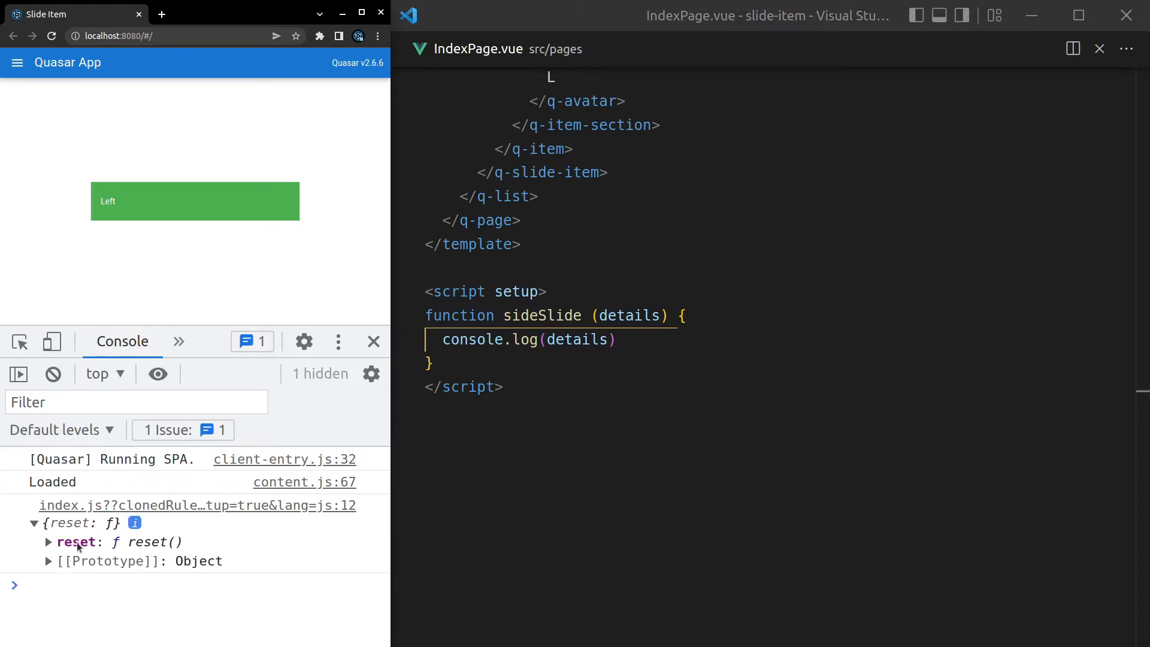
mouse_move(203, 206)
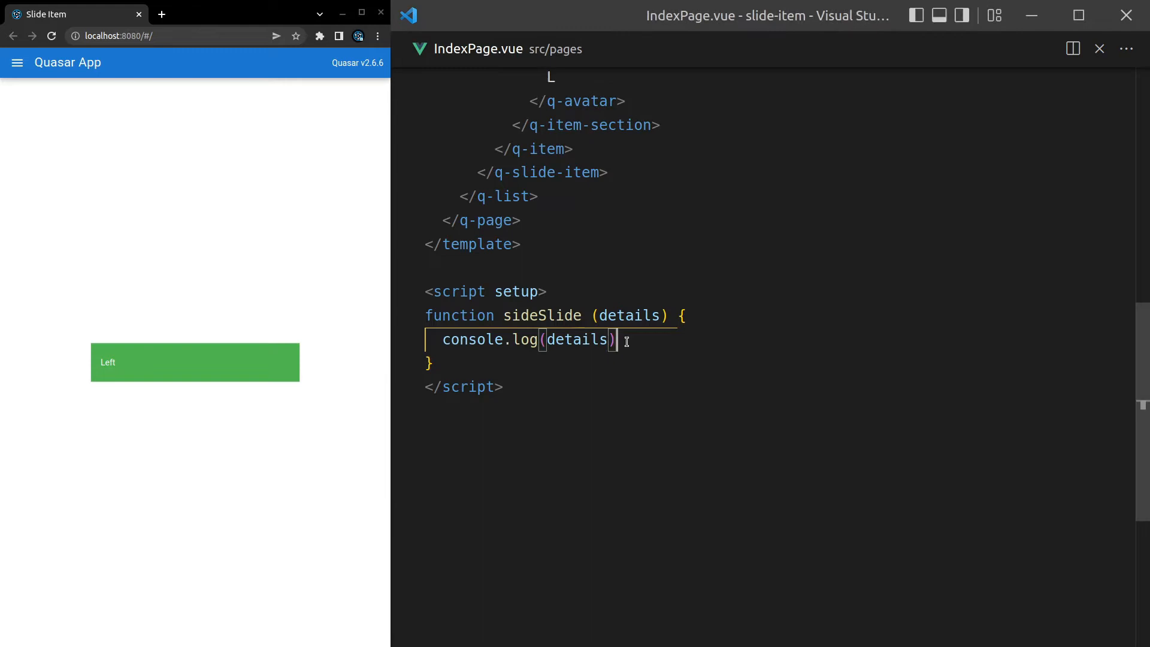
Rewrite sideSlide to destructure { reset } and call reset(), then save.
double_click(629, 315)
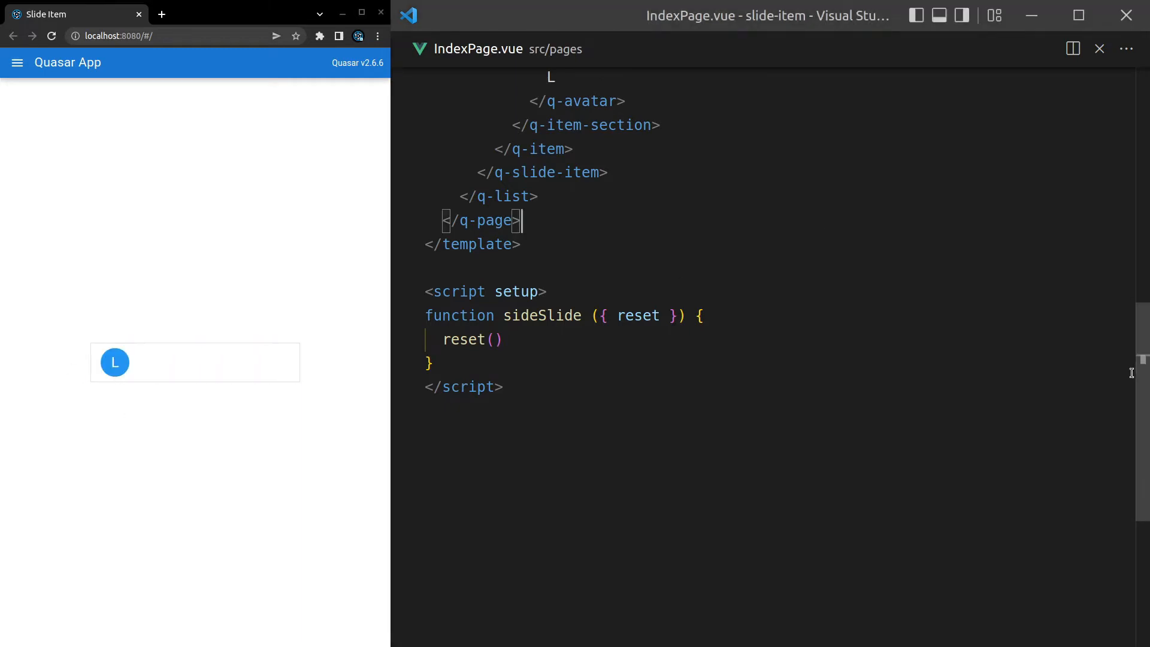
scroll("up", 3)
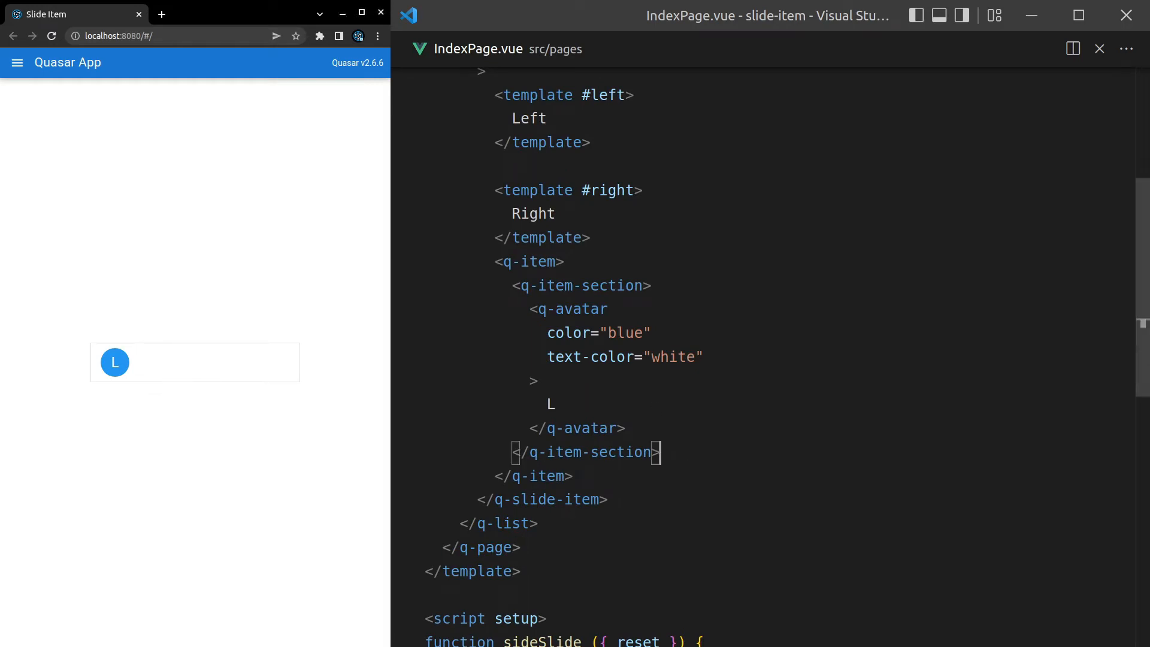
type("q-item-section>")
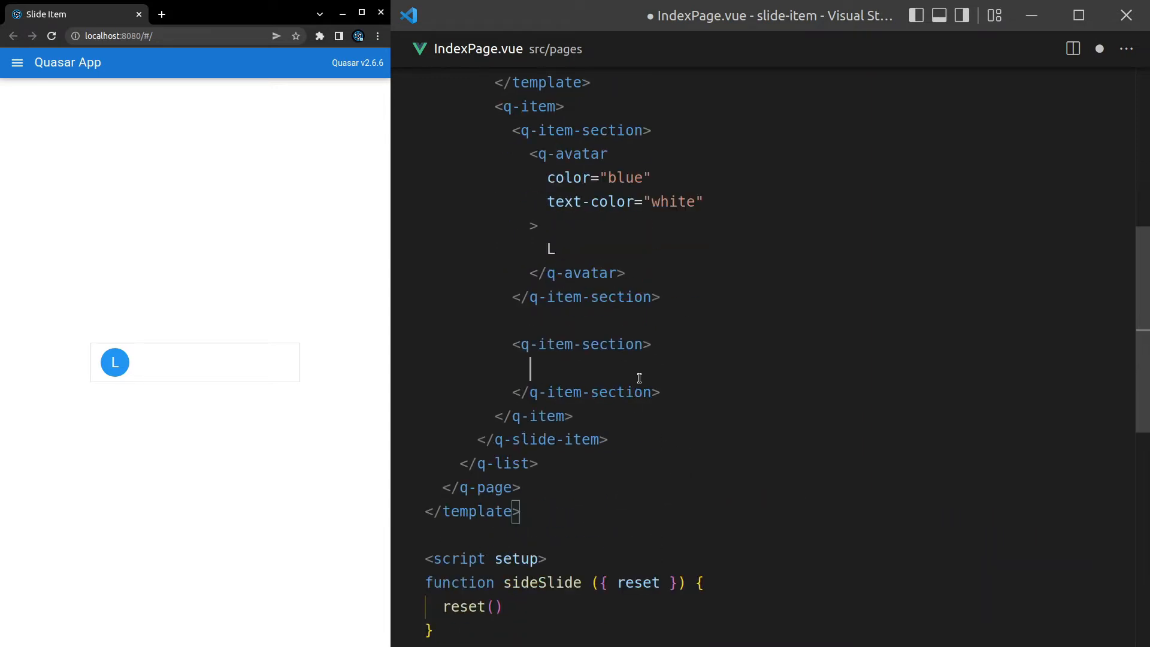
mouse_move(739, 343)
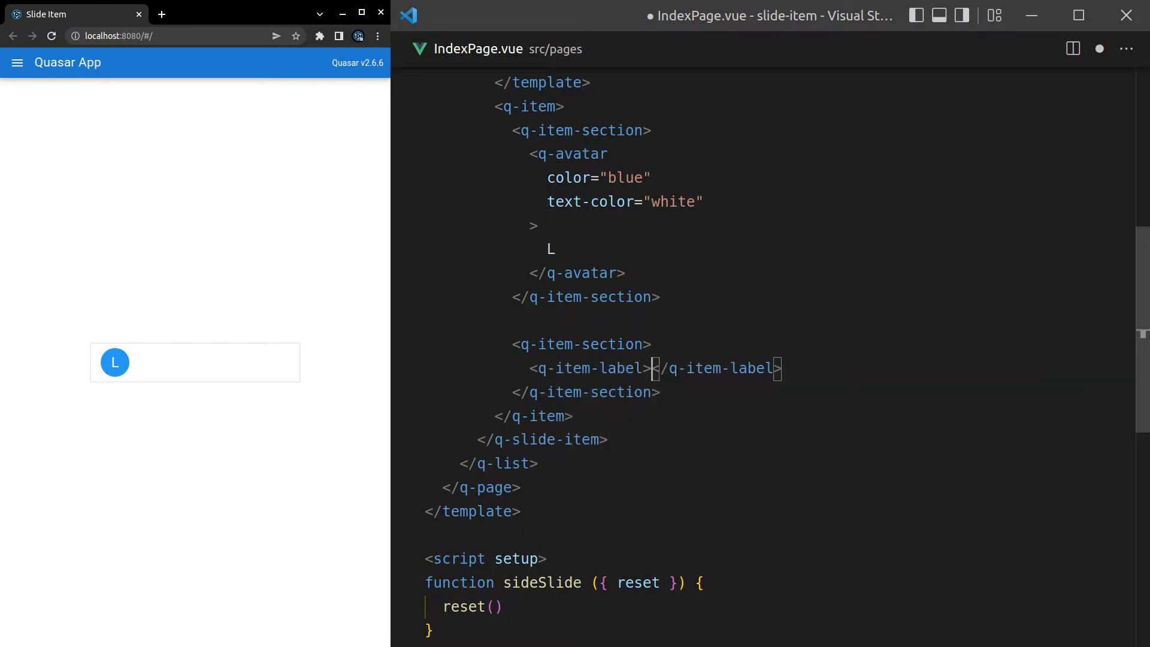
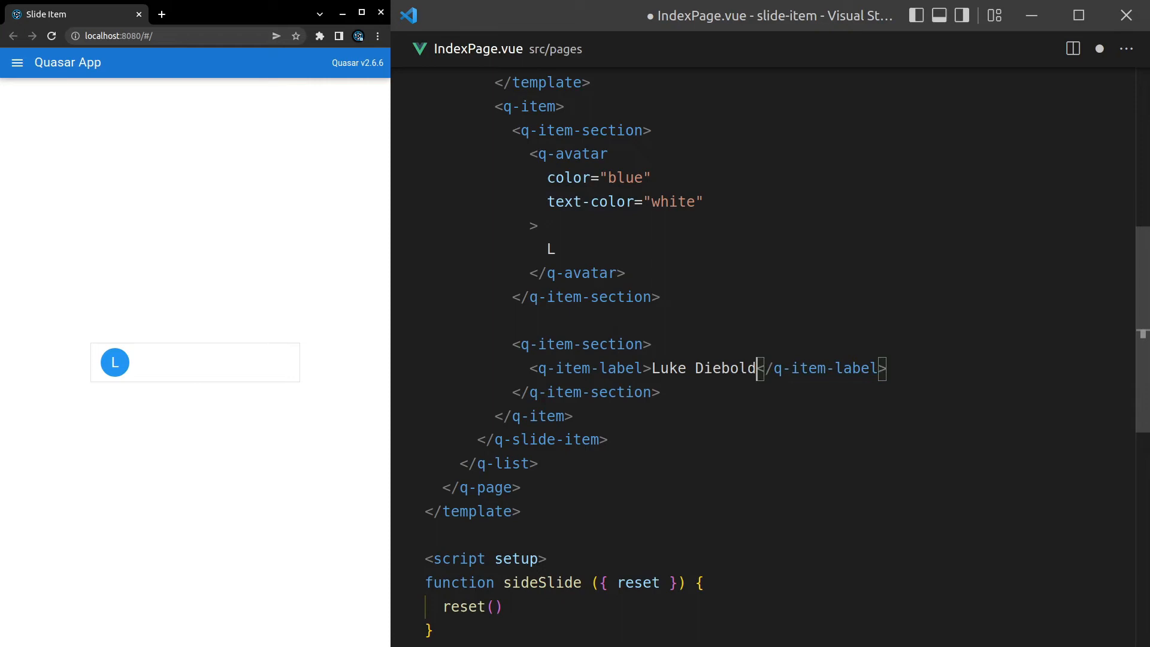
Duplicate the label as a caption line reading Contact and save.
key("Enter")
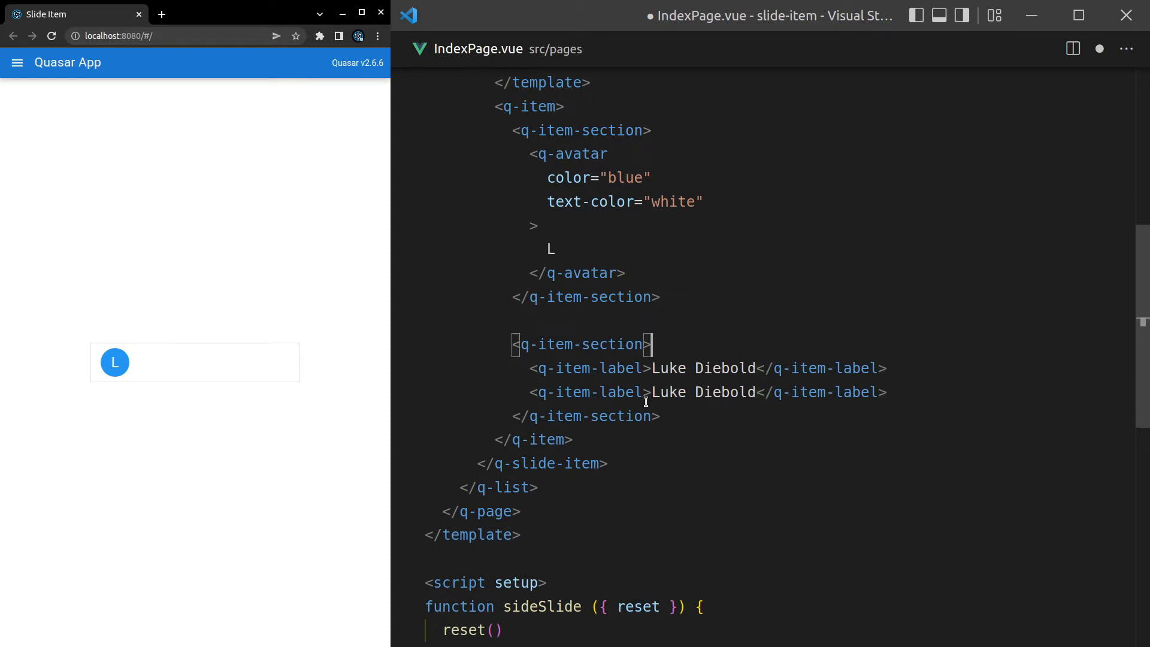
type("C")
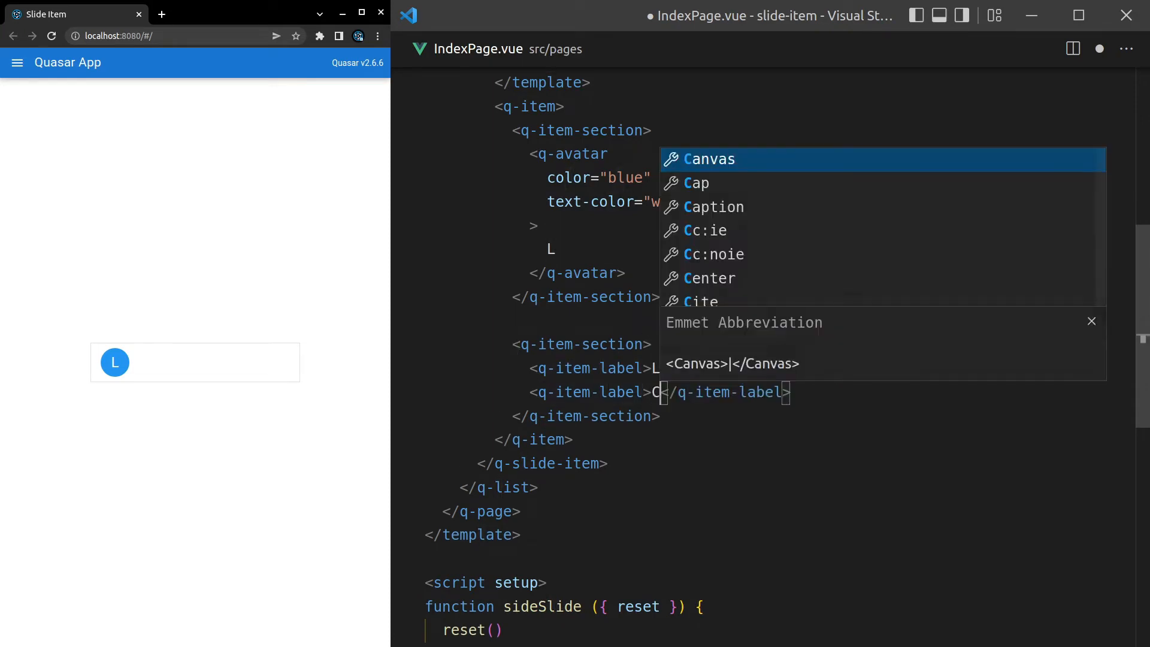
key("Escape")
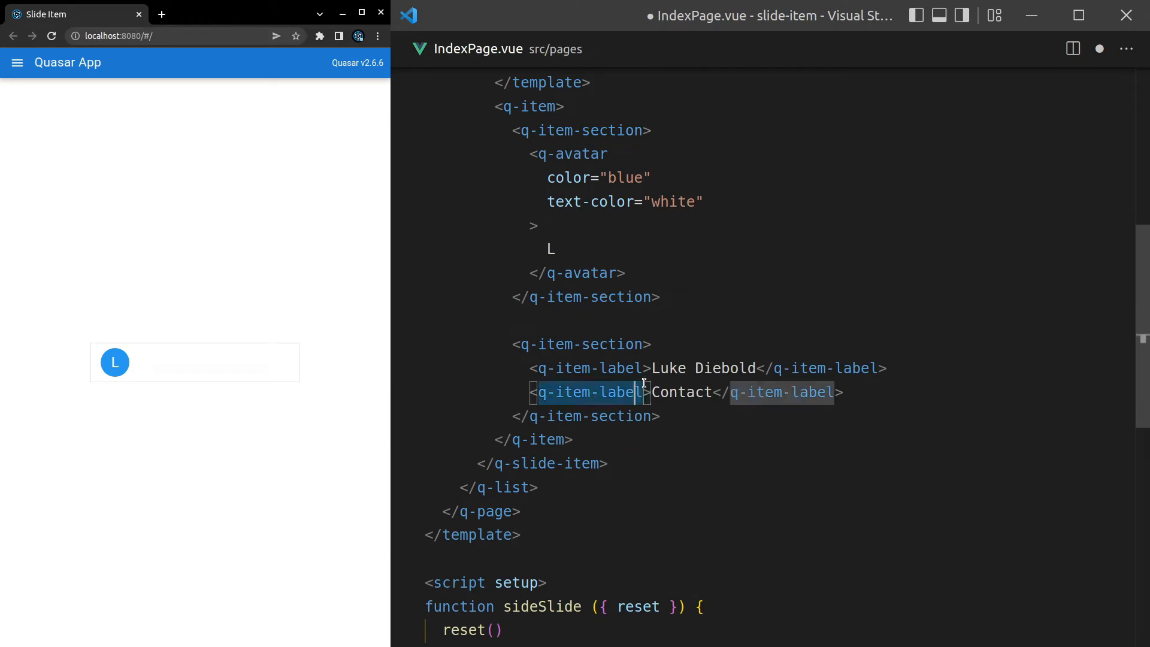
type("sub")
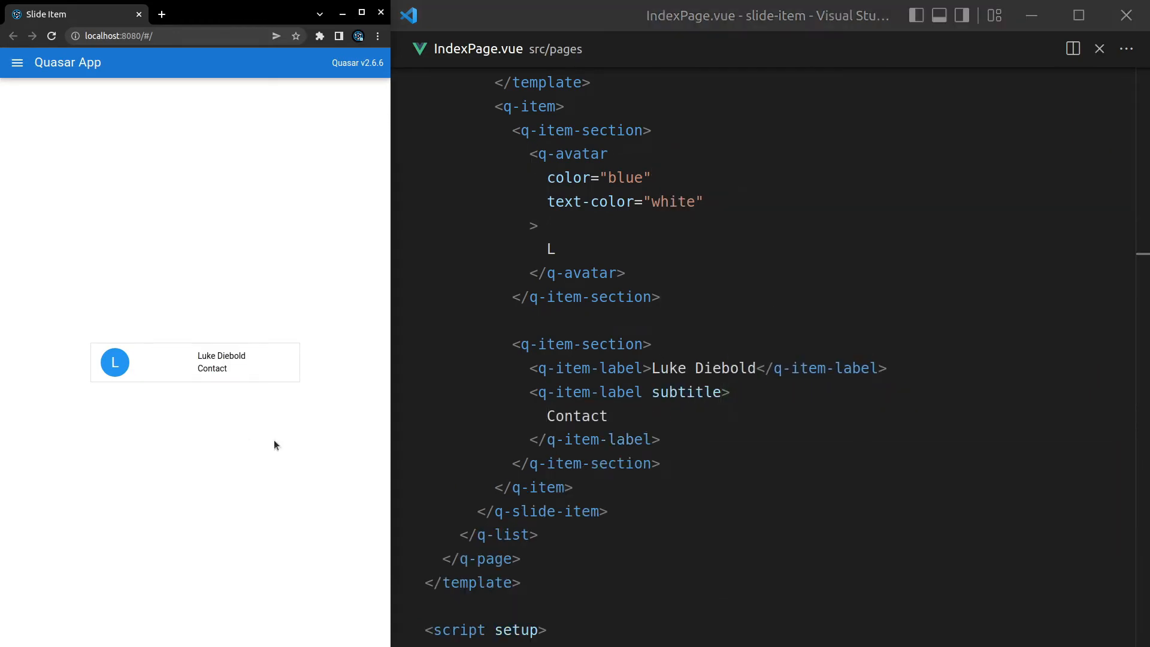
type("caption")
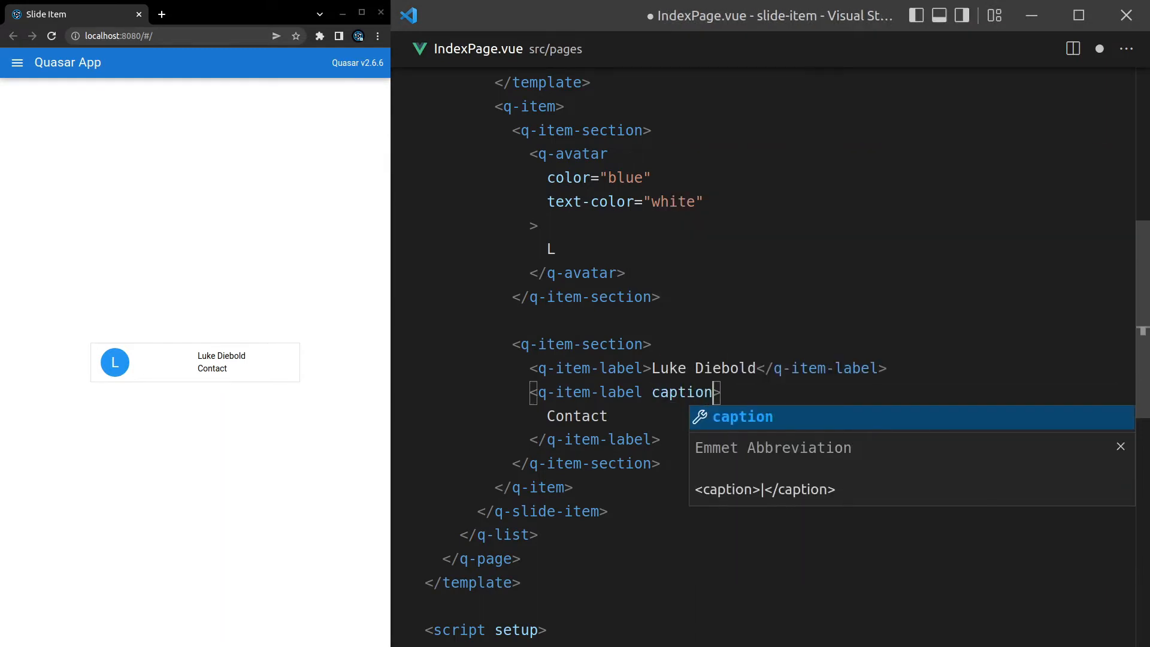
key("Escape")
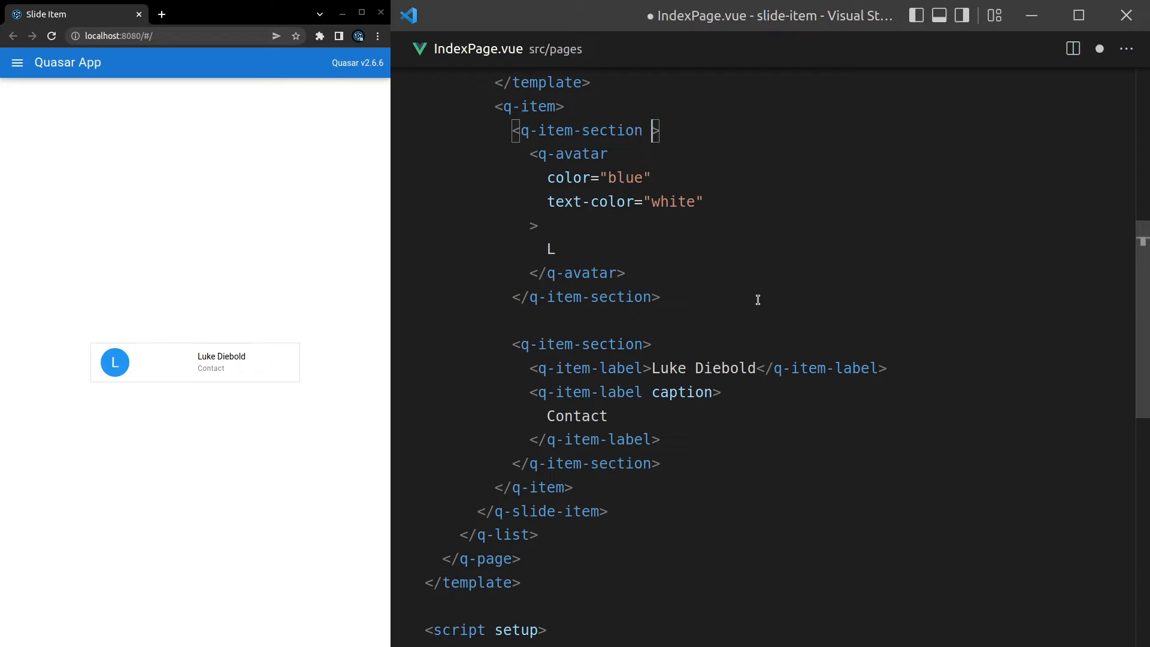
Mark the first q-item-section as avatar and give the second class="text-right".
type("avatar")
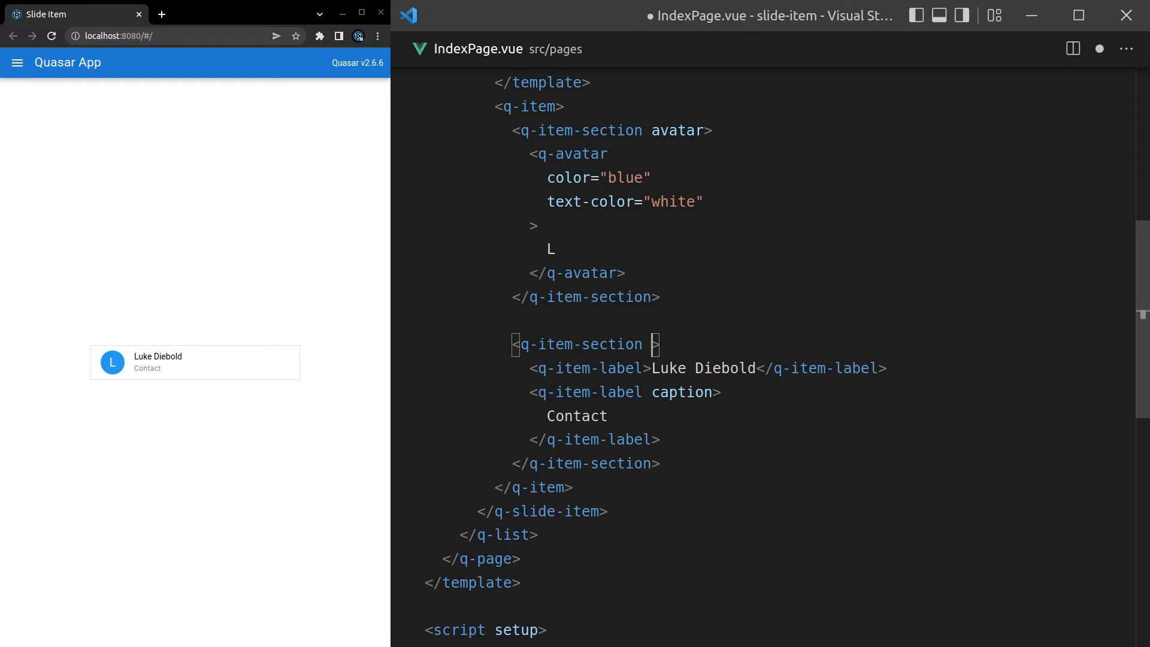
type("class=\"text-right\"")
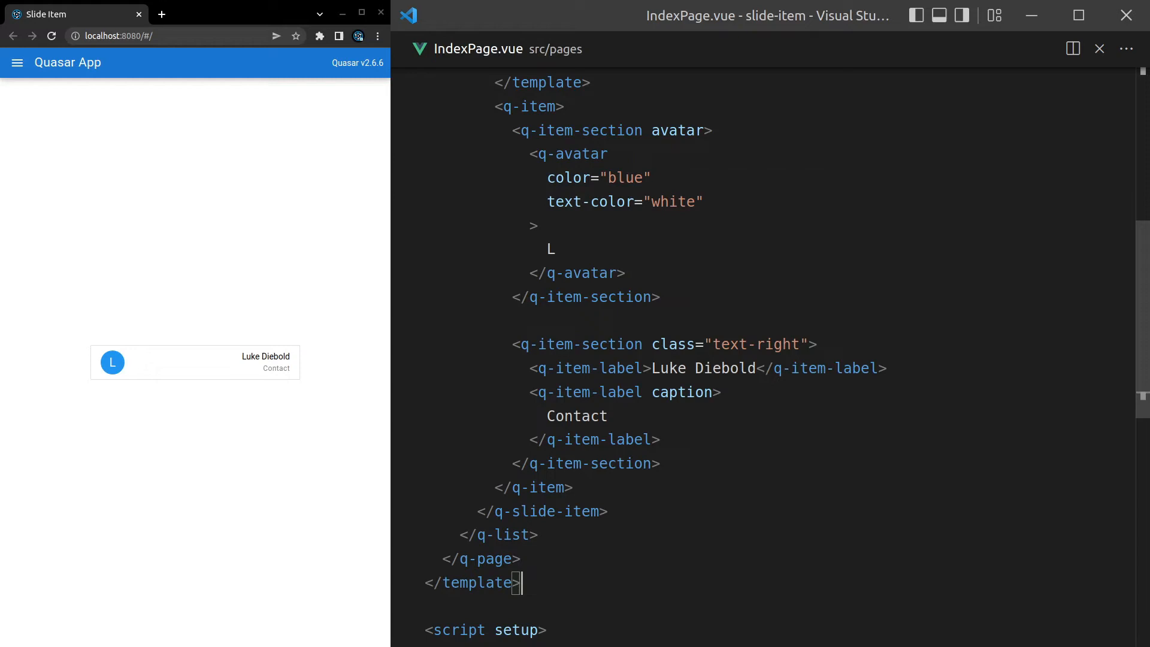
mouse_move(391, 443)
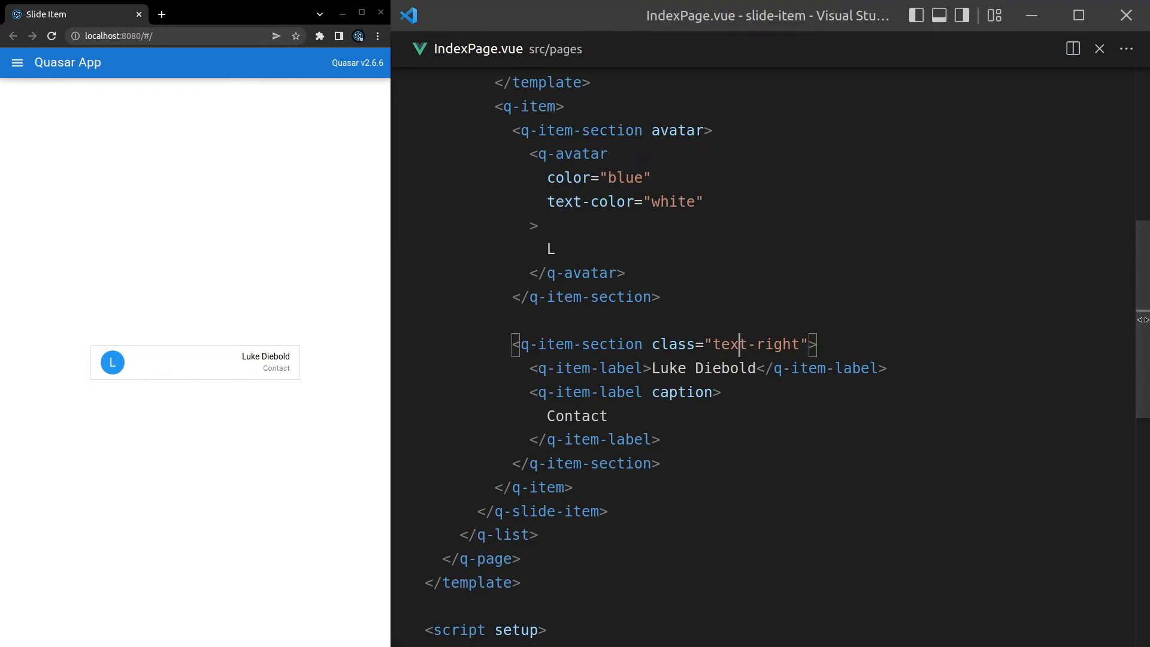
scroll("up", 3)
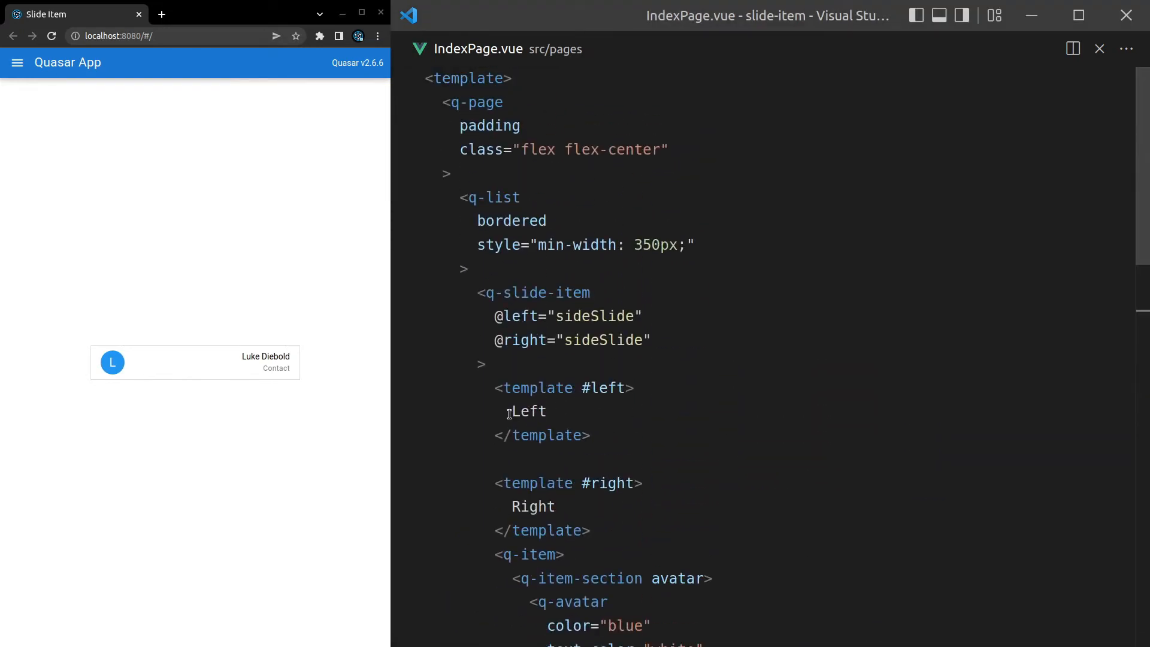
Add a q-icon named done in the #left template and one named delete in #right.
type("q-icon name></q-icon>")
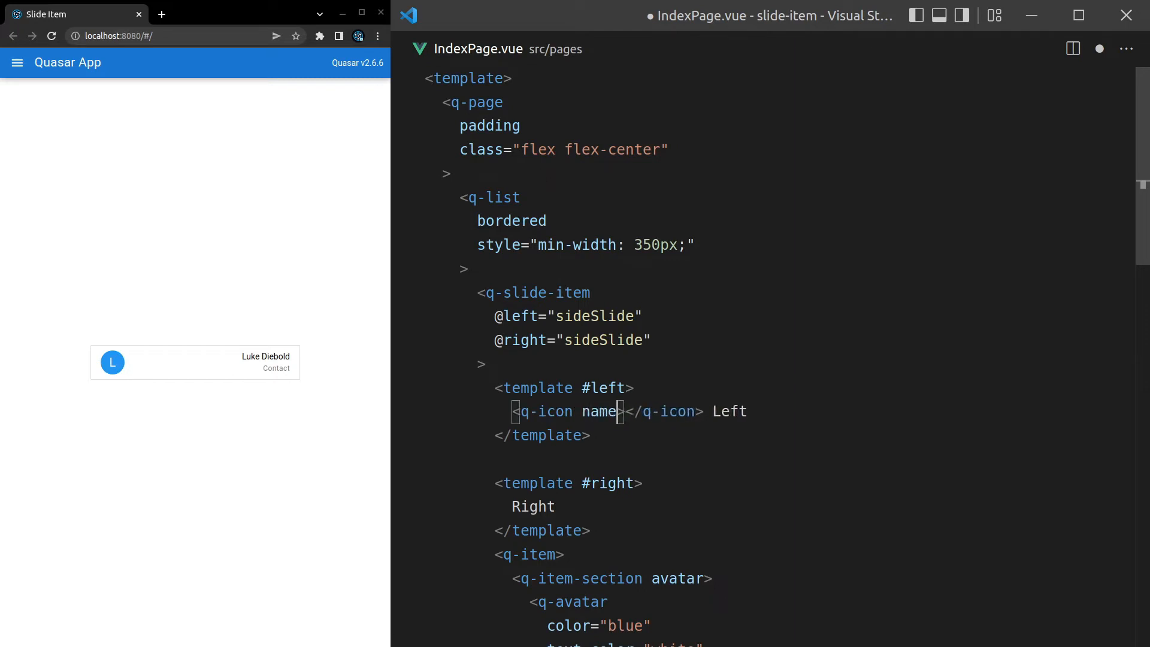
type("done\" /")
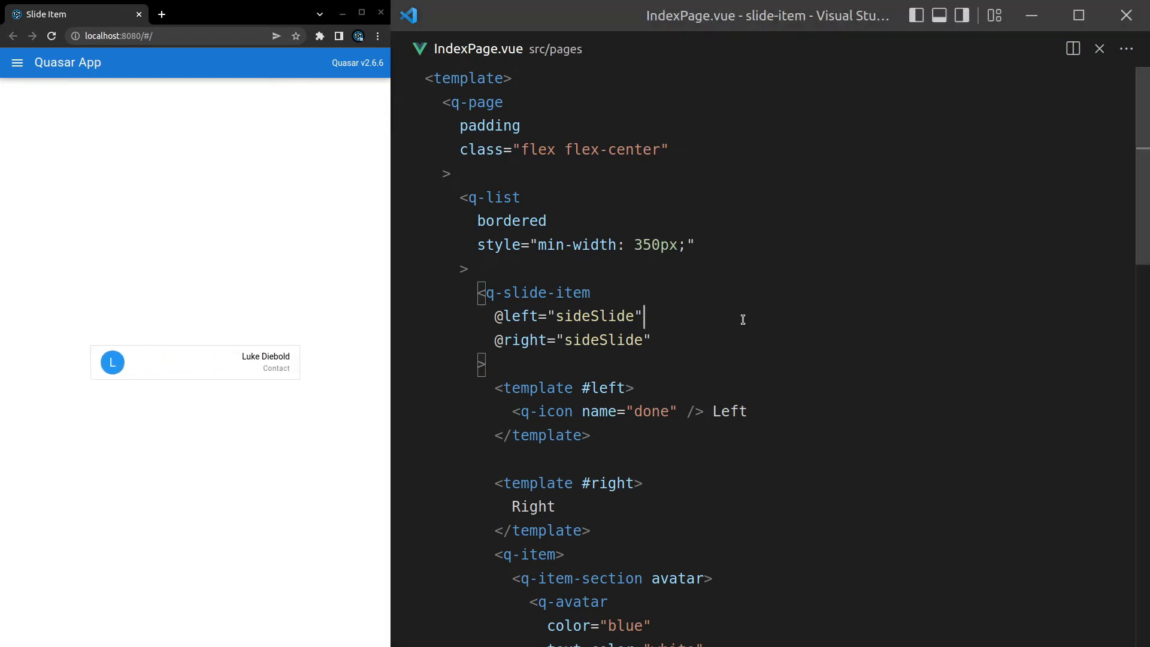
scroll("down", 3)
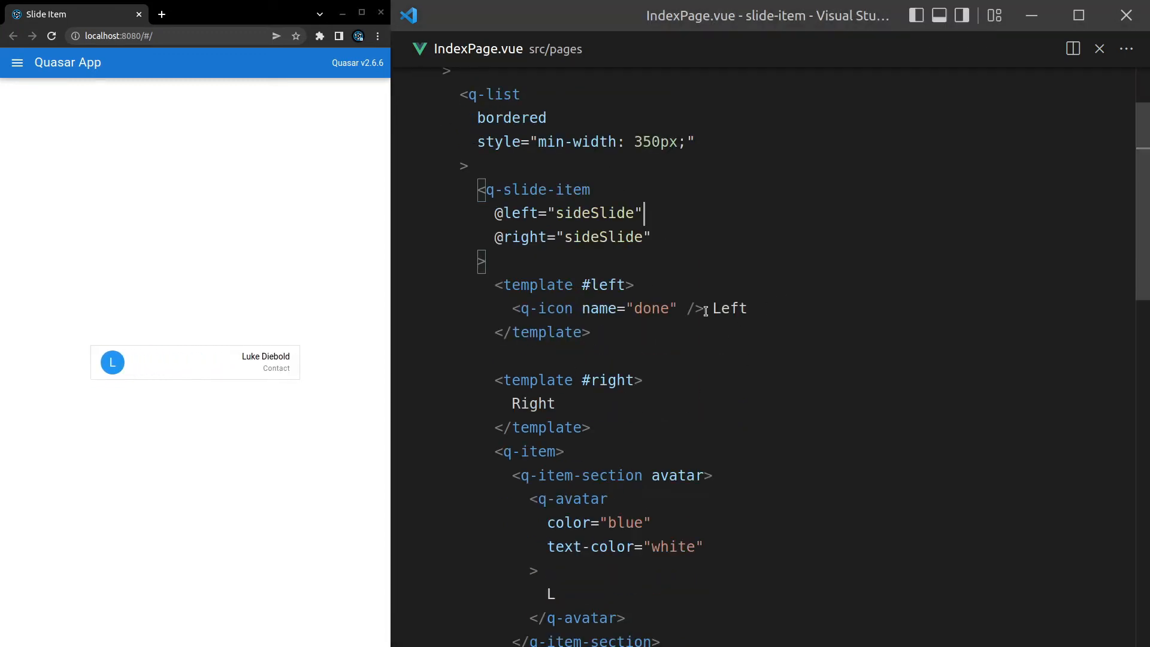
double_click(595, 308)
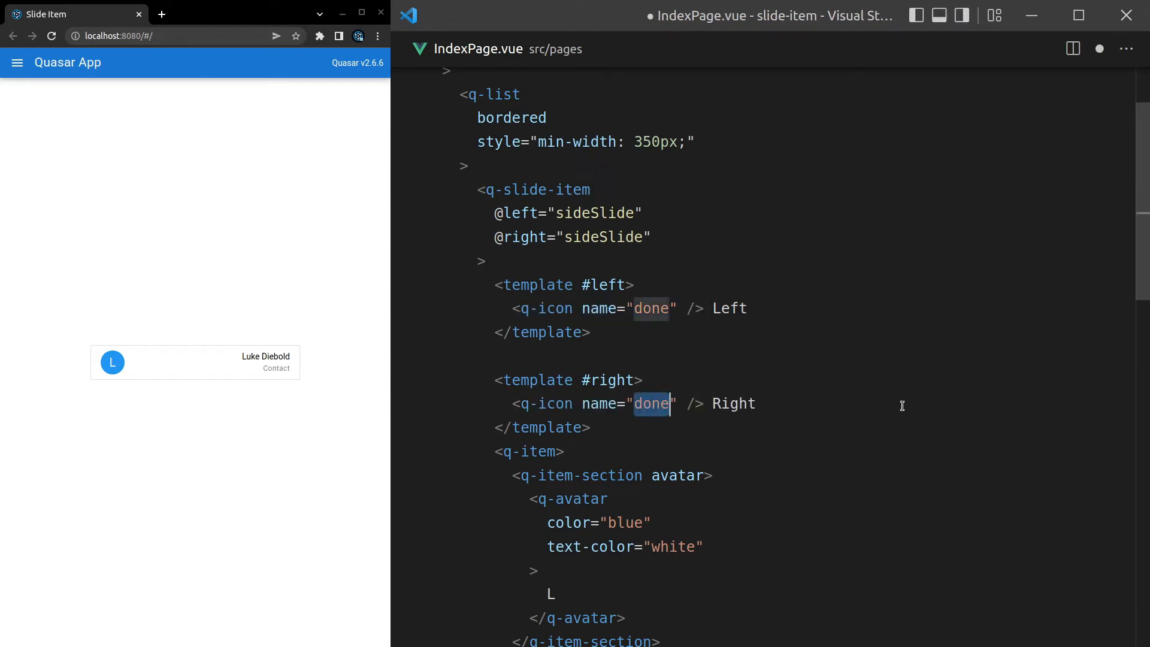
type("delete")
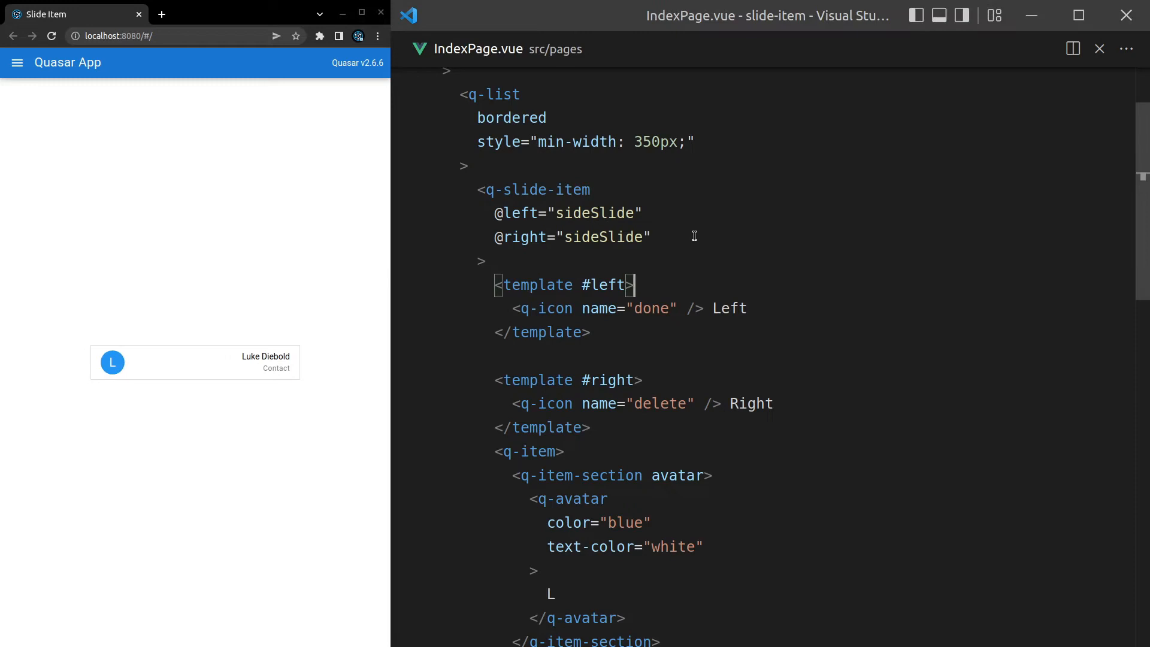
key("enter")
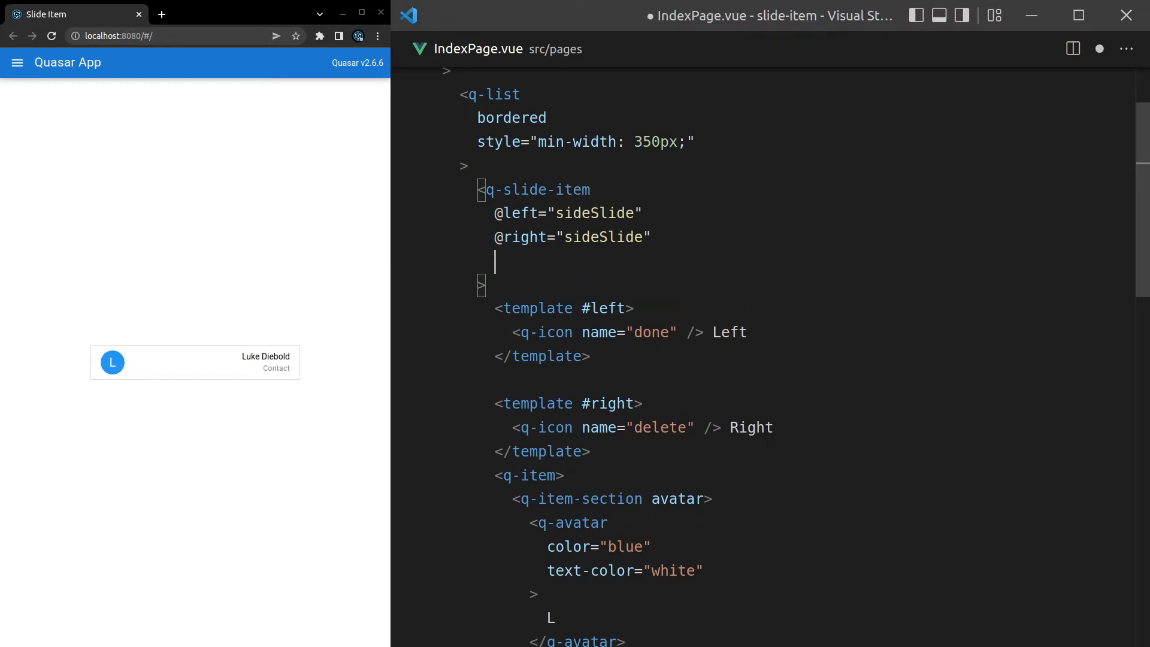
Give q-slide-item right-color="red" and left-color="blue".
type("right-color=\"red")
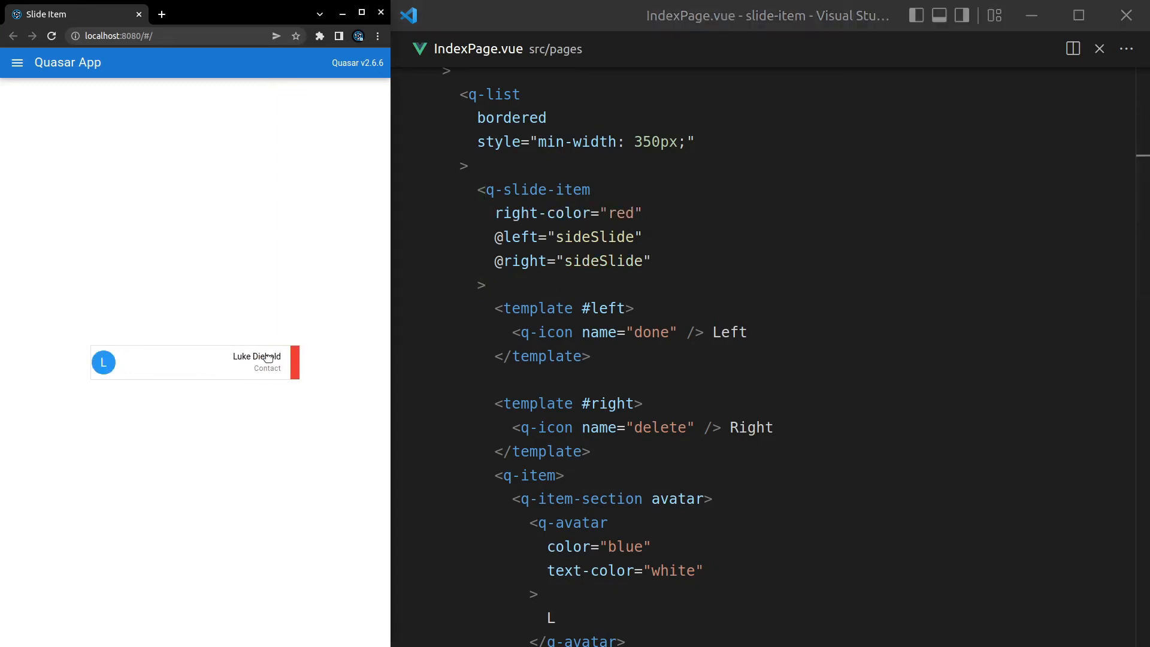
key("enter")
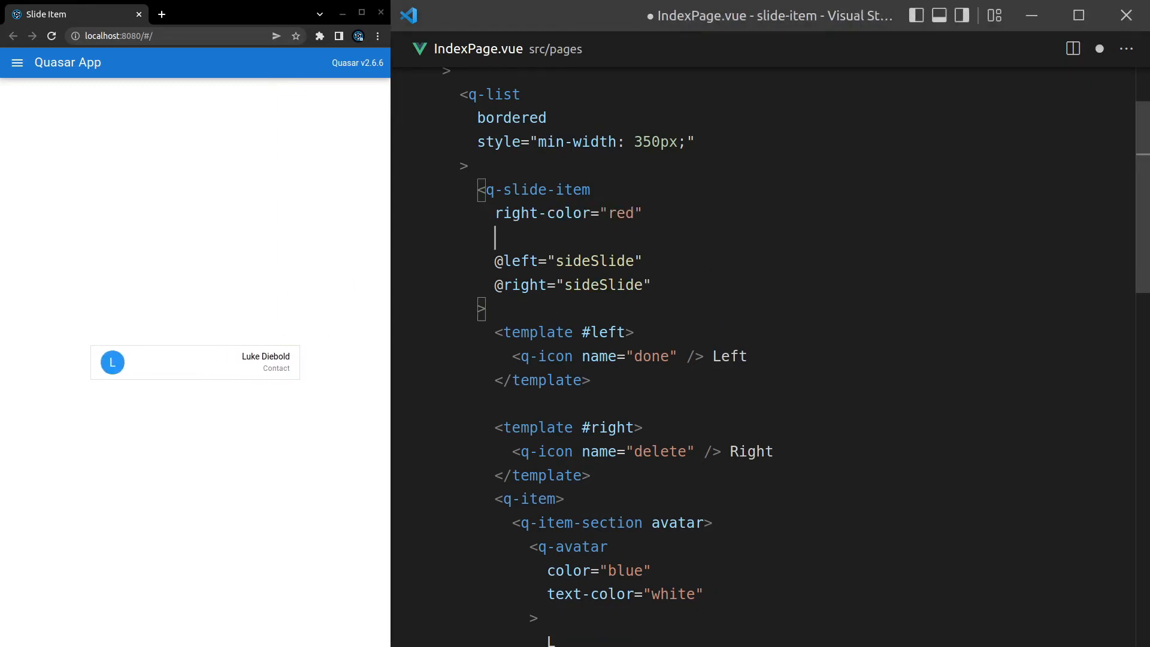
type("left-color=\"")
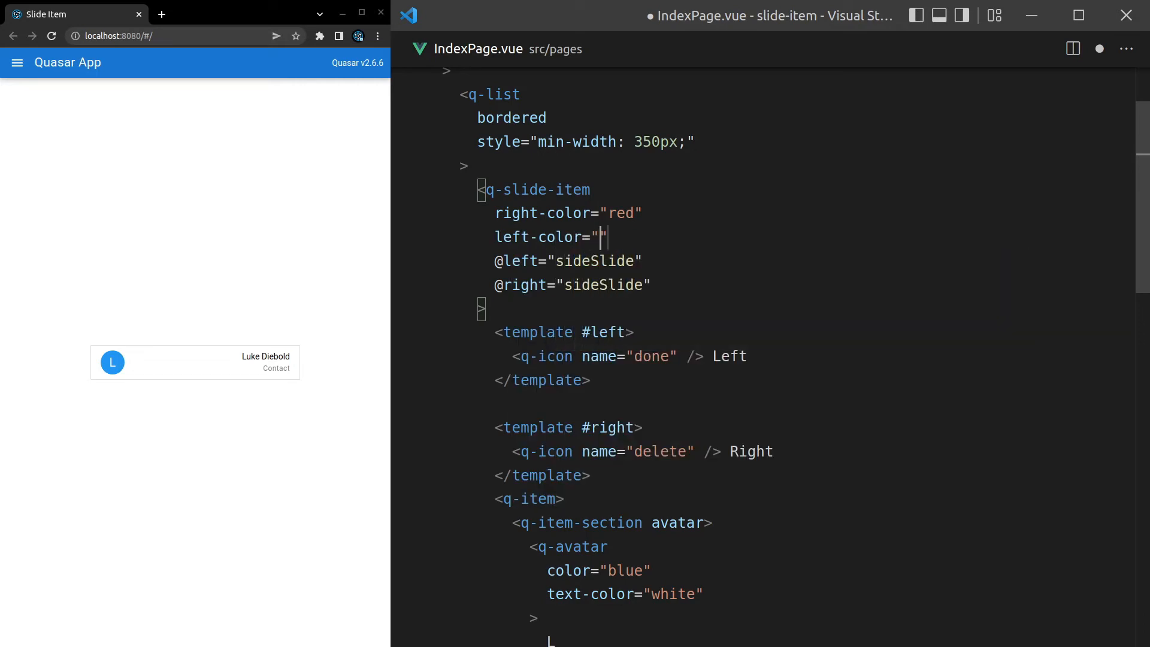
type("blue")
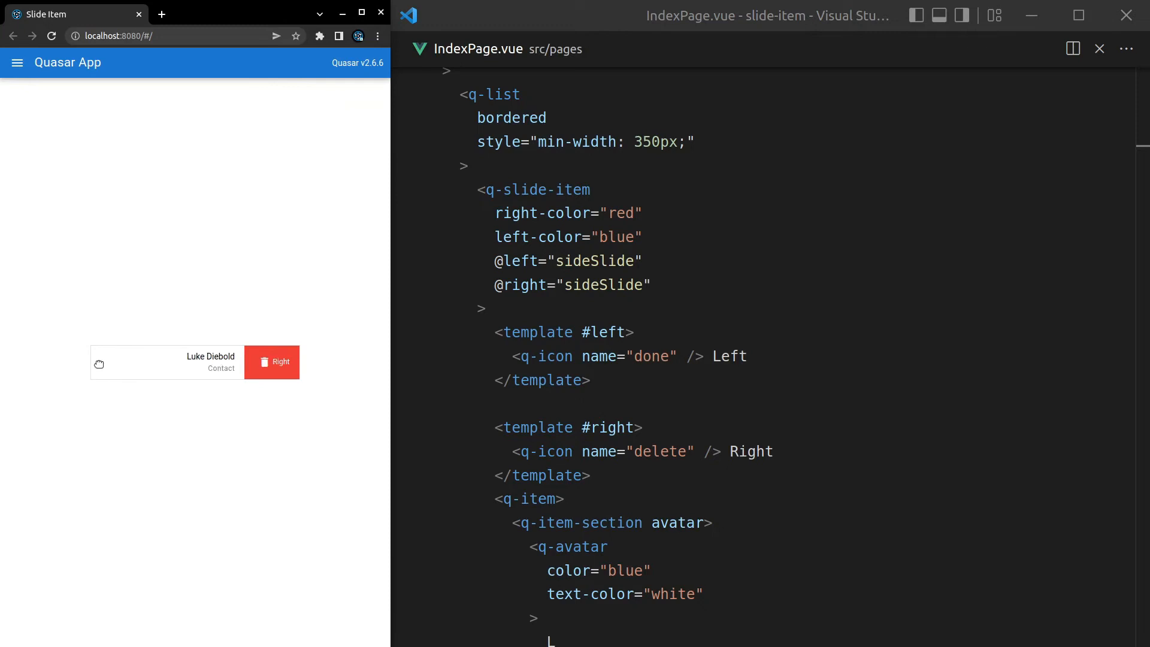
Relabel the slot texts from Left and Right to Done and Delete.
double_click(730, 357)
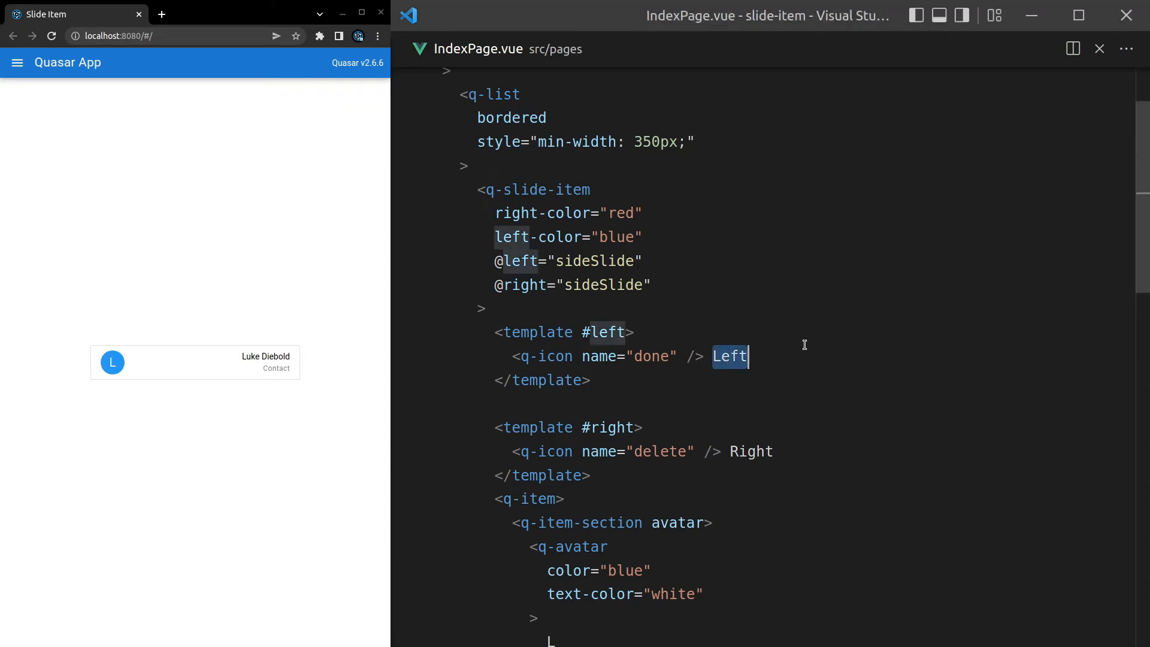
type("Done")
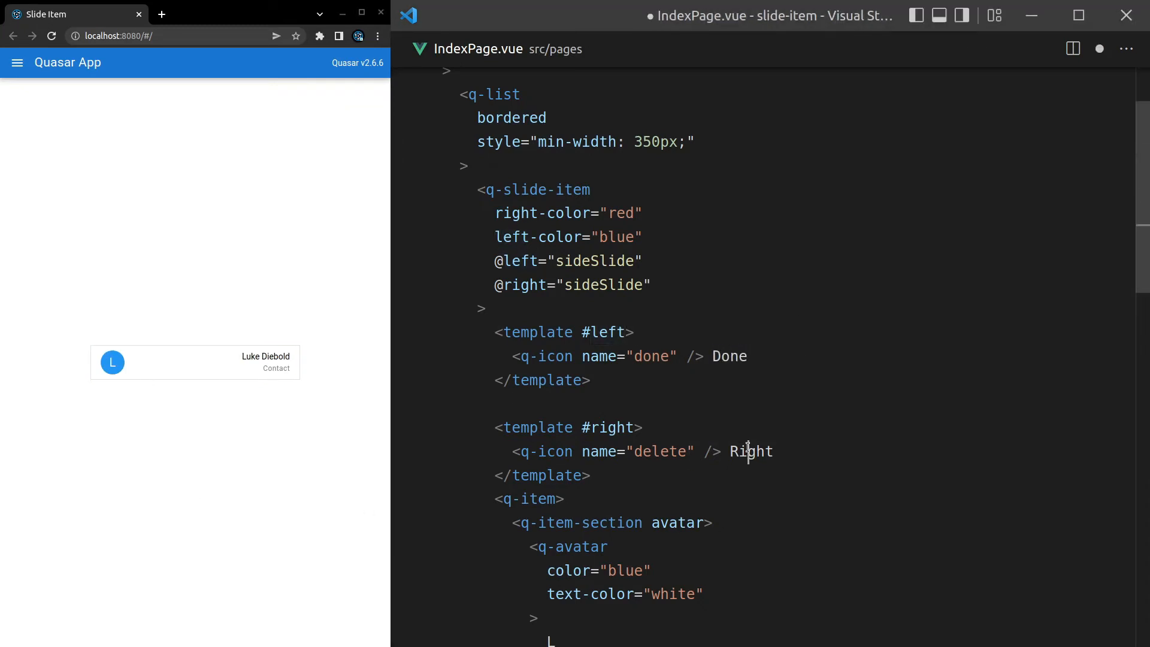
type("Delete")
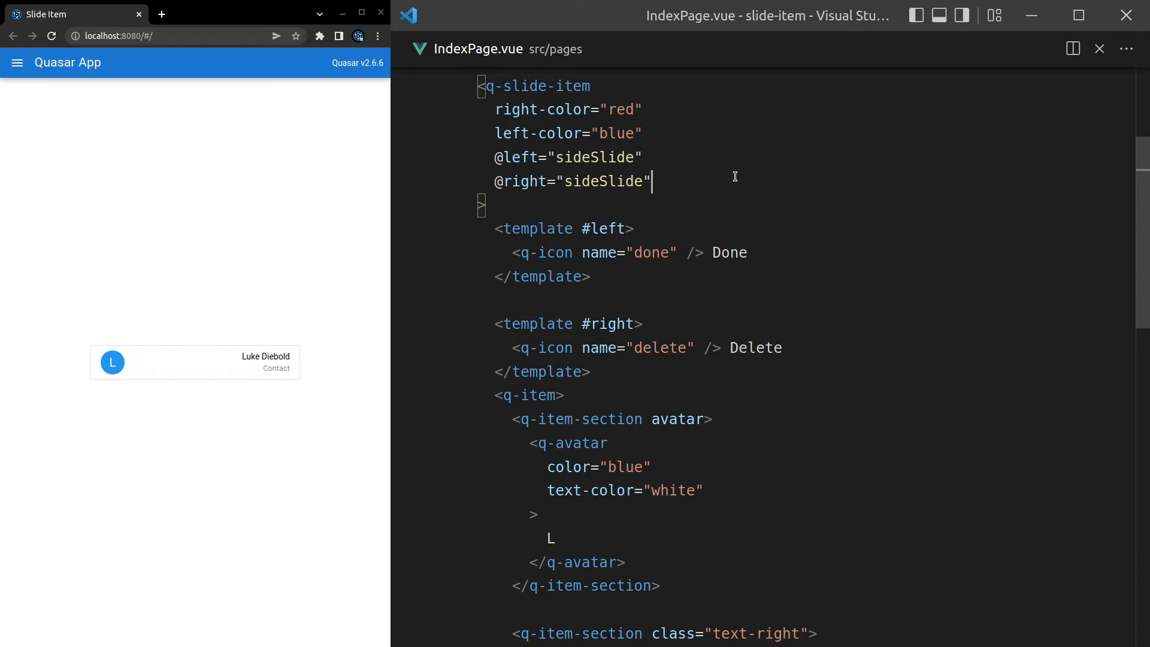
mouse_move(714, 195)
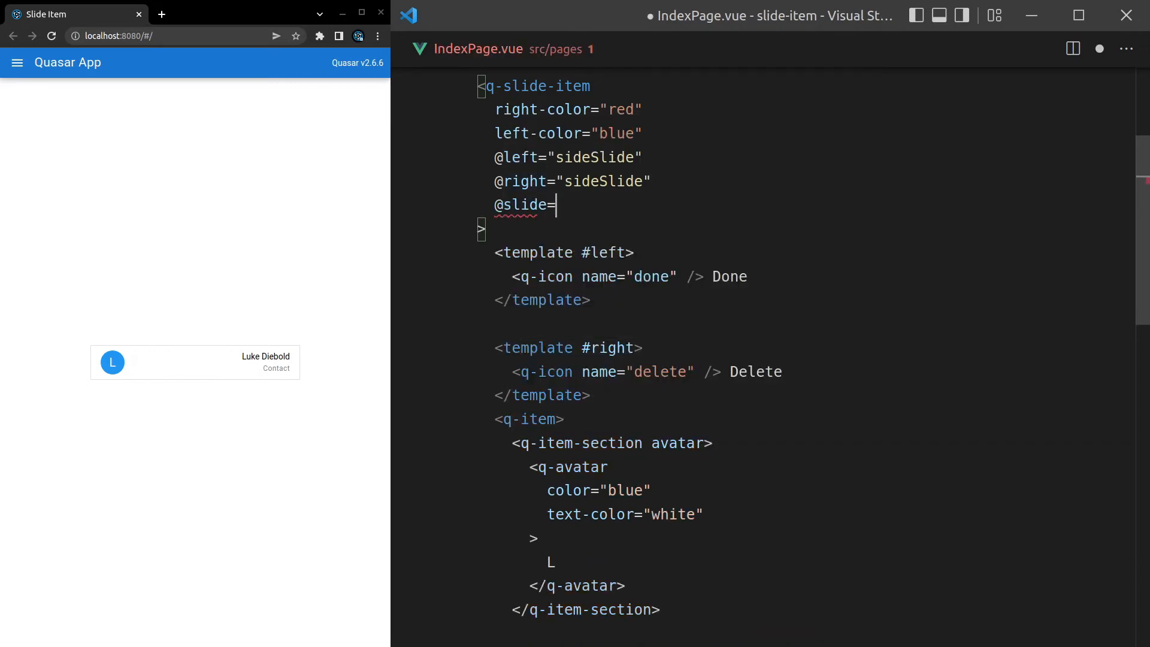
type("\"")
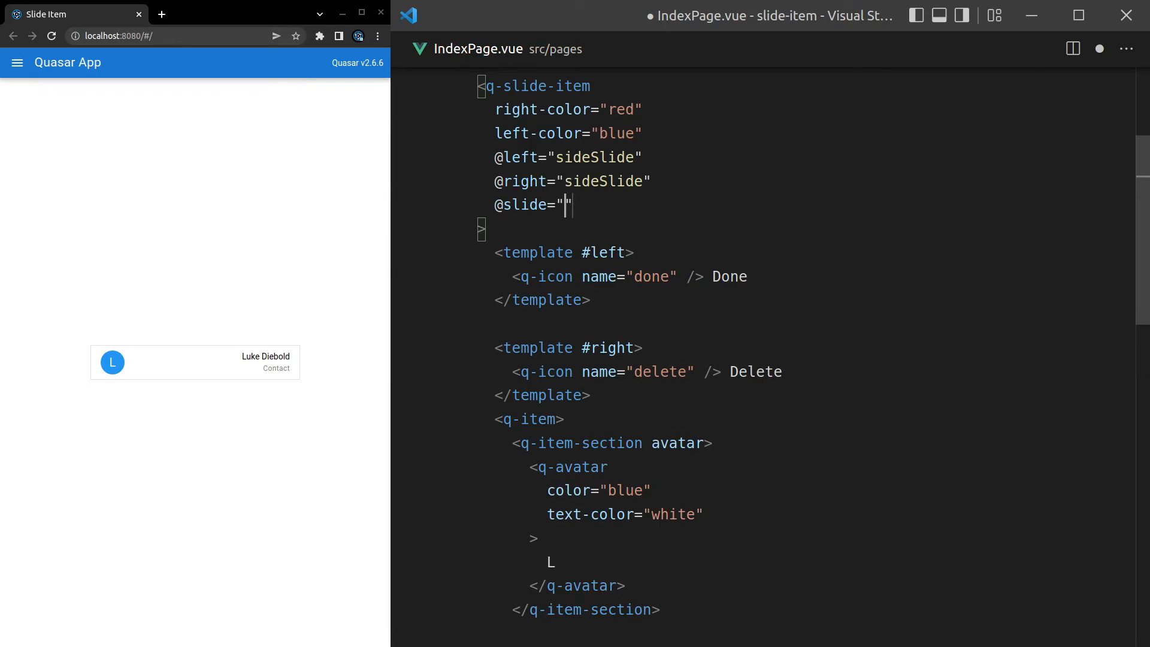
type("onSli")
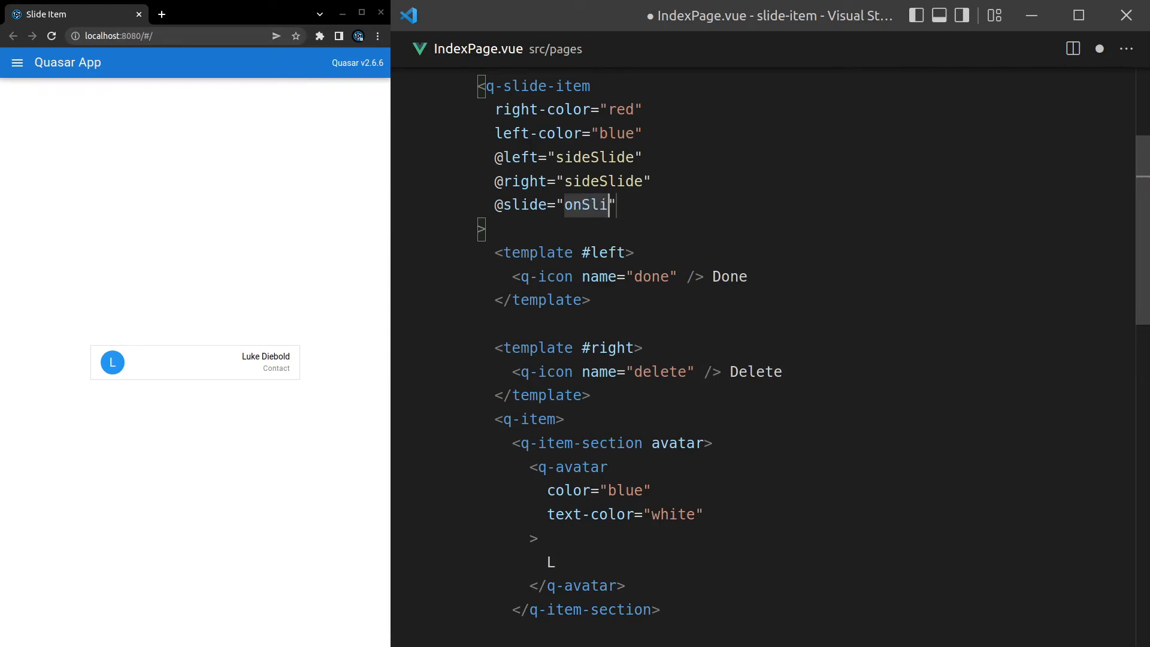
type("de")
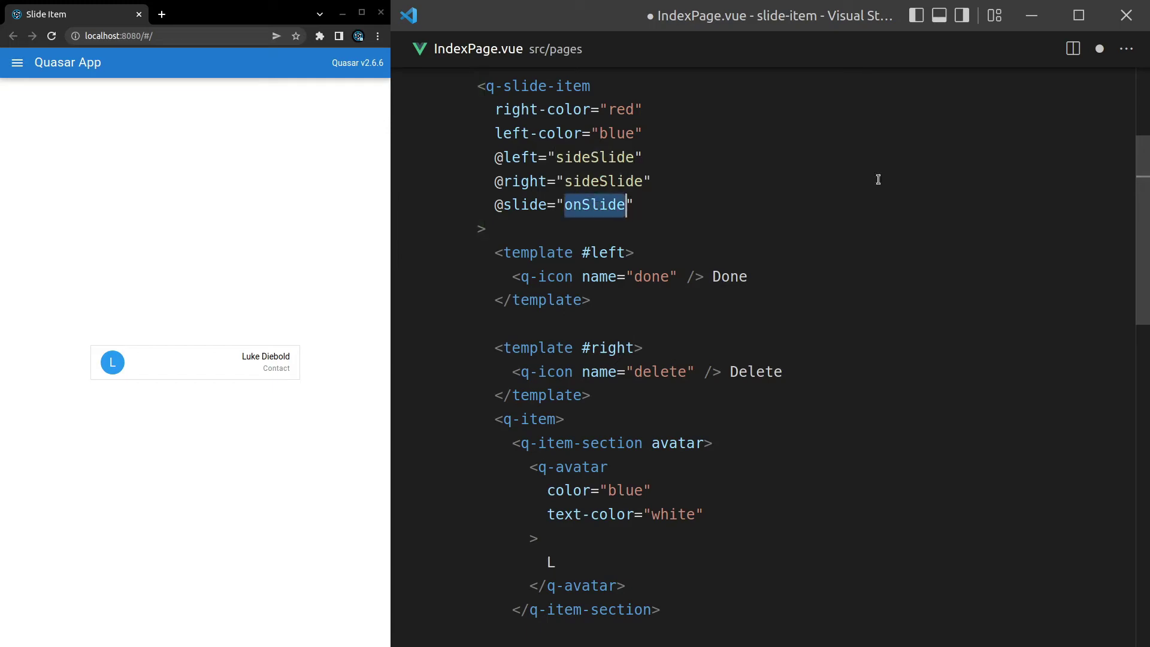
Define function onSlide (details) that calls console.log(details) in the script setup.
scroll("down", 3)
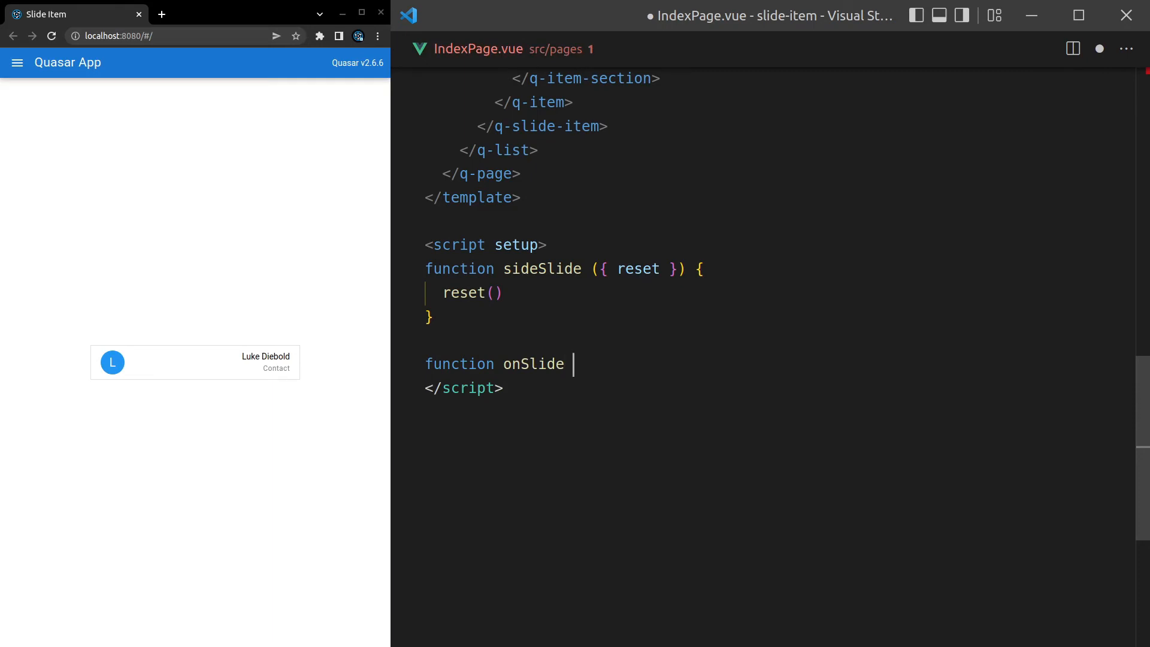
type("() {")
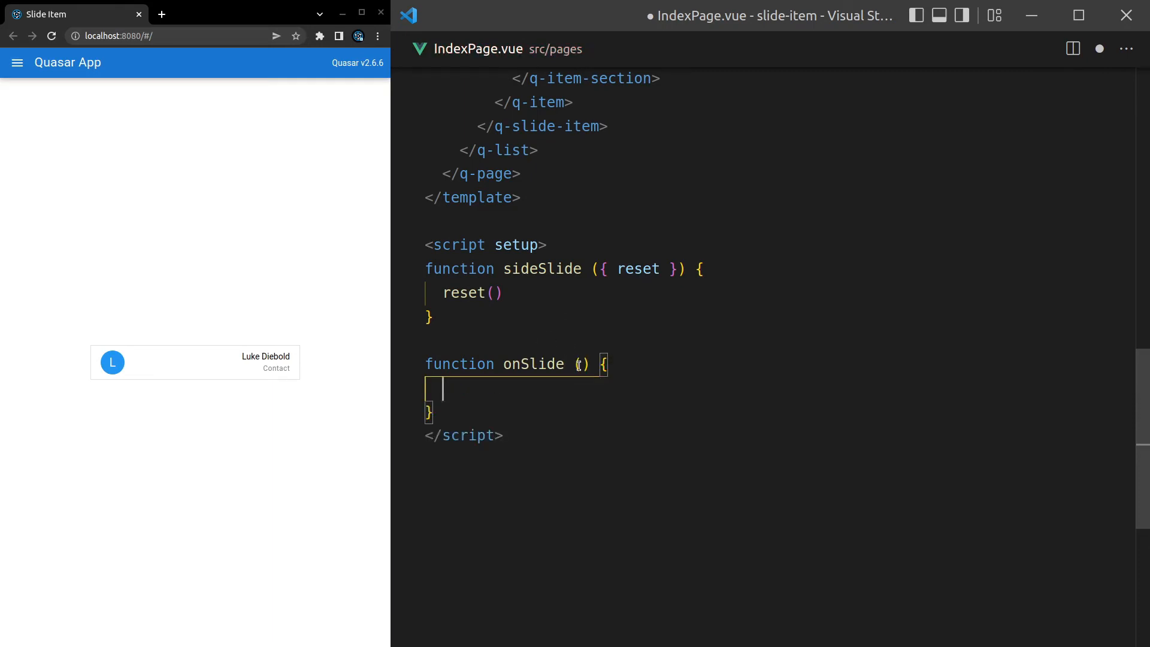
type("details")
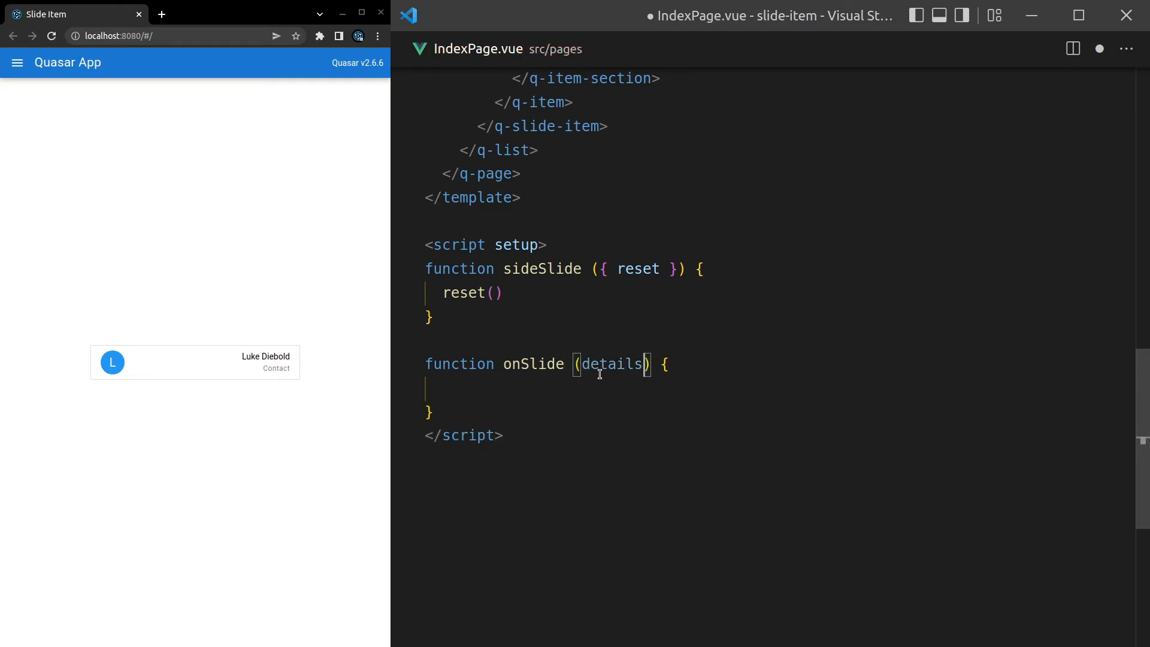
type("console")
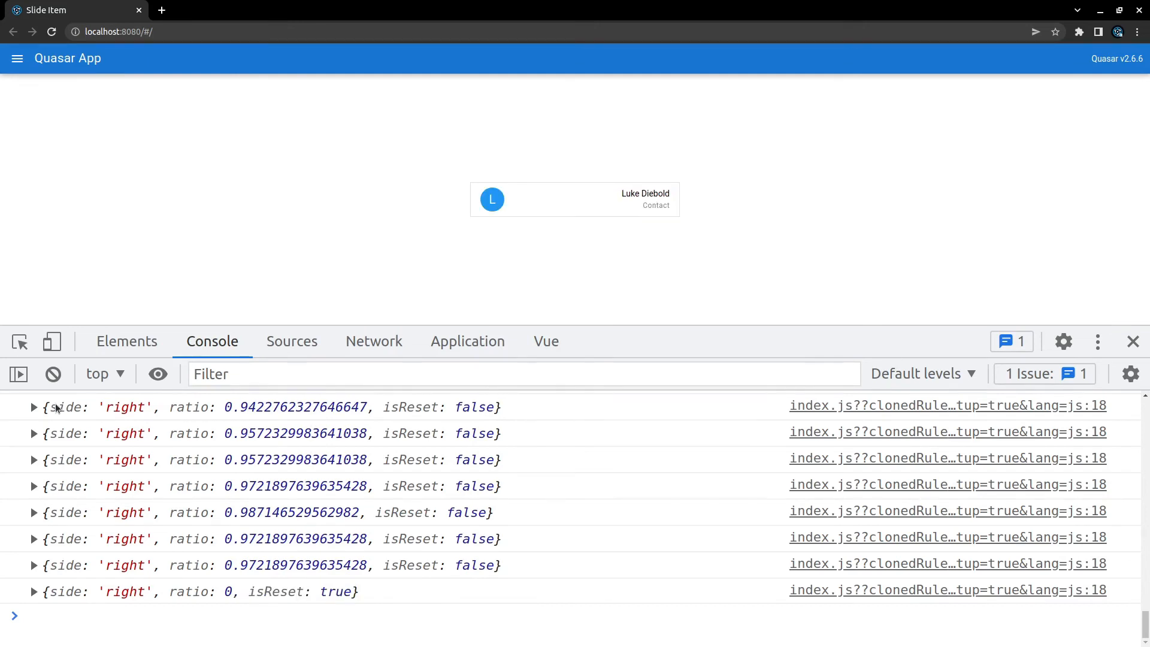
mouse_move(139, 417)
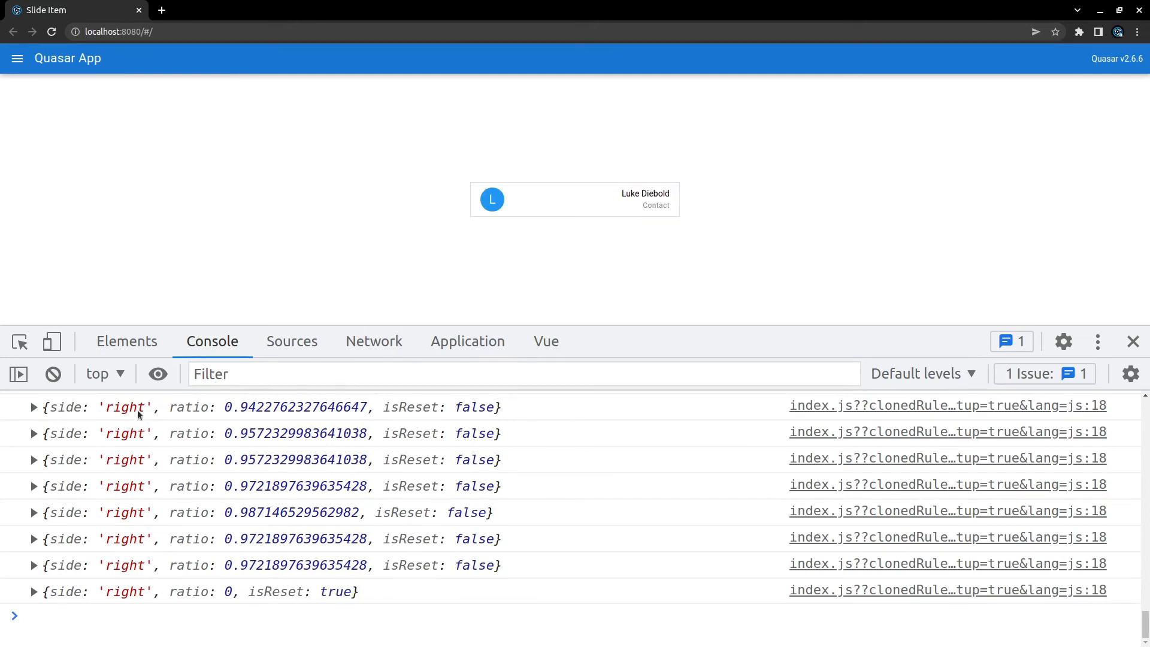
mouse_move(280, 414)
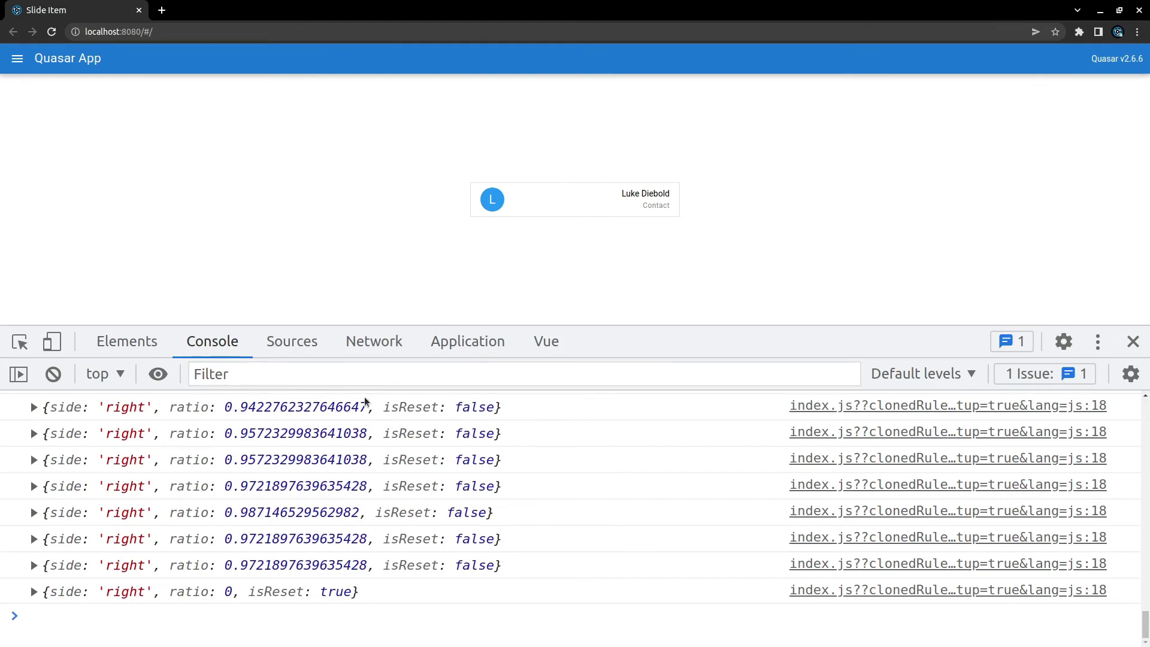
mouse_move(445, 409)
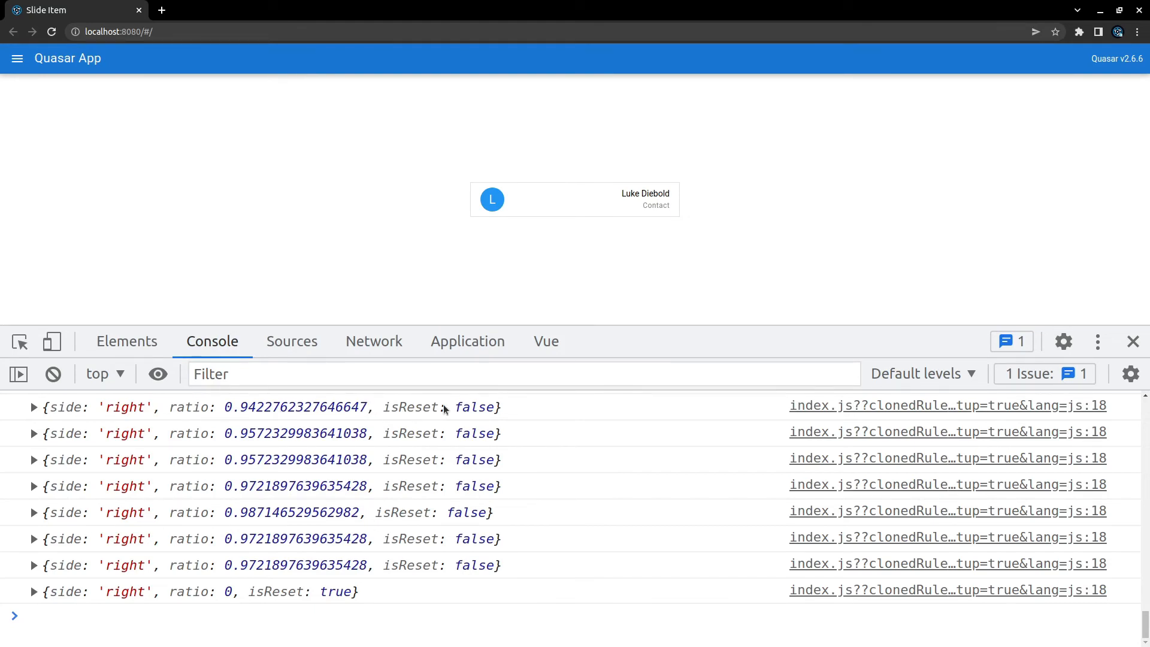
Swipe the contact row in Chrome and inspect the logged side, ratio and isReset objects.
left_click(34, 407)
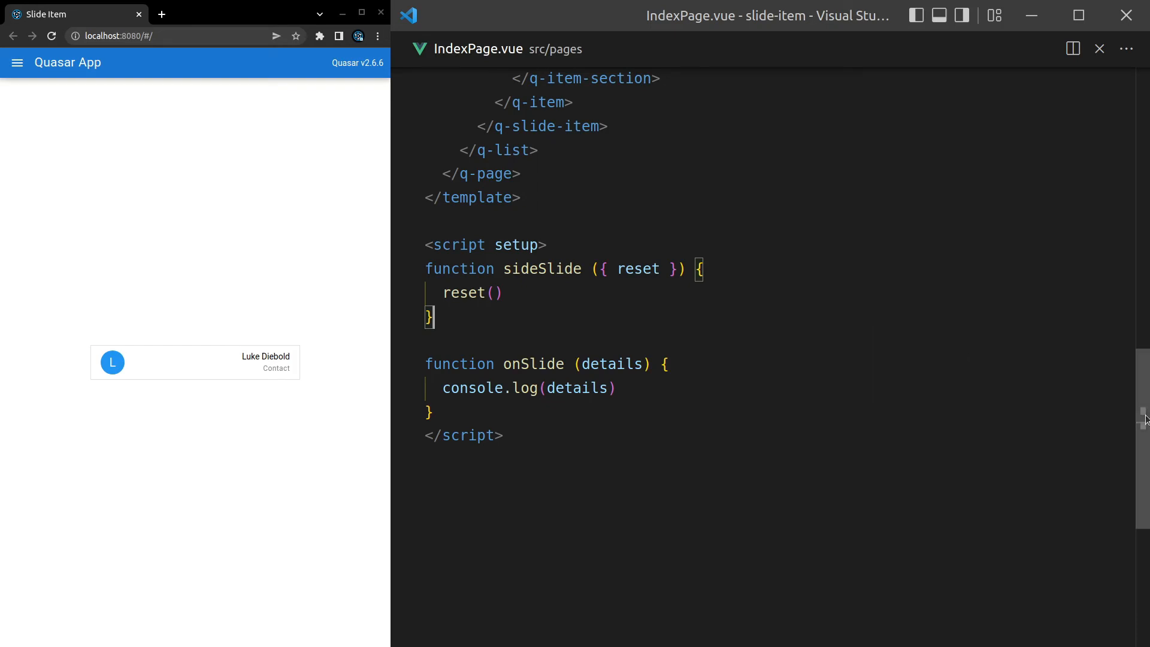
Rename left/right templates, colours and handlers to top/bottom on the slide item.
scroll("up", 3)
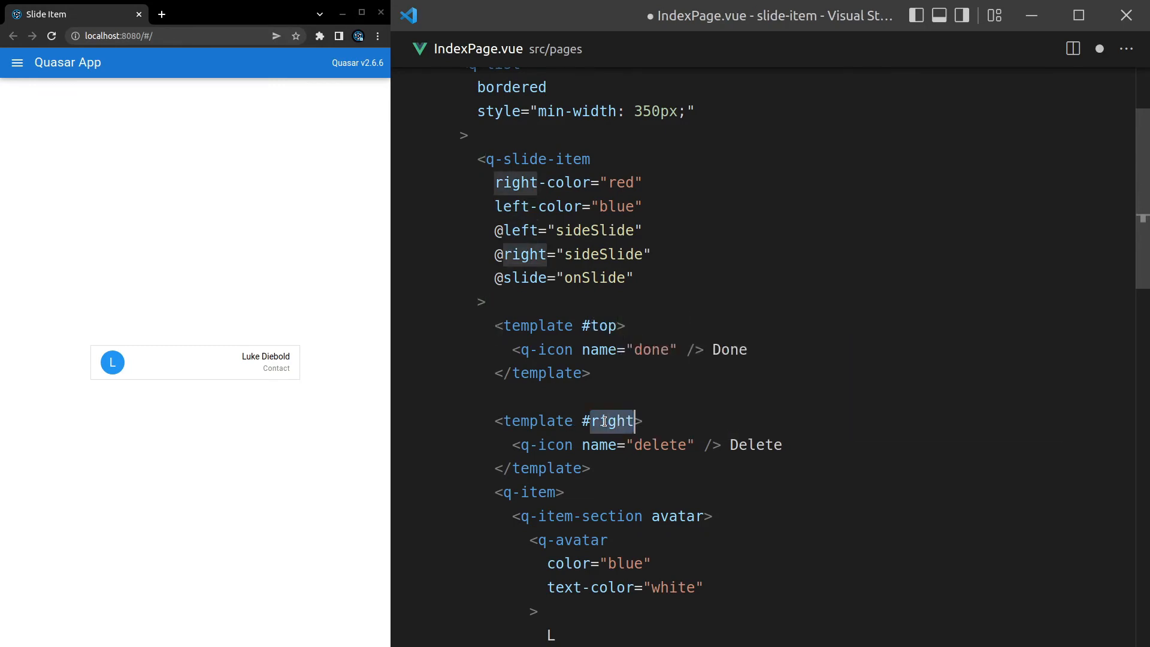
type("bottom")
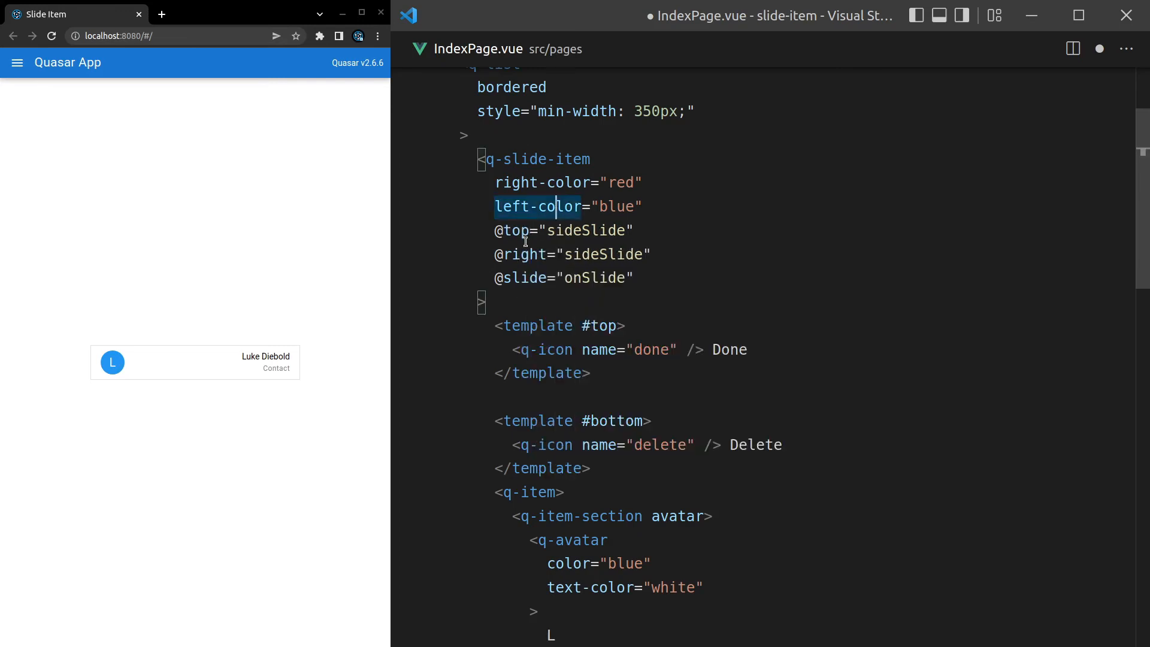
type("bottom")
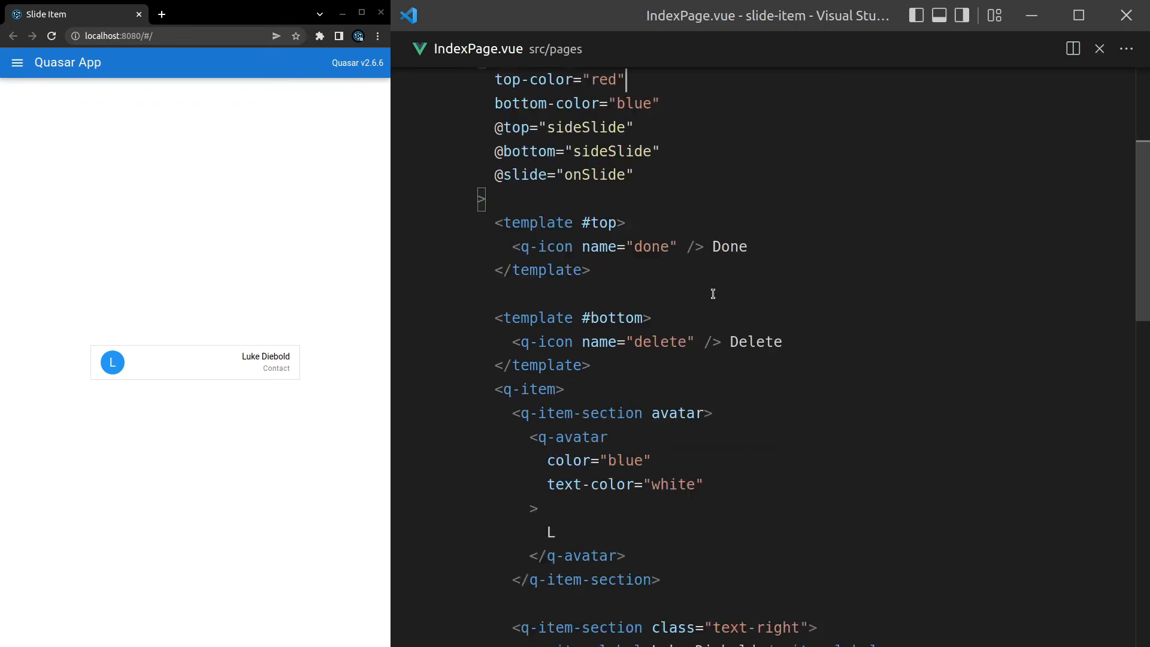
scroll("down", 3)
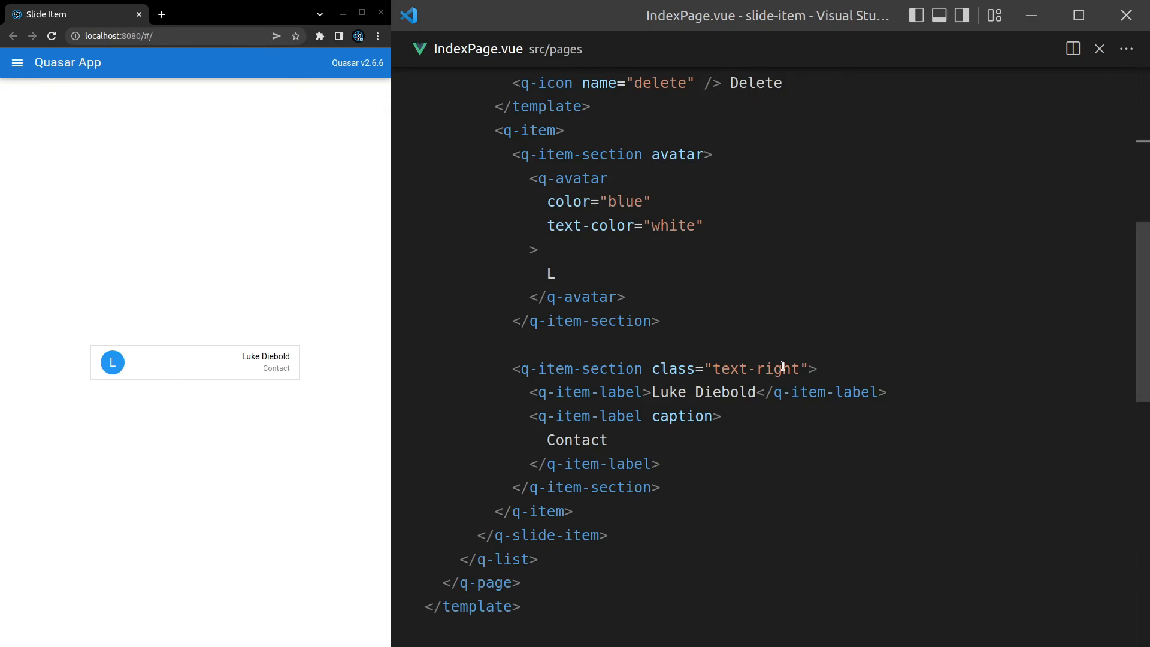
mouse_move(189, 358)
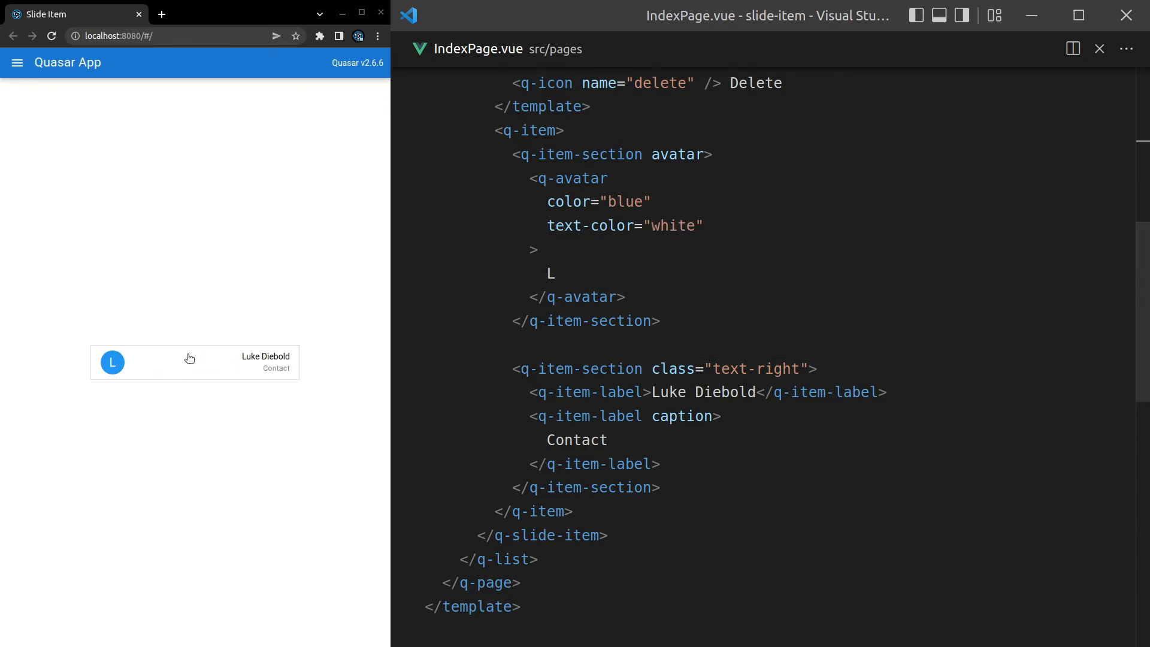
mouse_move(673, 369)
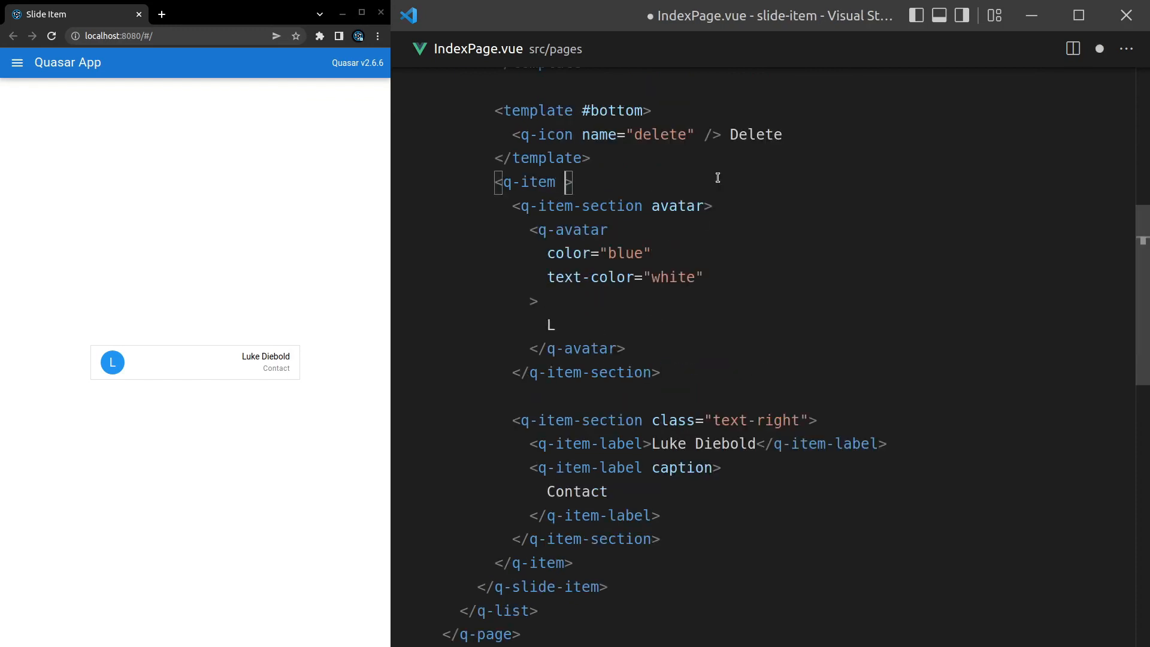
Give the q-item style="height: 150px;" so the contact row grows taller.
type("style=\"heig\"")
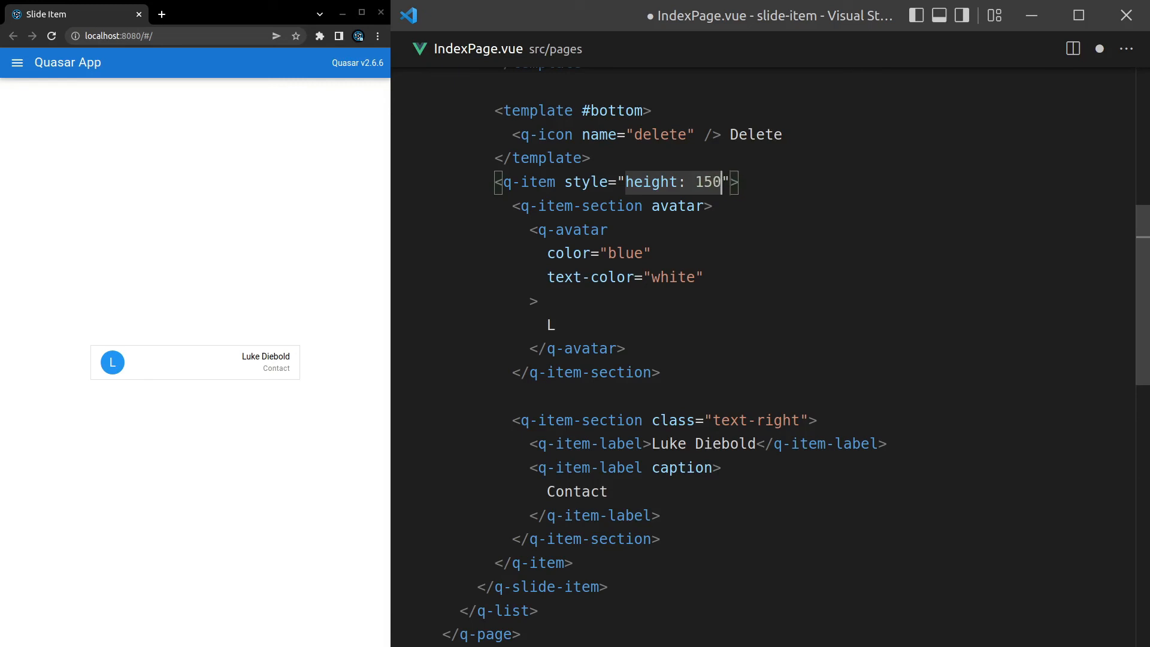
type("px;")
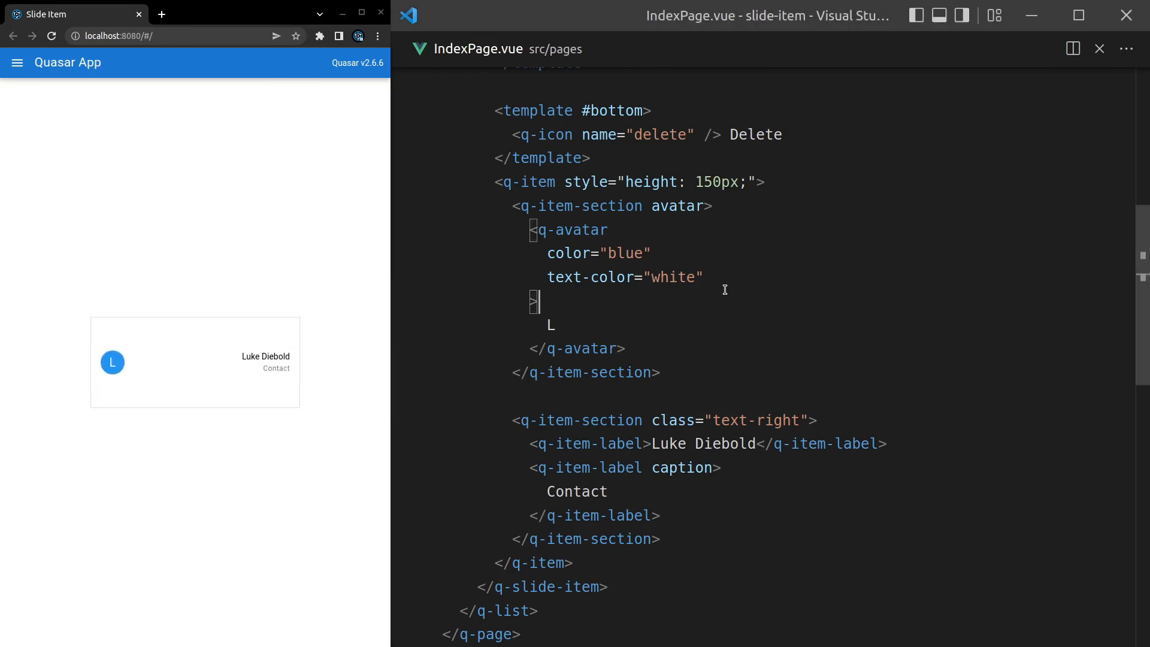
Set top-color to blue and bottom-color to red, then save.
scroll("up", 3)
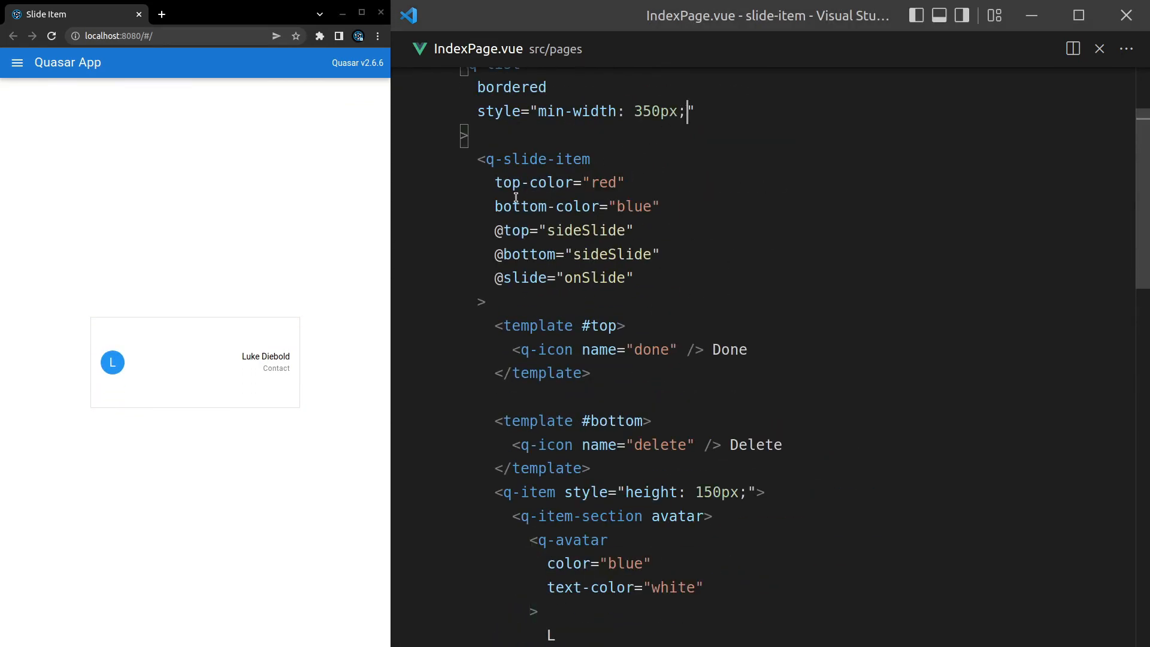
double_click(602, 183)
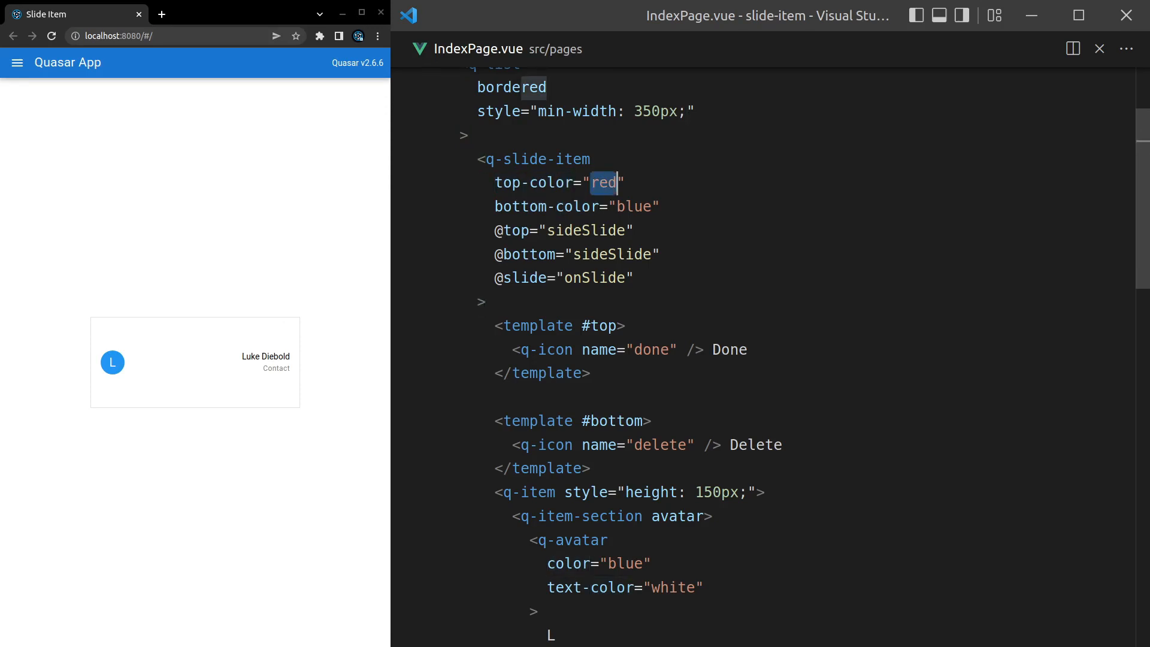
type("blue")
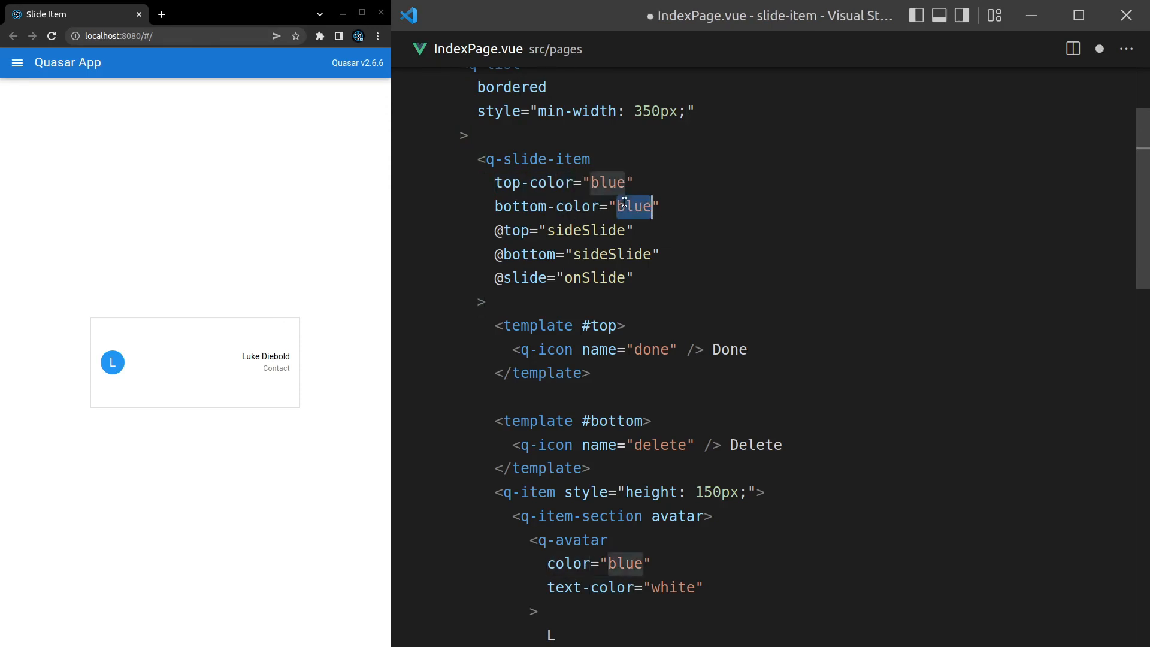
type("red")
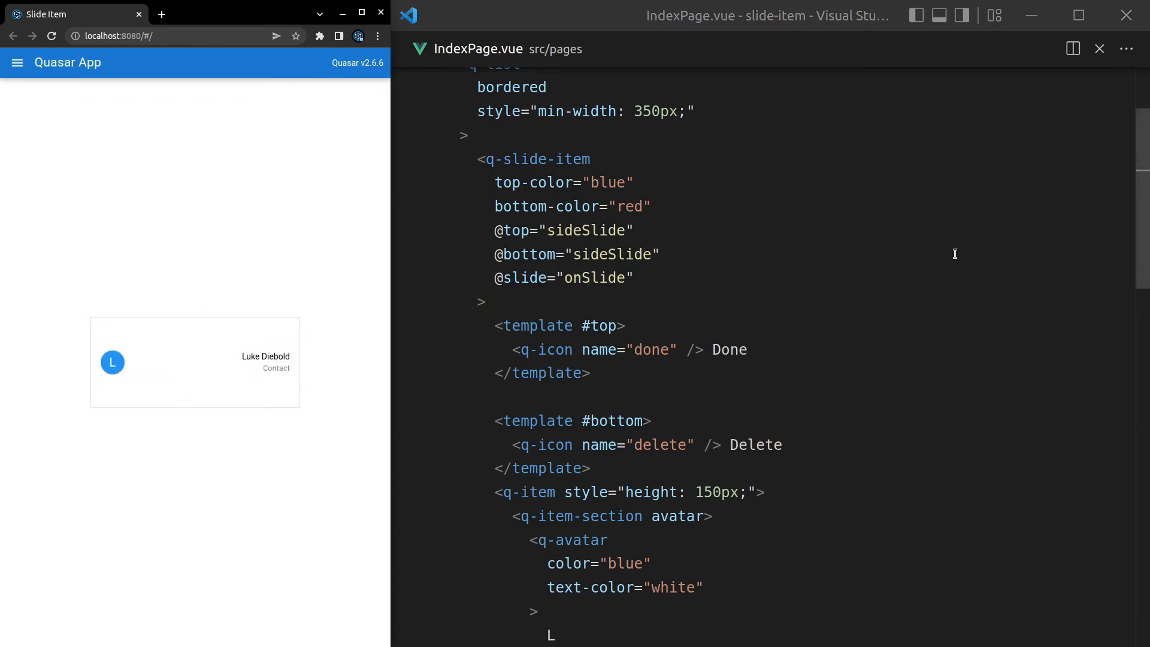
left_click(658, 254)
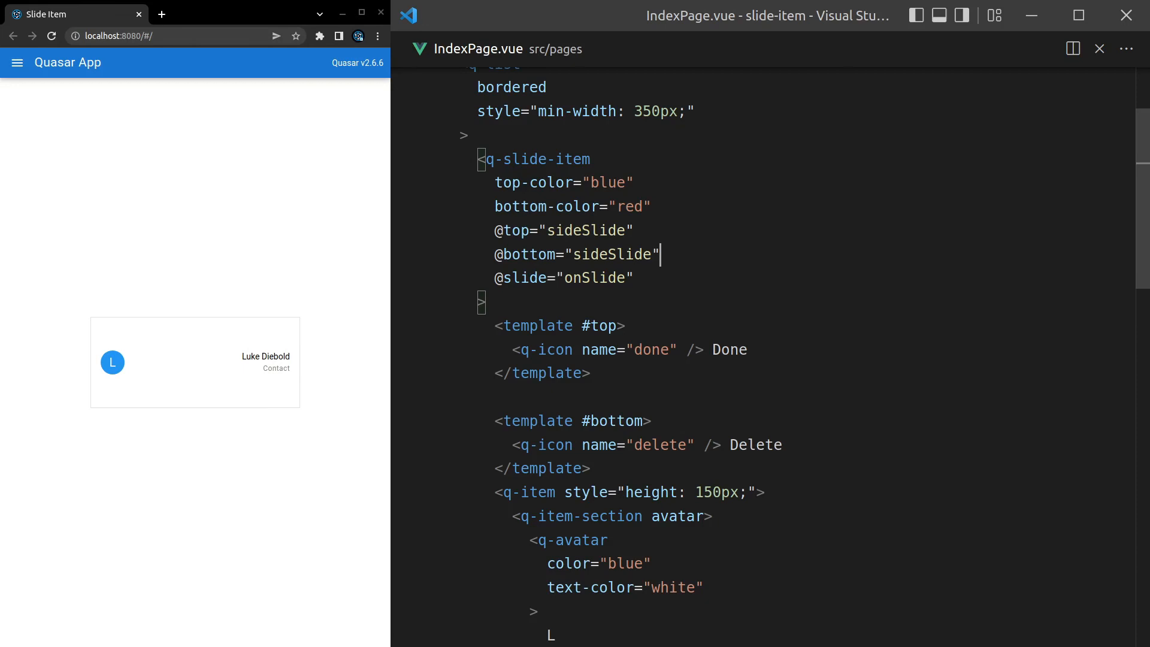